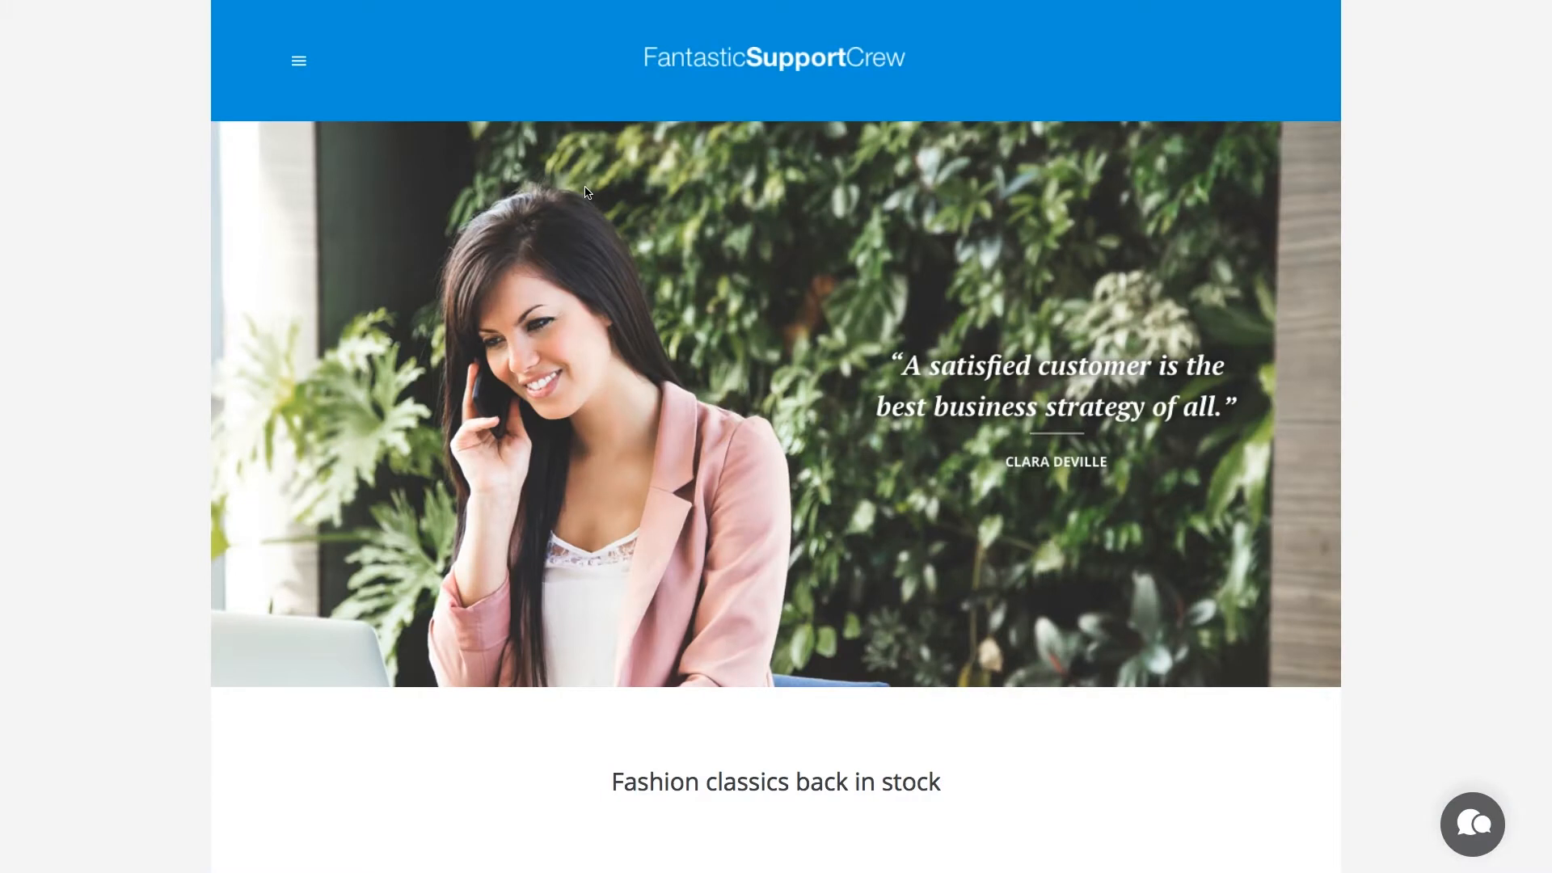
pyautogui.moveTo(416, 131)
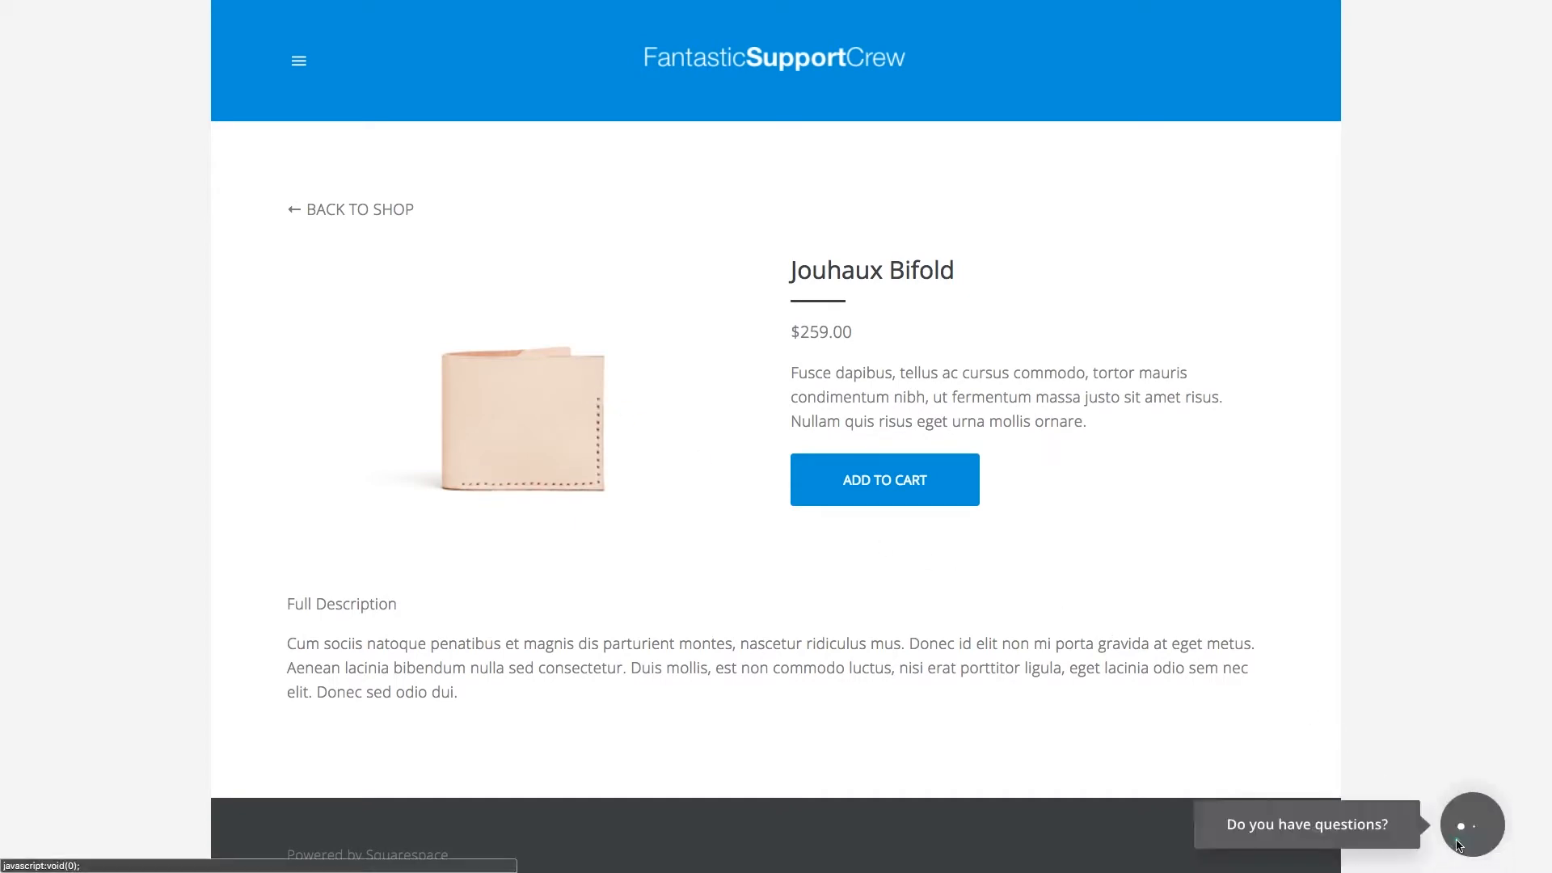
# Send a 'Hello there' greeting in the shop page's live chat and begin entering login credentials
pyautogui.write('Hello there :)')
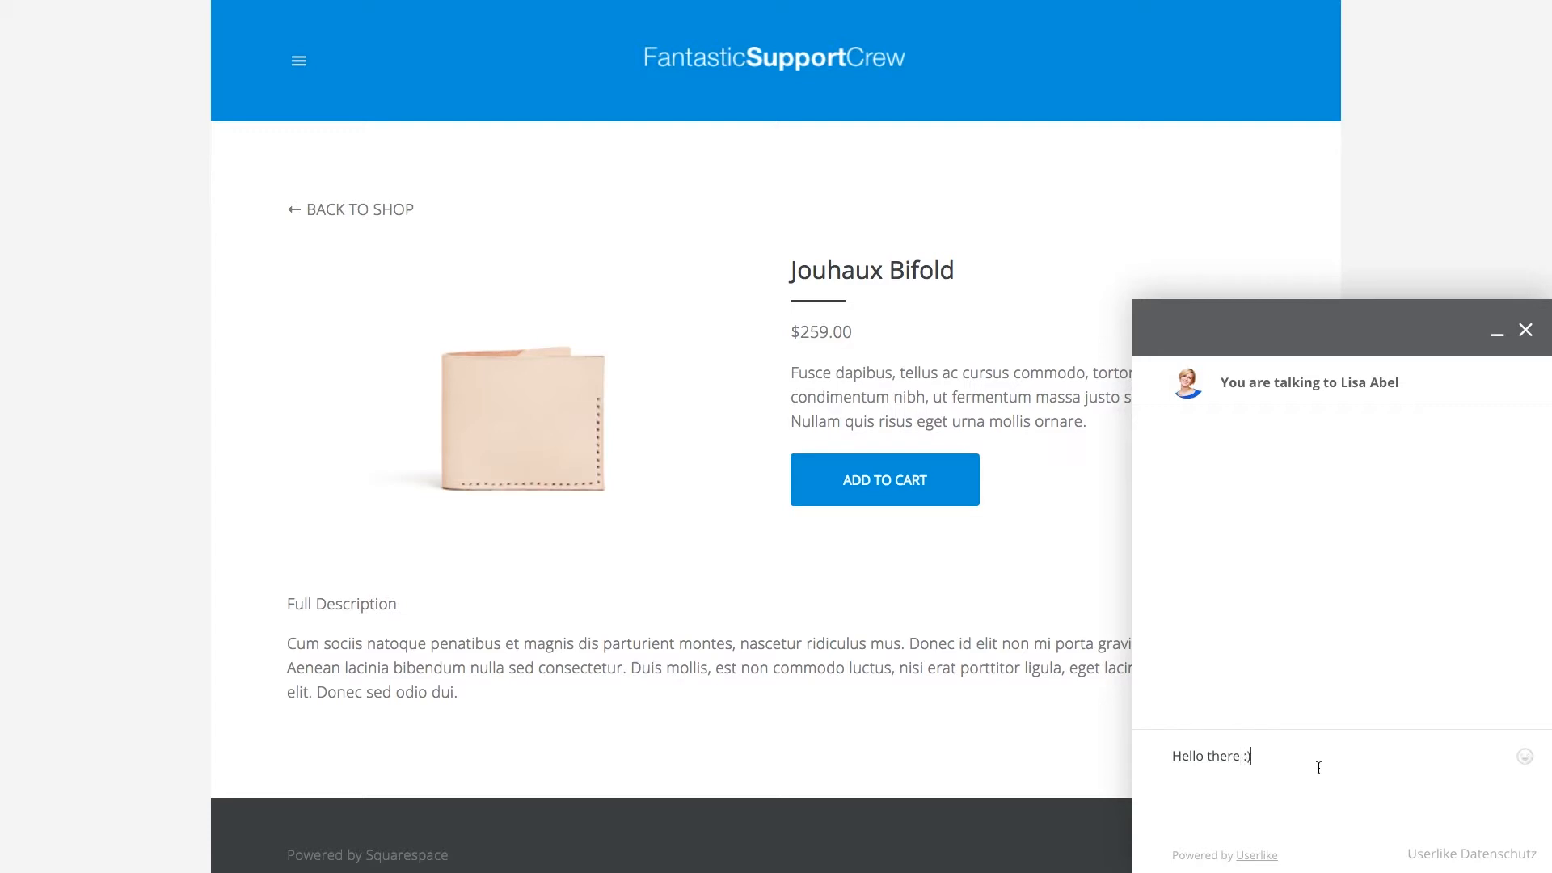
pyautogui.press('Enter')
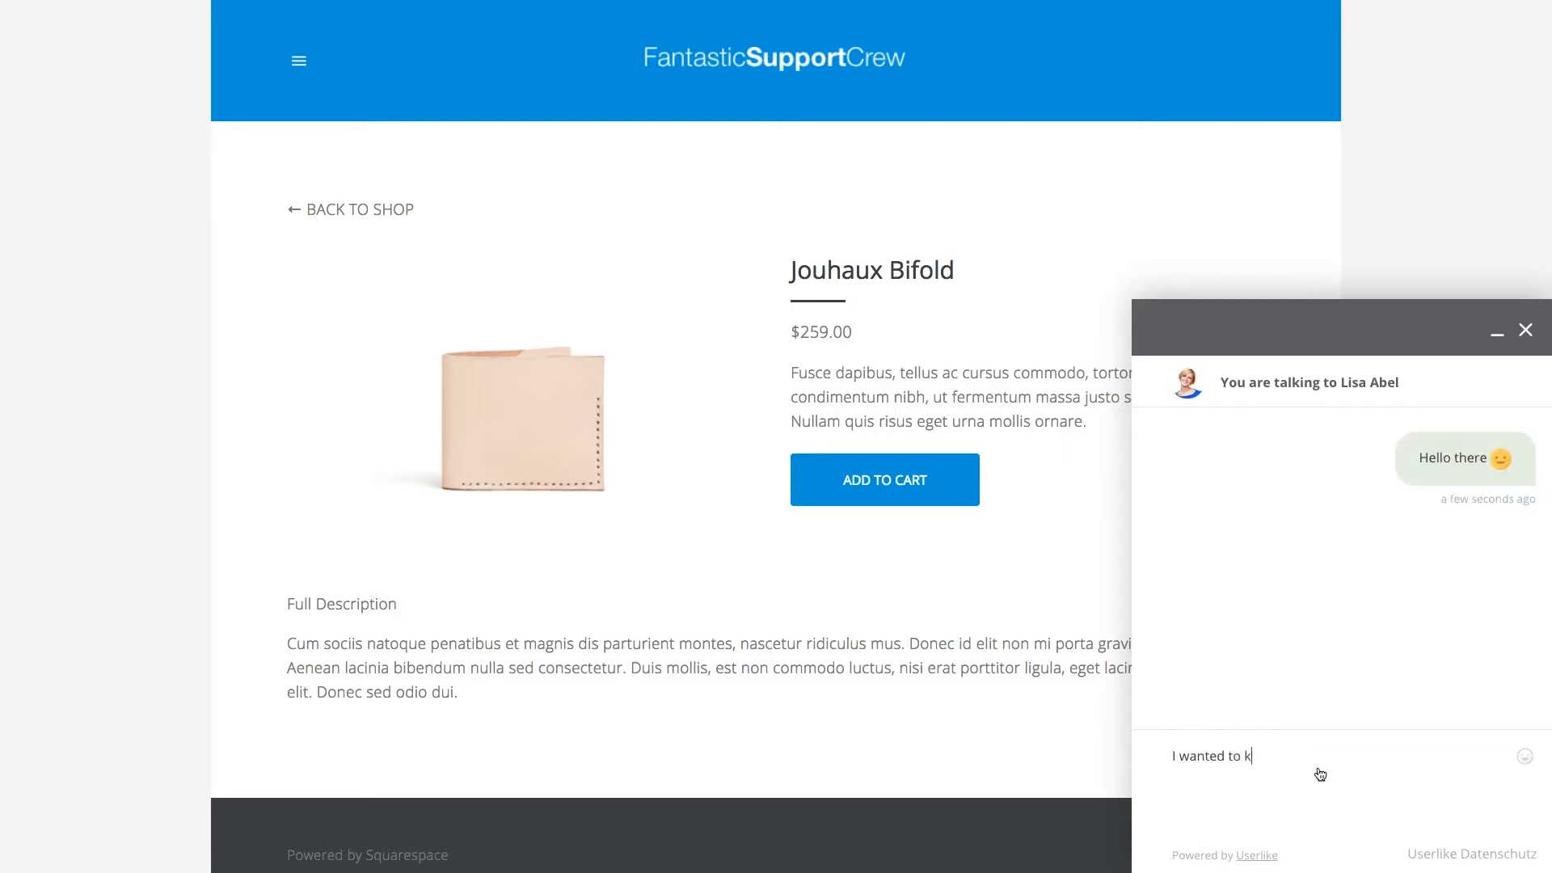
pyautogui.write('now wi')
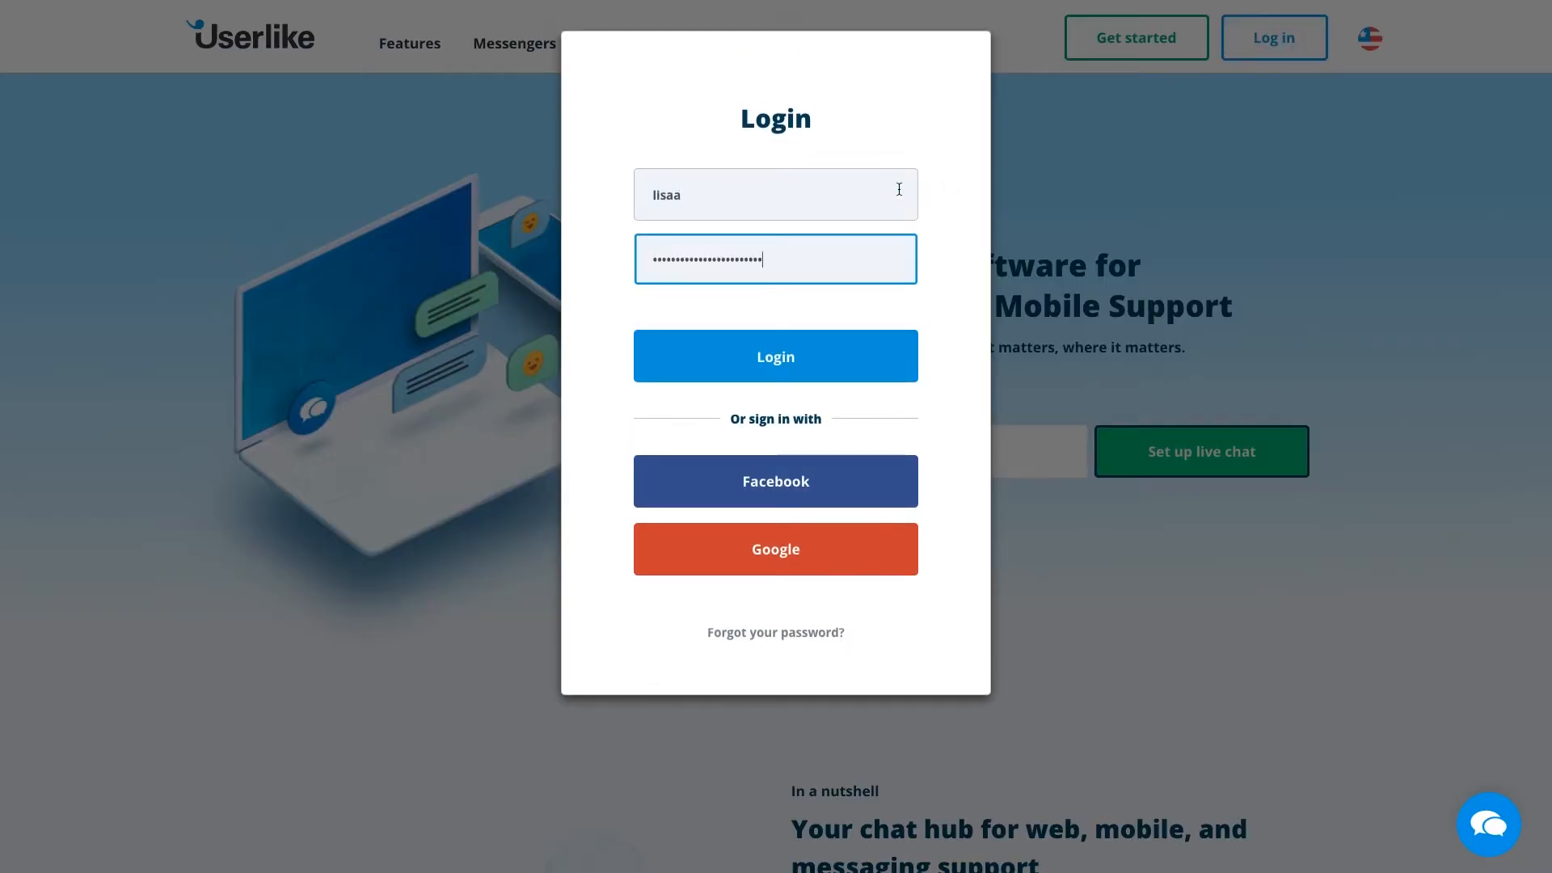
# Log in, reach Config > Widgets, edit Fantastic Support Crew and show its Install code
pyautogui.click(775, 356)
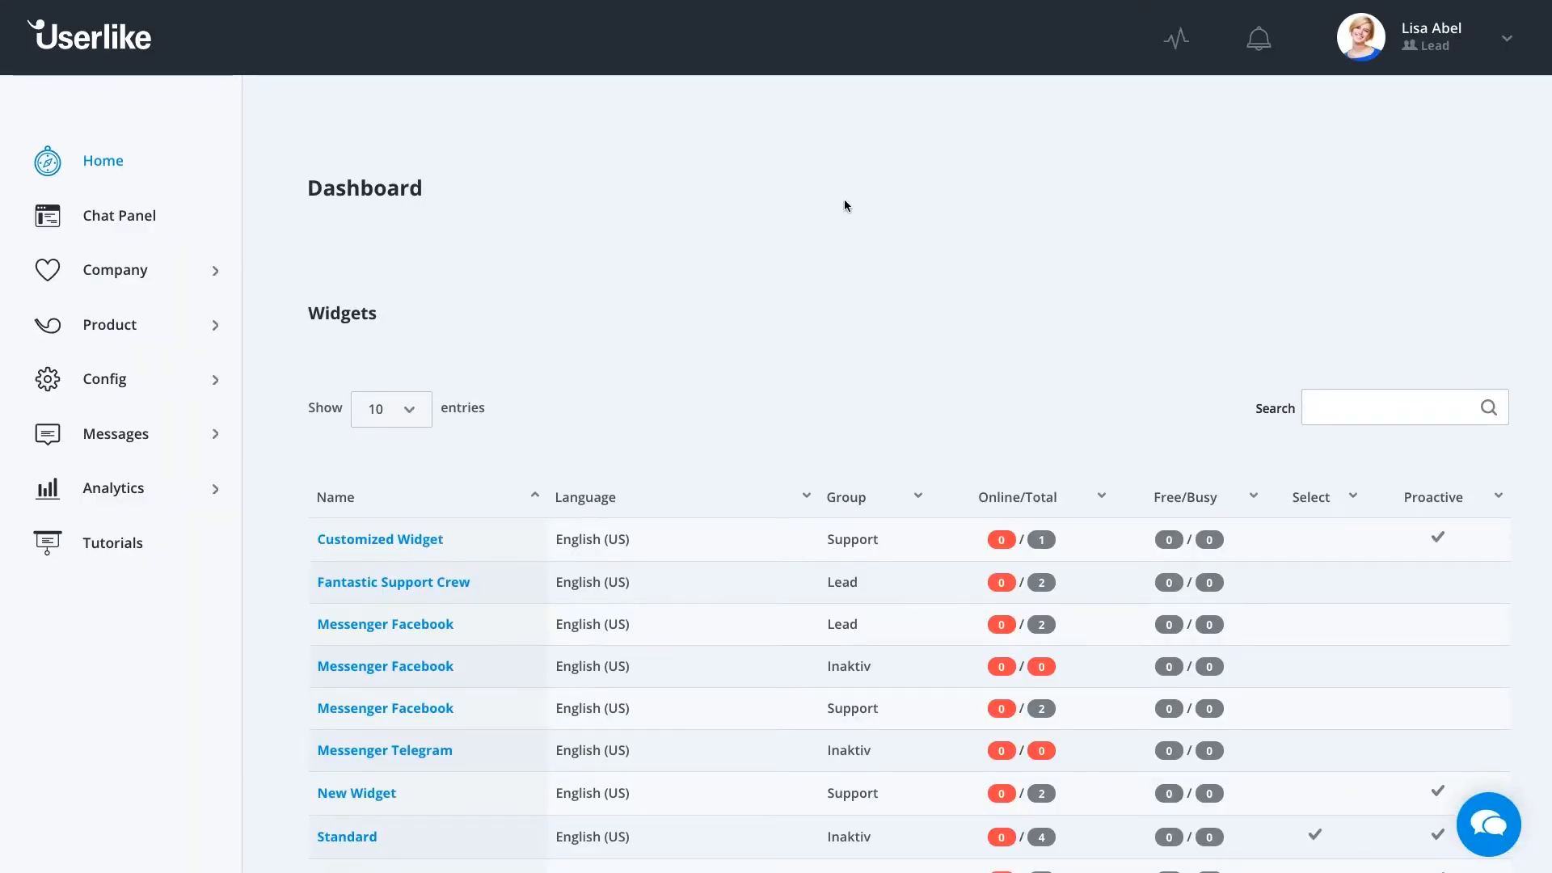
pyautogui.click(103, 379)
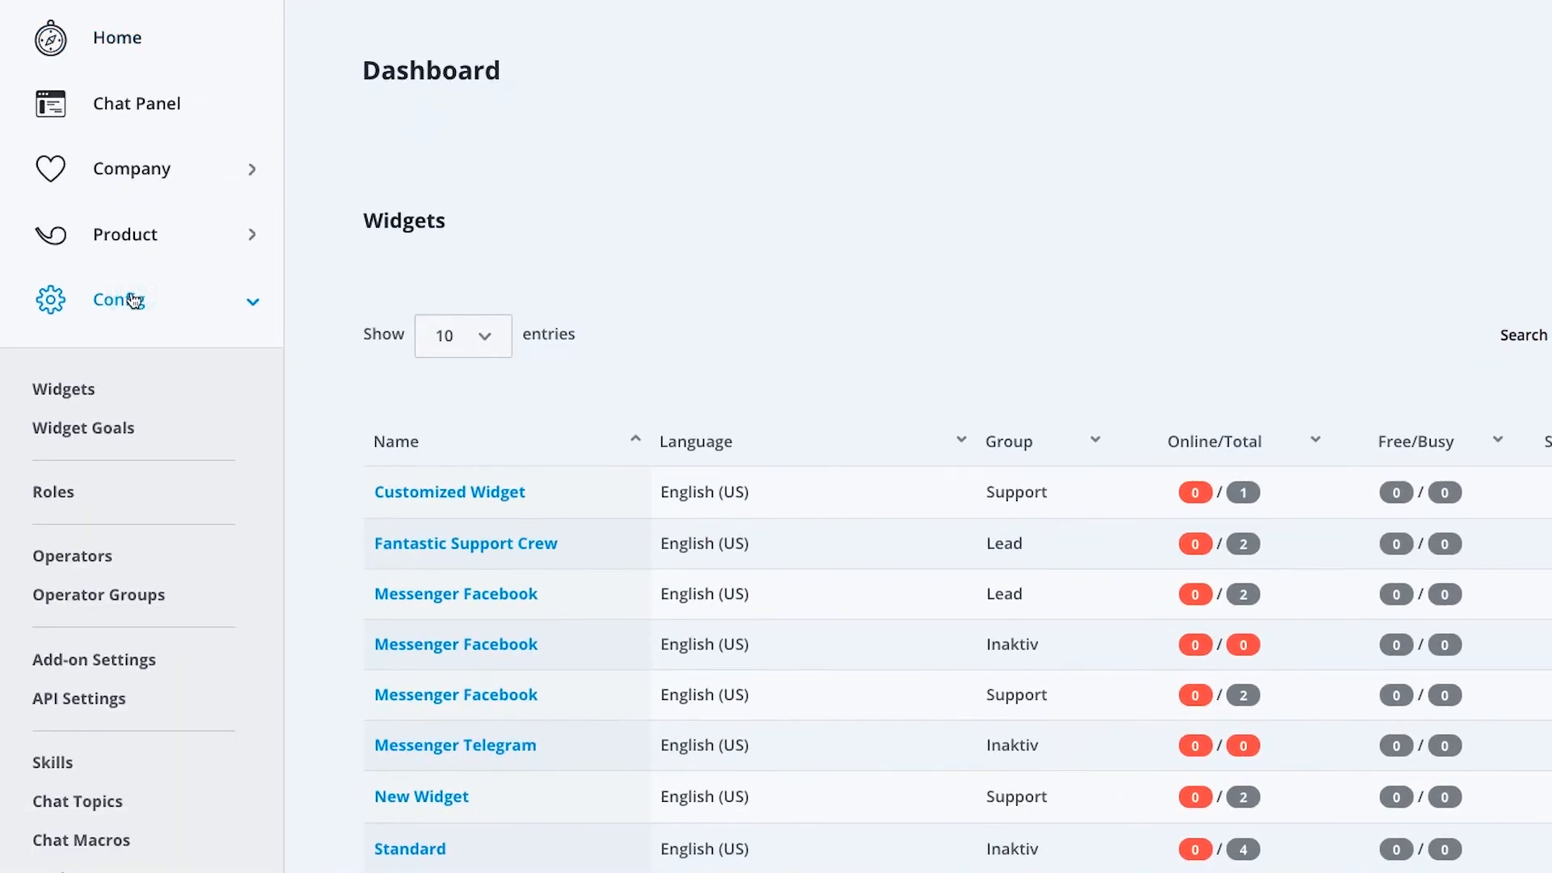
pyautogui.click(64, 389)
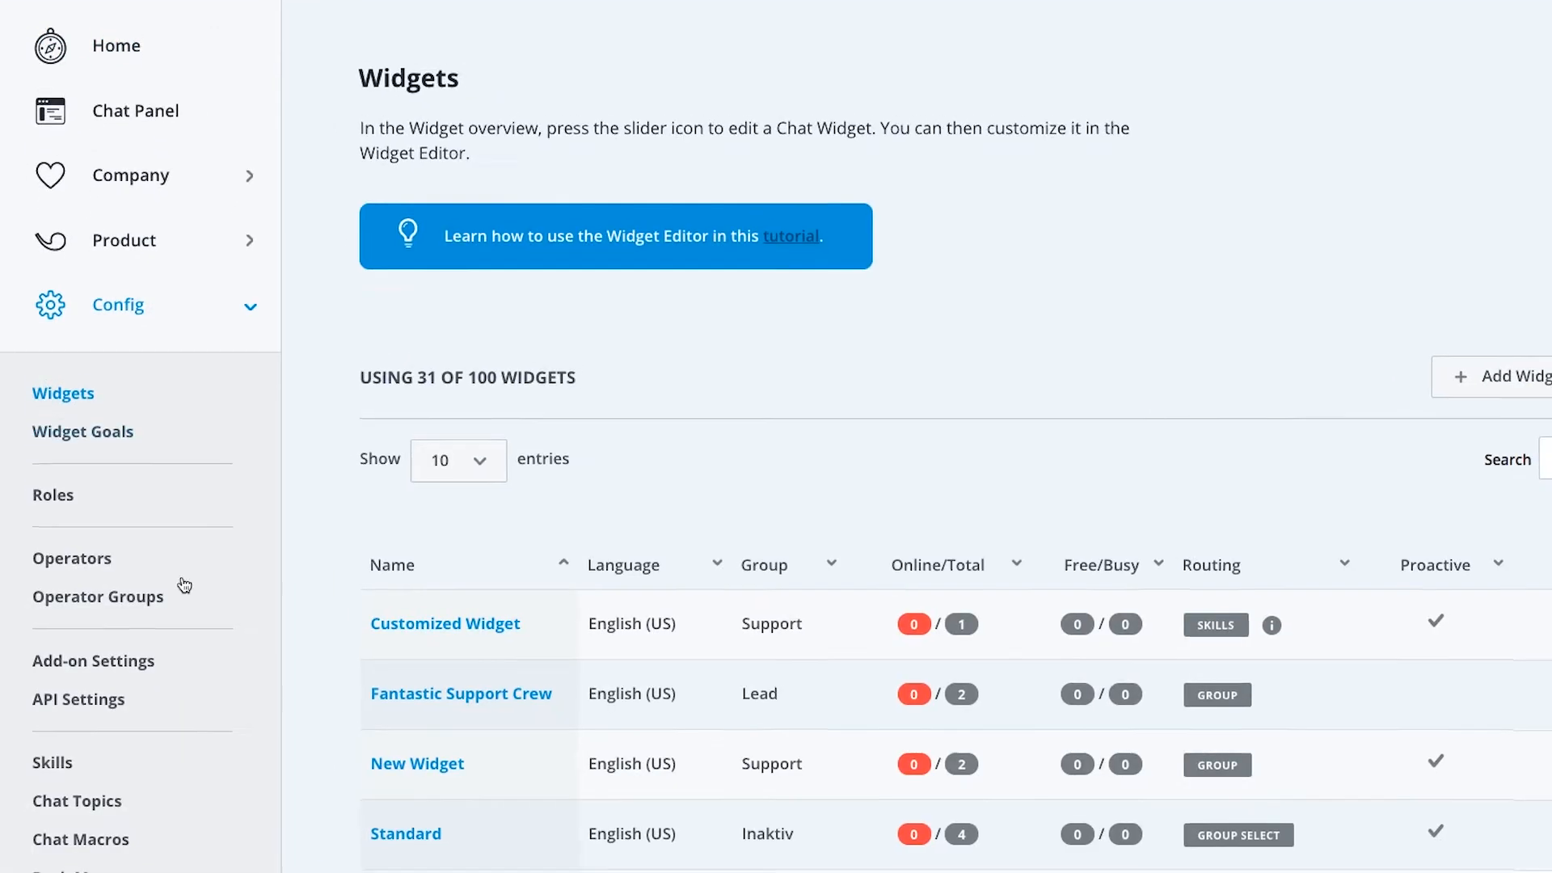
pyautogui.click(461, 694)
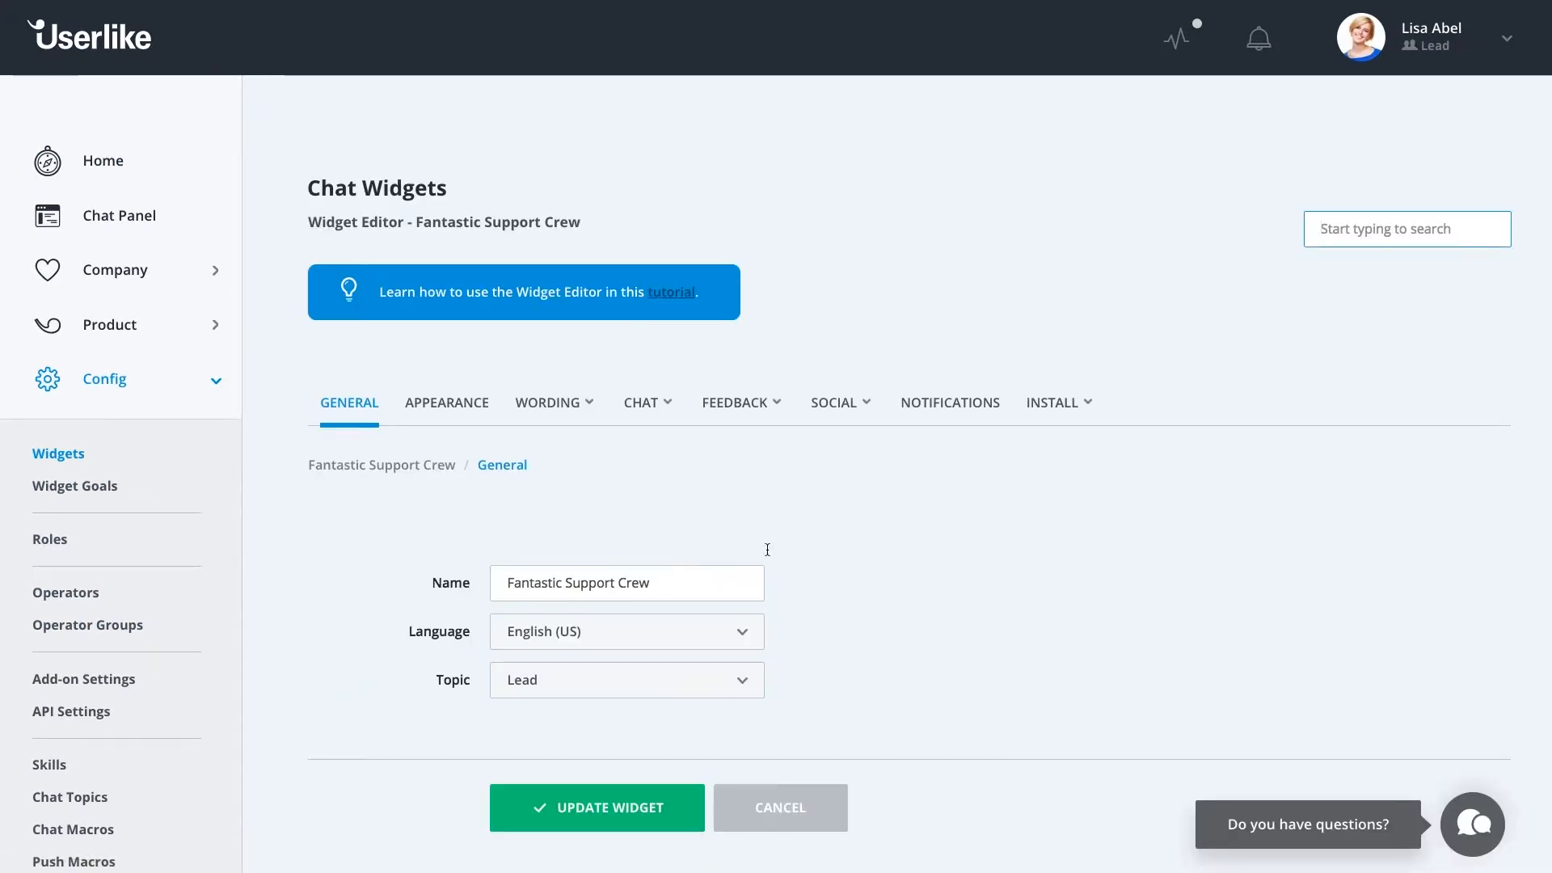
pyautogui.click(1053, 403)
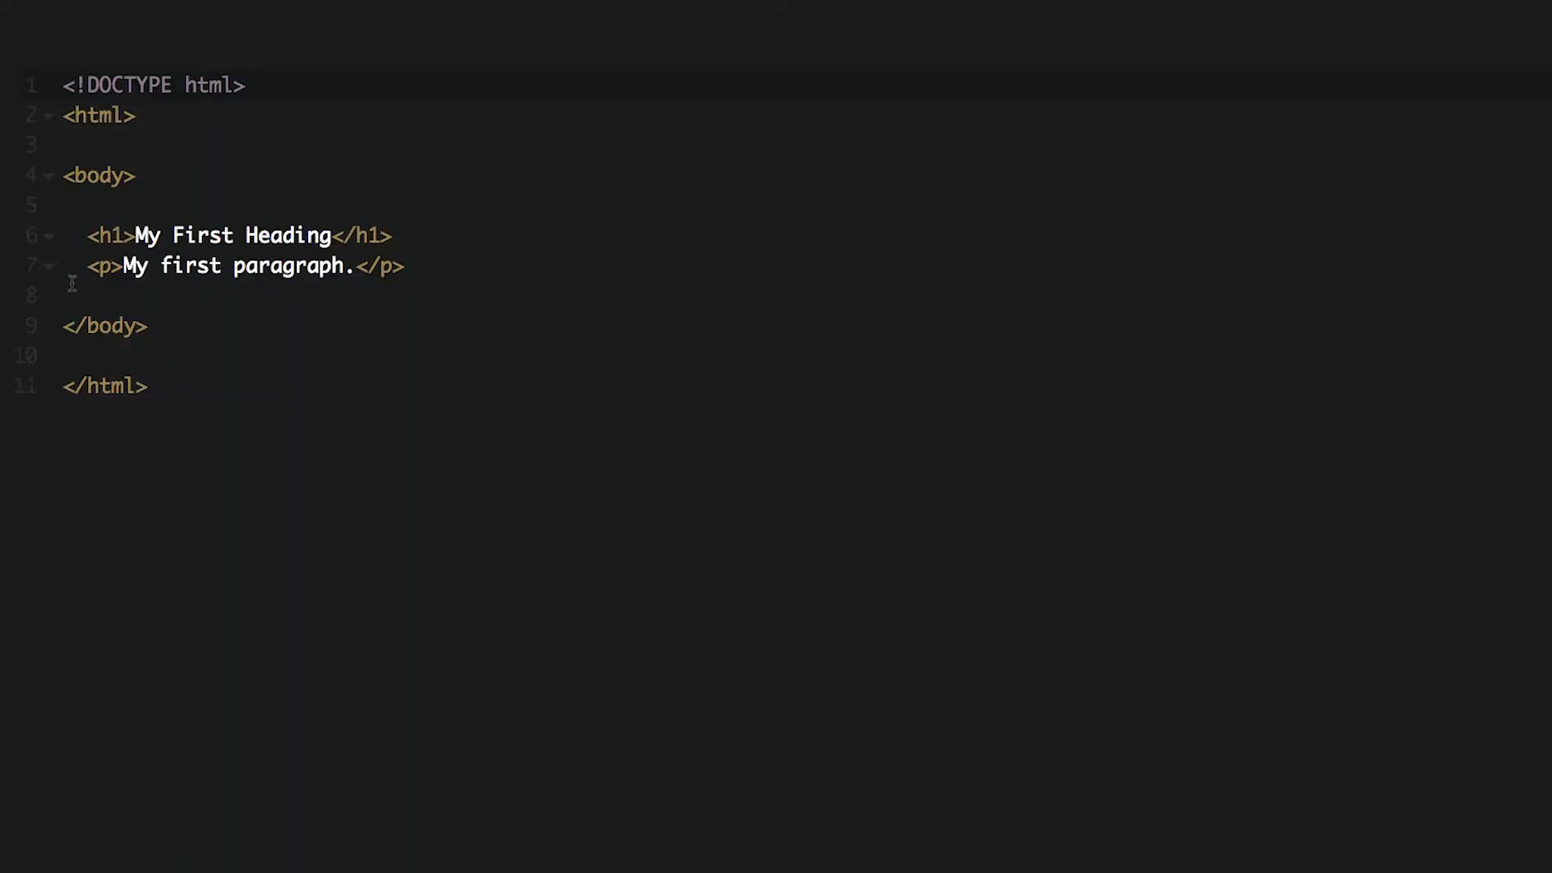
# Paste the async Userlike CDN widget script tag into the HTML body below the paragraph
pyautogui.write('<script async type="text/javascript" src="//userlike-cdn-widgets.s3-eu-west-1.amazonaws.com/...js"></script>')
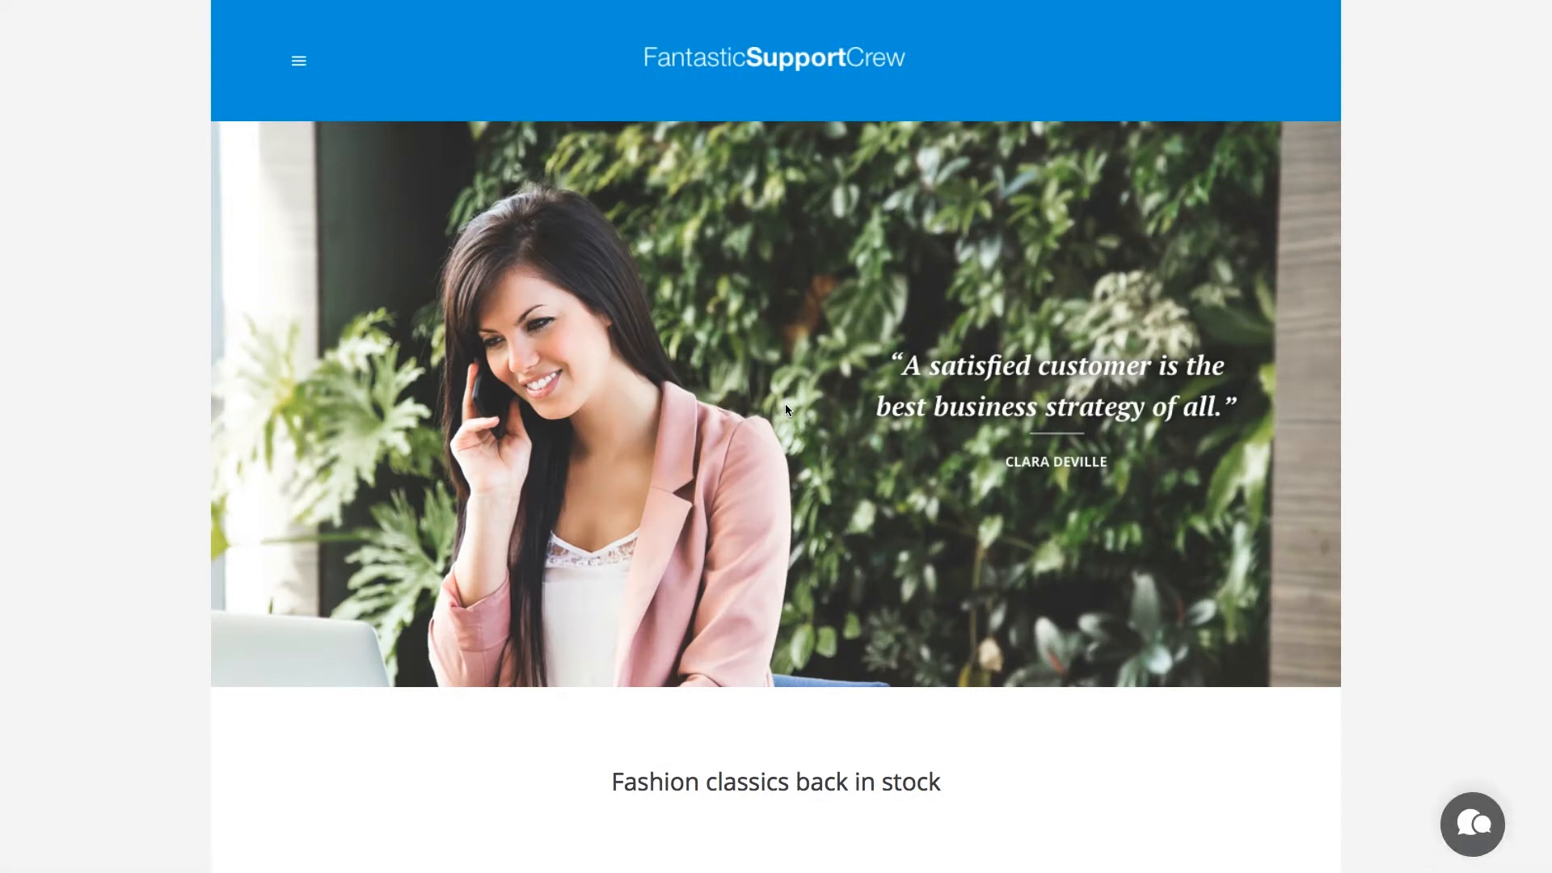
pyautogui.moveTo(1481, 829)
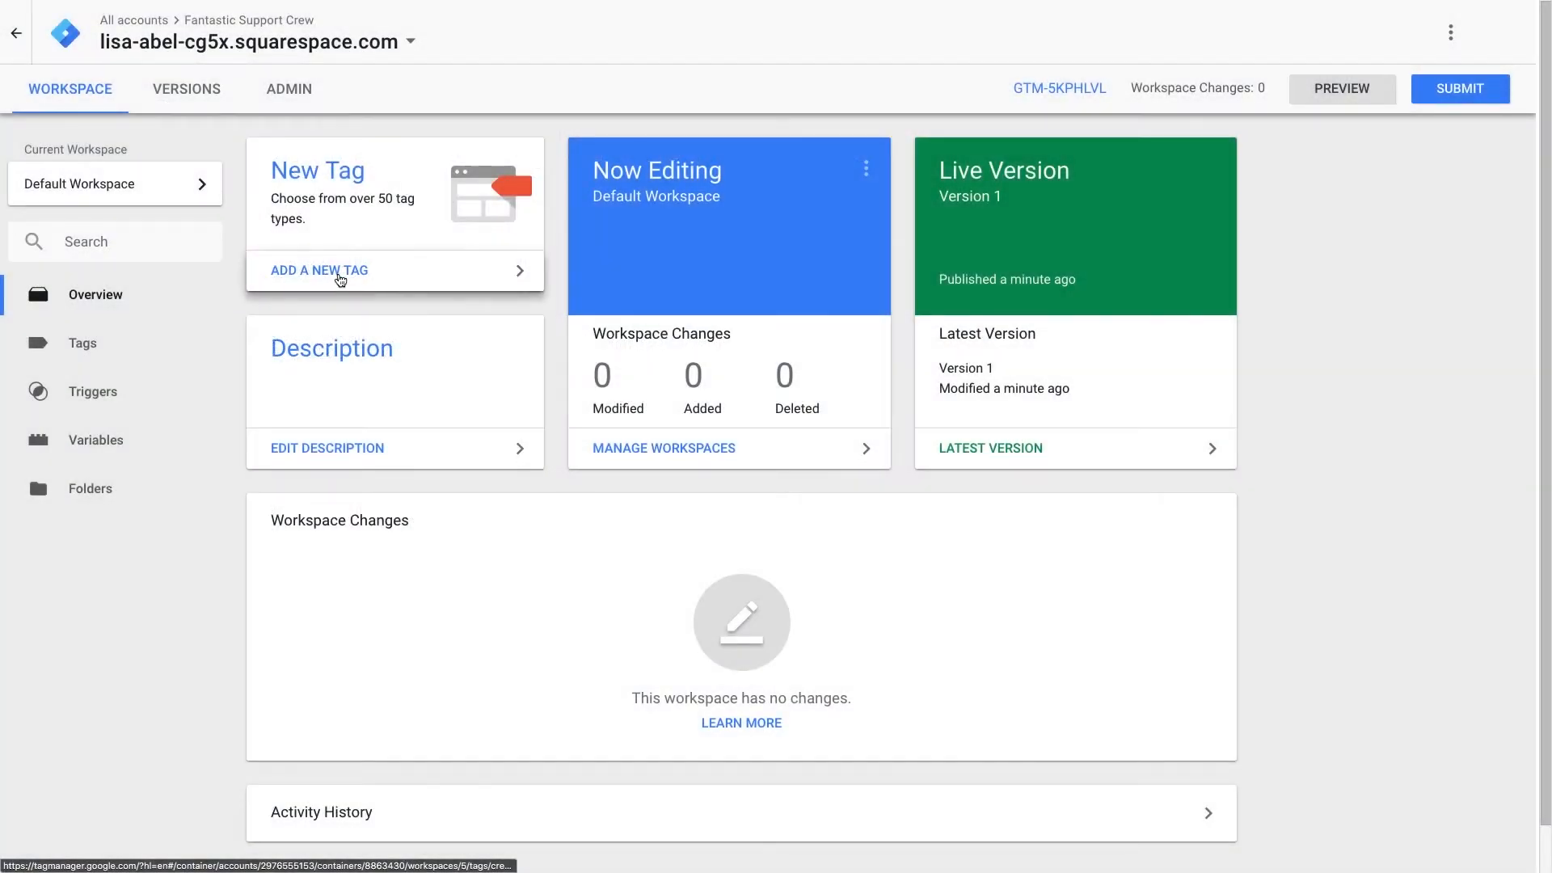
# Create a Custom HTML tag with the script, document.write support and All Pages trigger, saved as 'Userlike Chat'
pyautogui.click(319, 270)
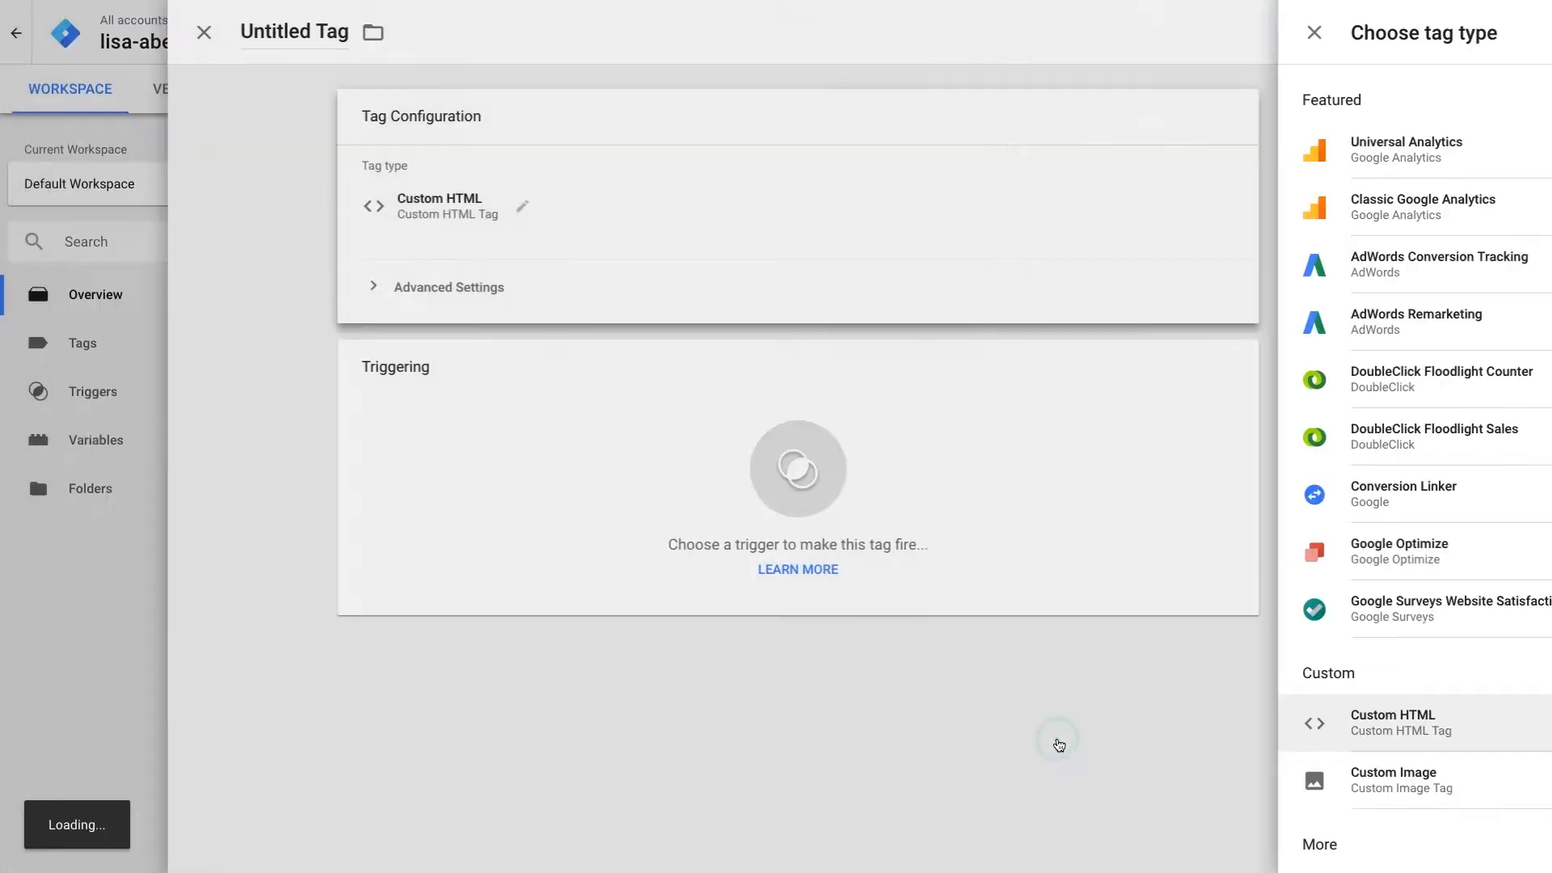
pyautogui.click(1401, 723)
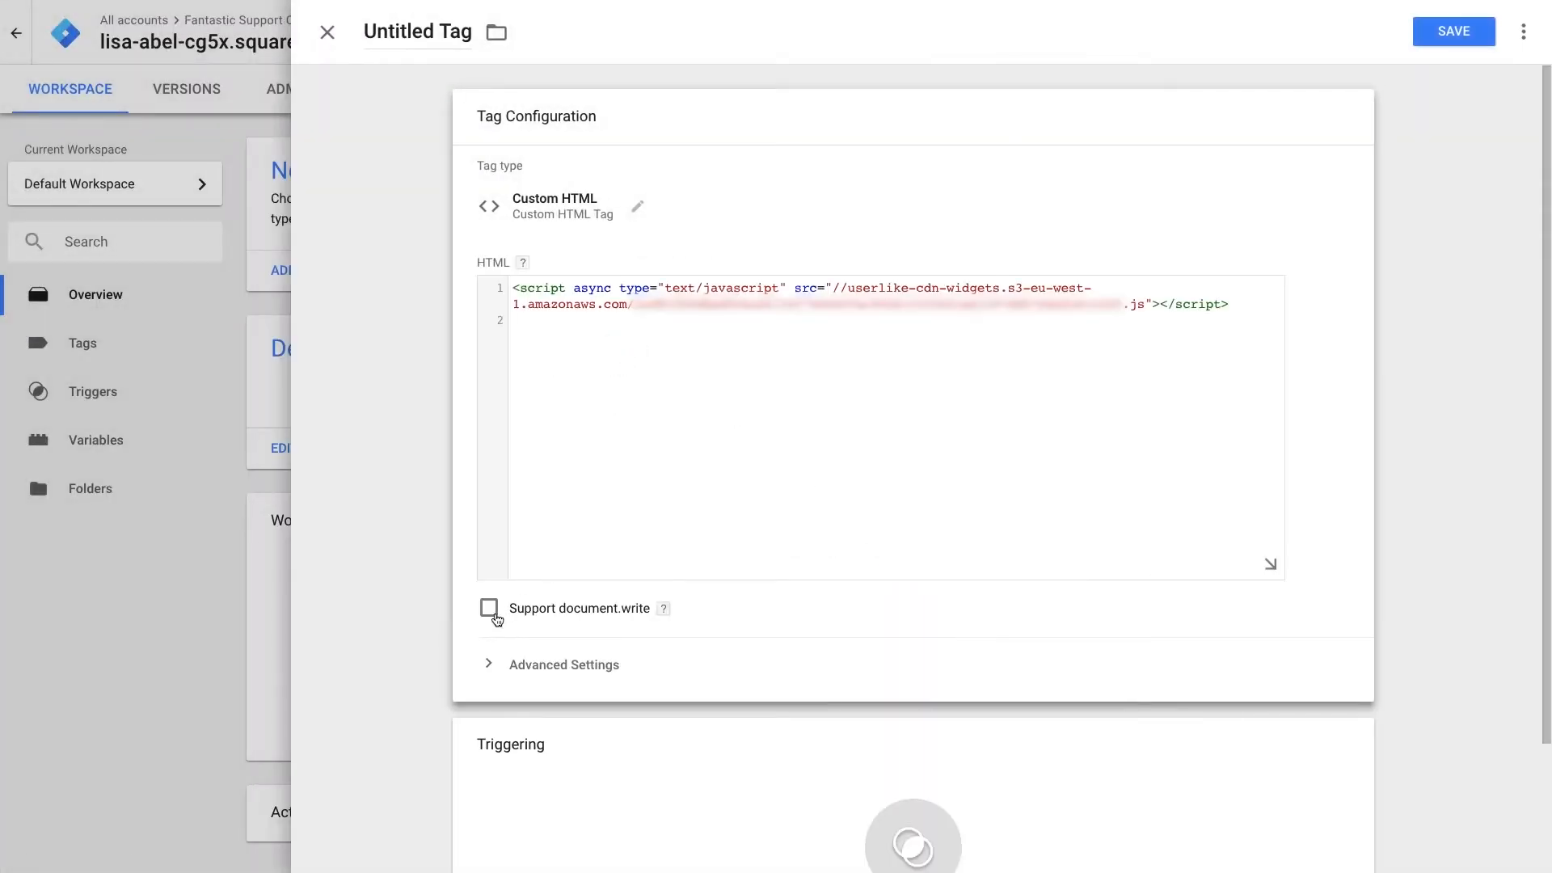
pyautogui.click(489, 609)
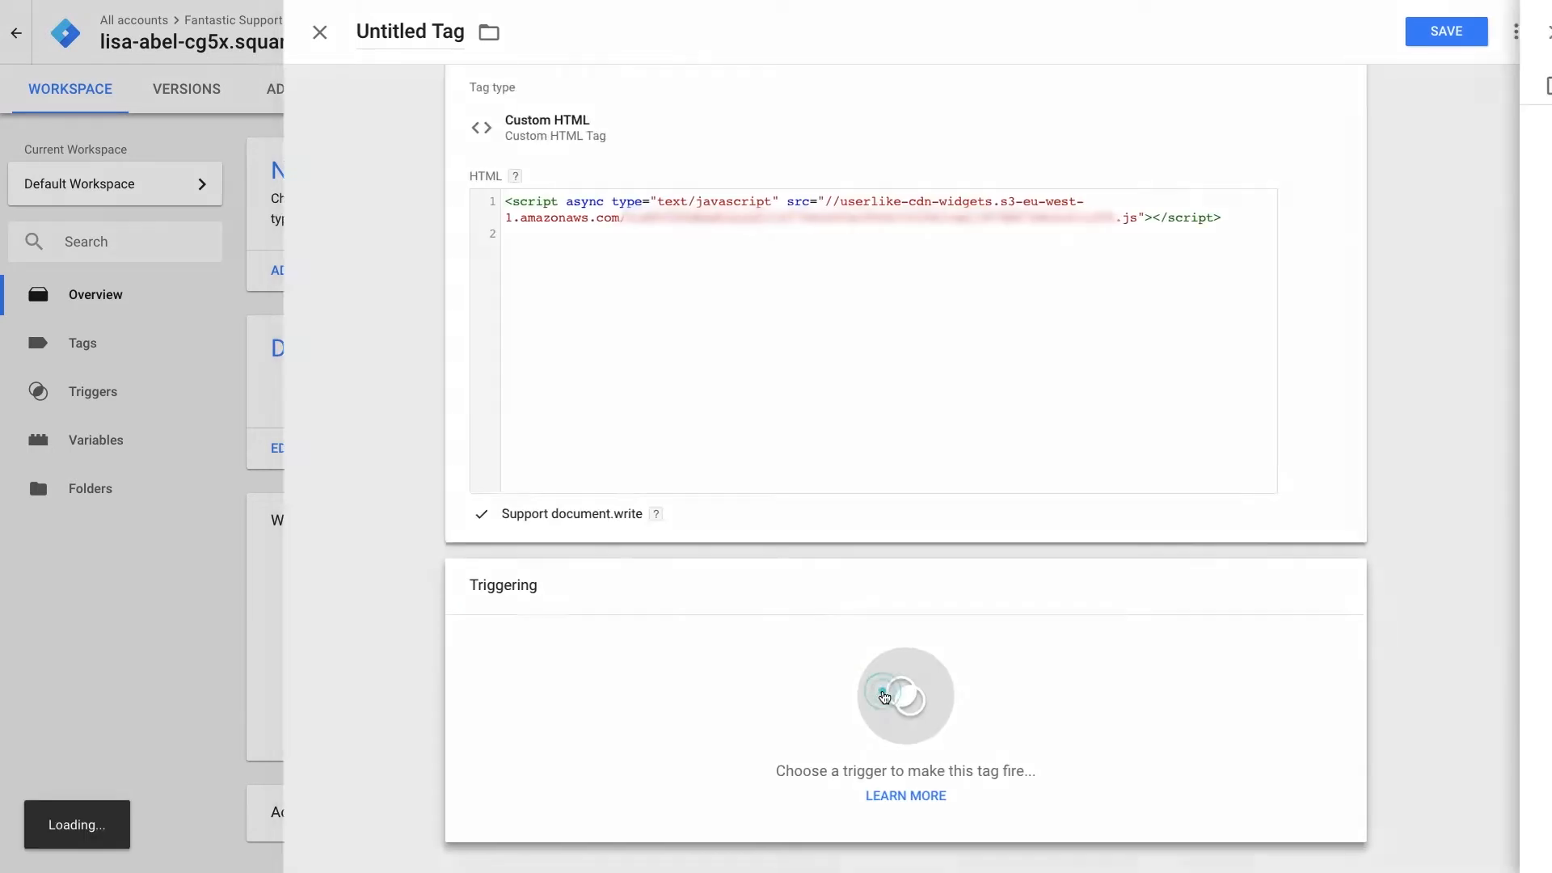
pyautogui.click(884, 698)
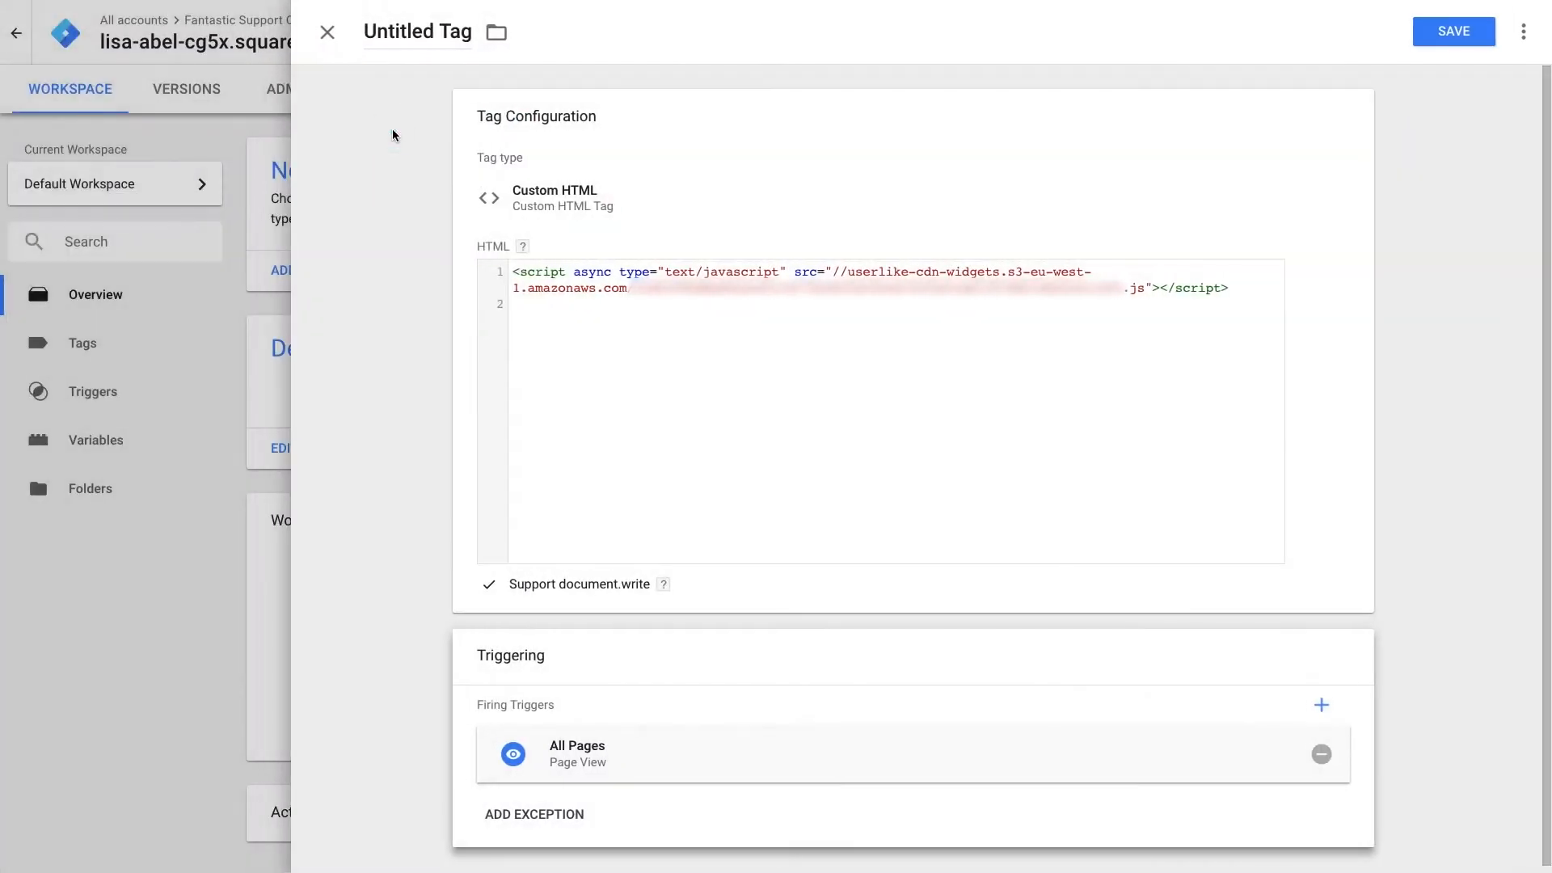
pyautogui.click(1455, 31)
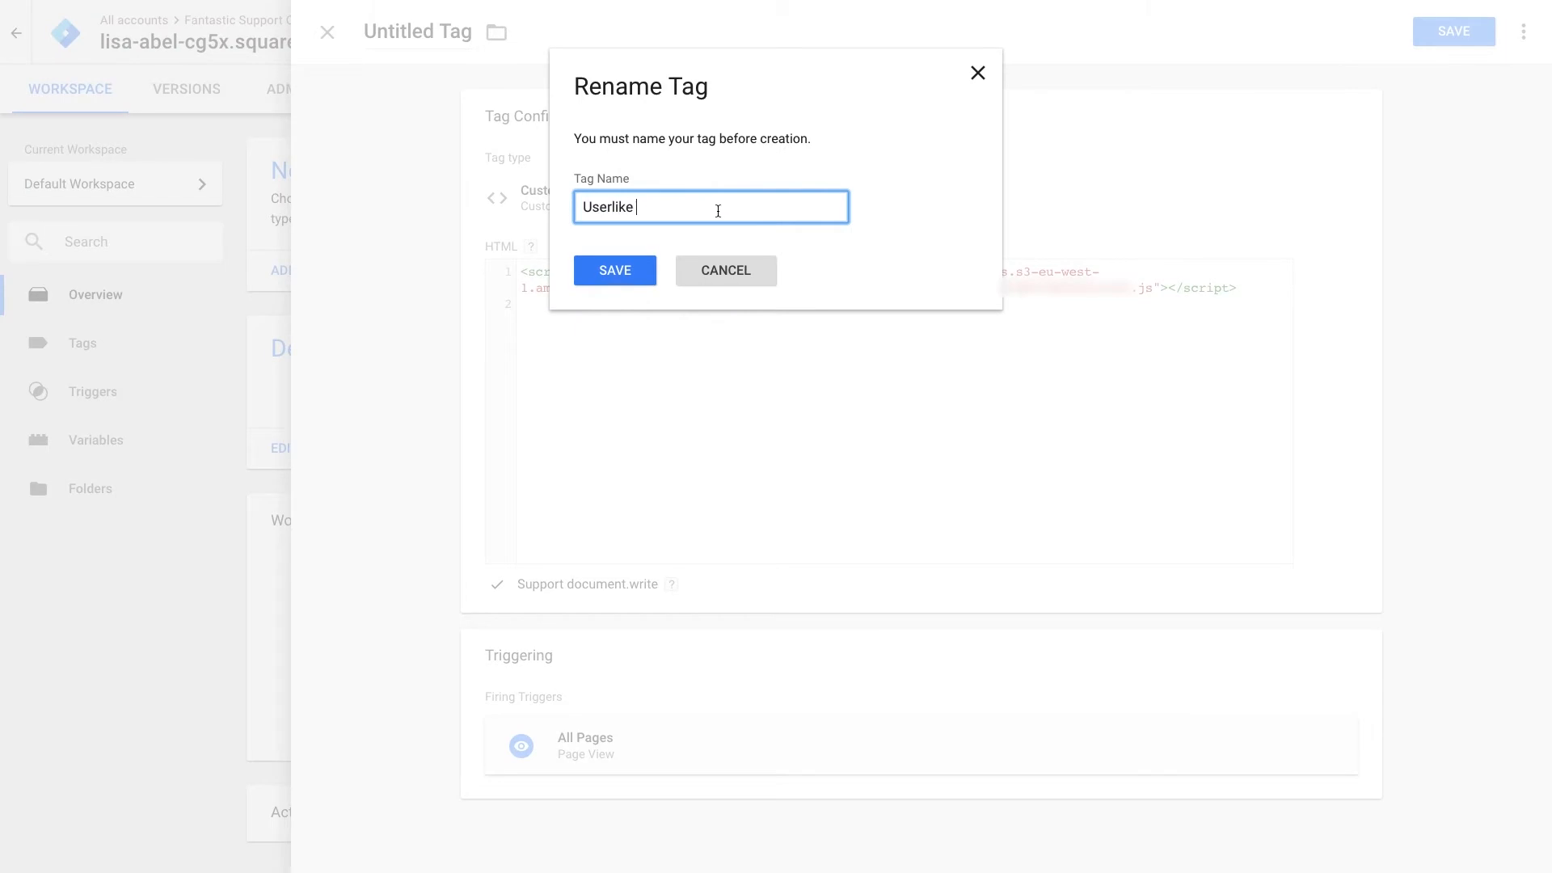
pyautogui.click(614, 271)
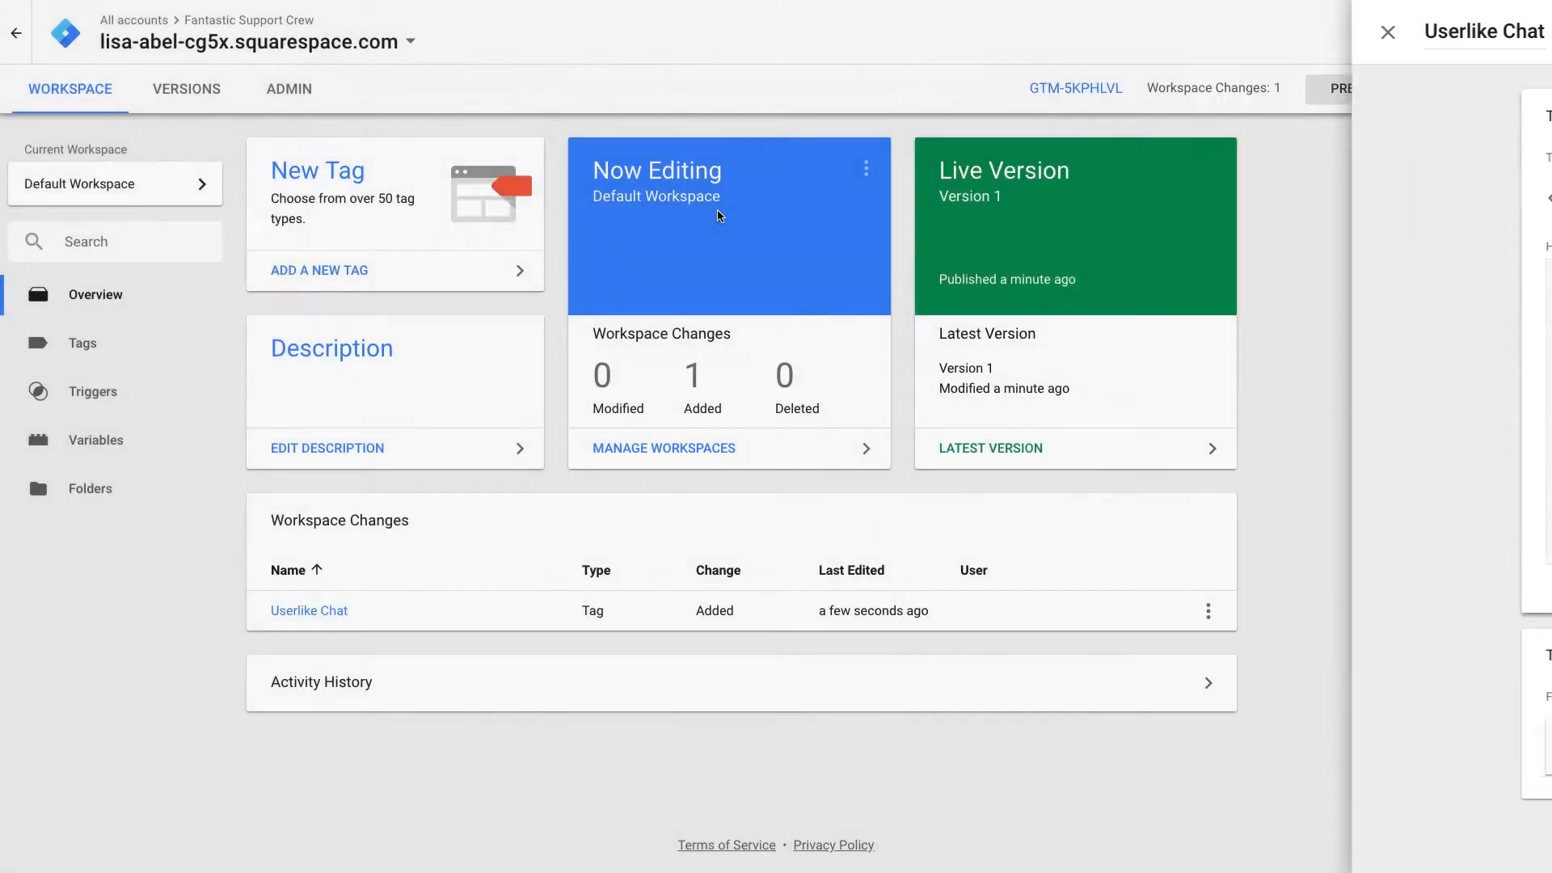
# Create the Fantastic Support Crew account with country Germany and a Web container, then submit it
pyautogui.click(1389, 32)
pyautogui.write('Fant')
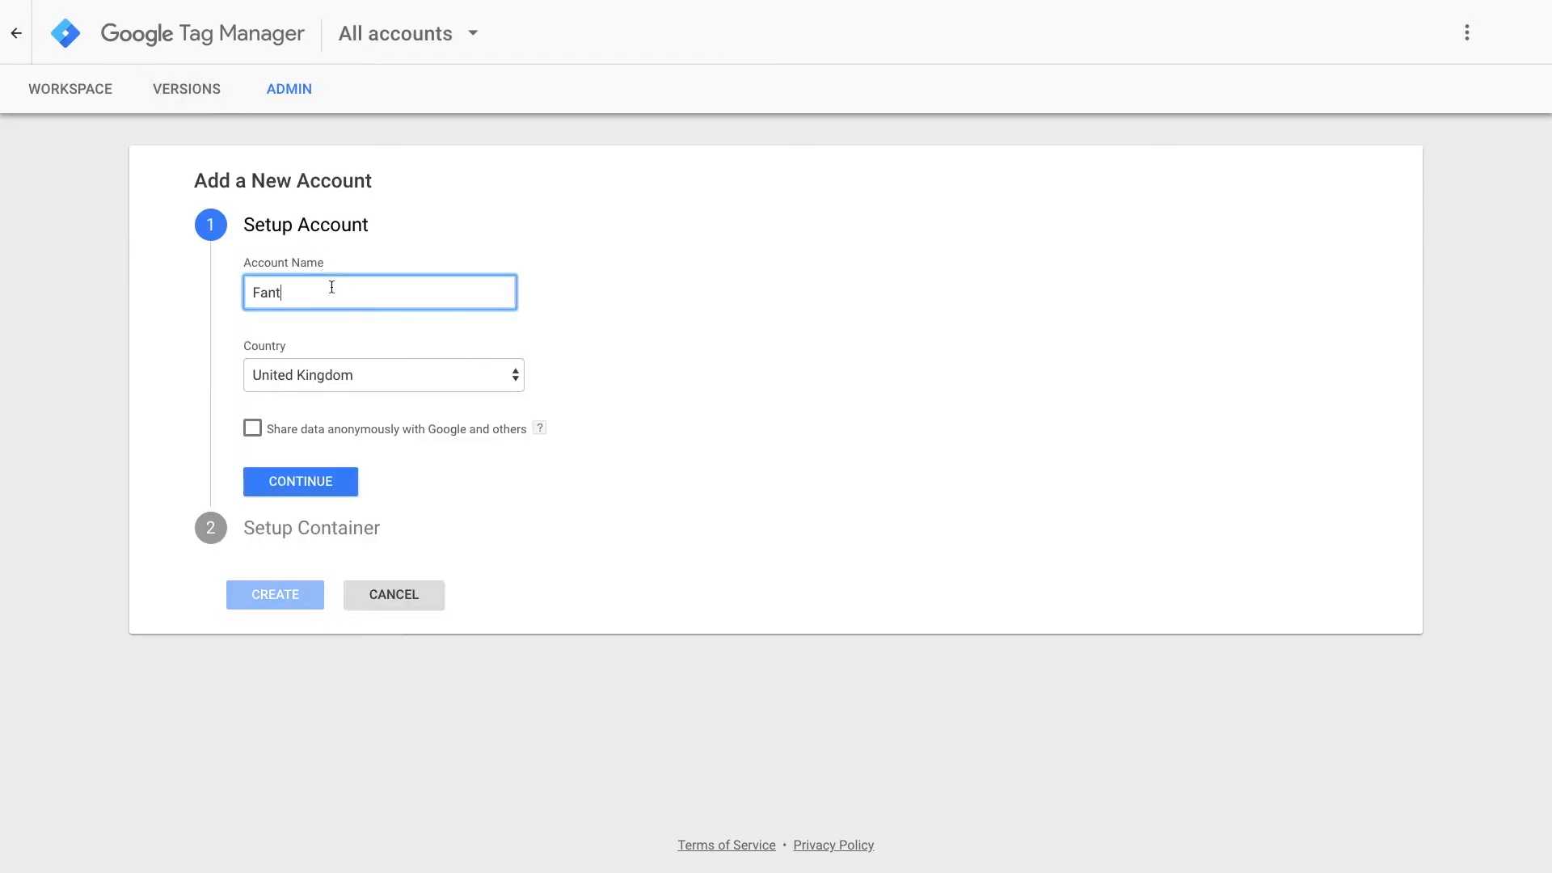
pyautogui.click(383, 375)
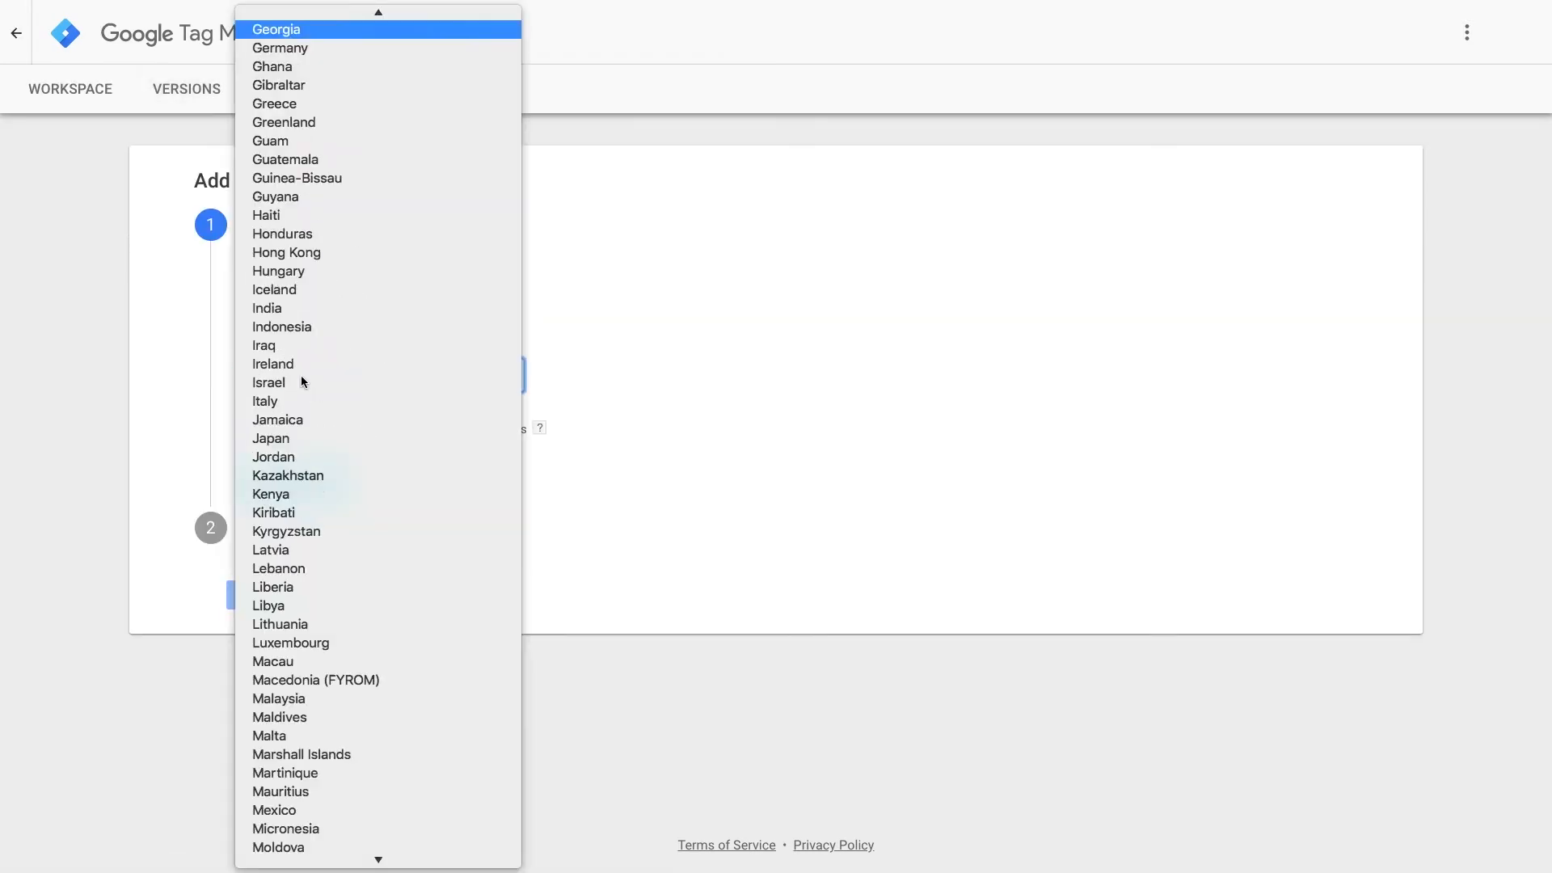
pyautogui.click(280, 48)
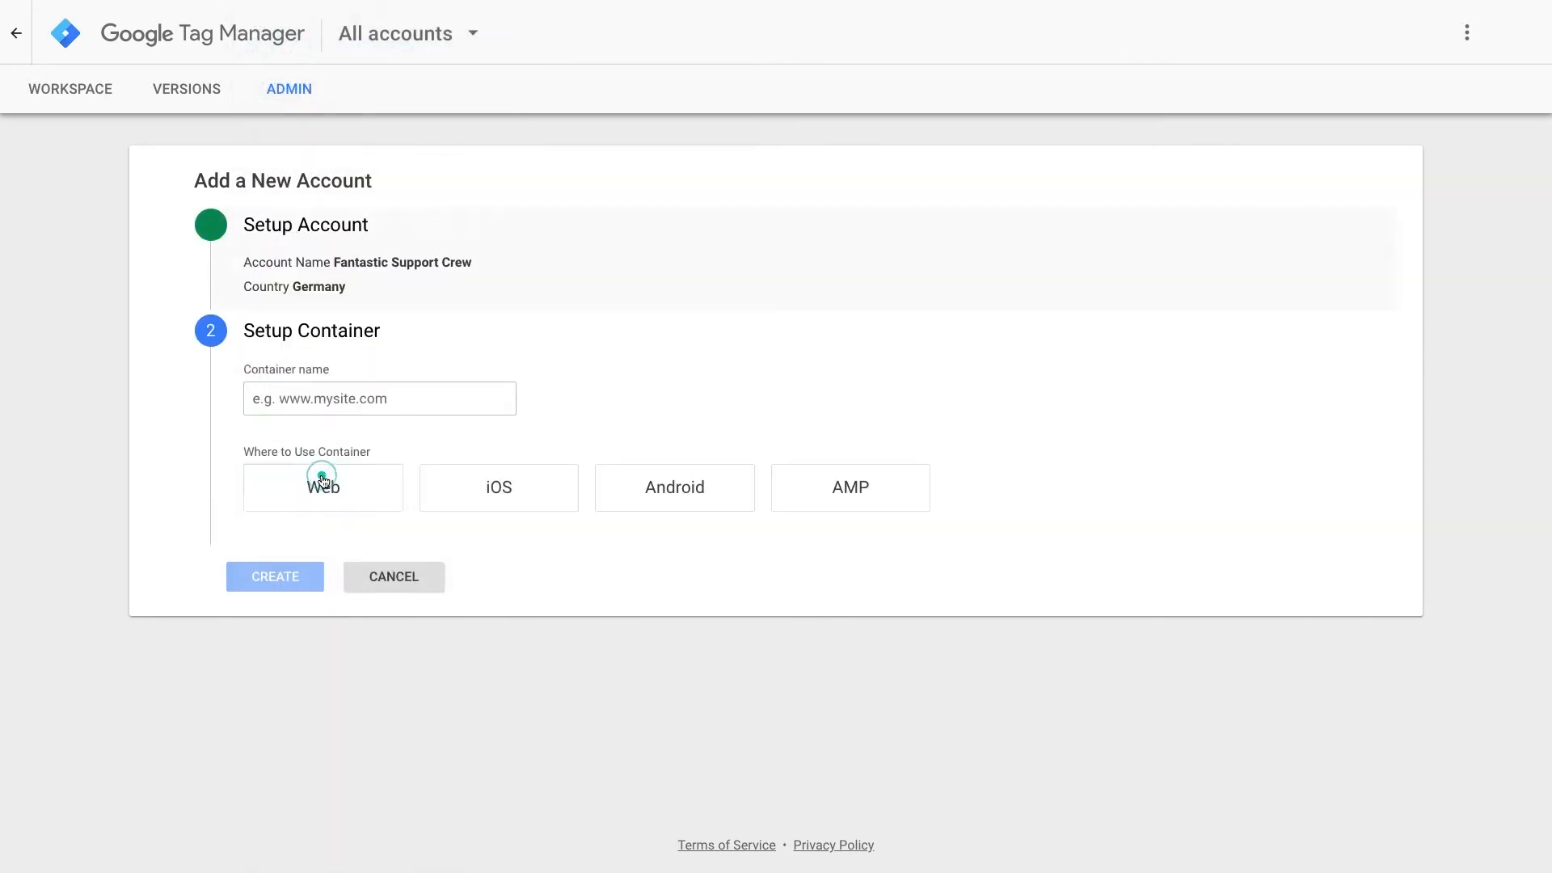
pyautogui.click(275, 577)
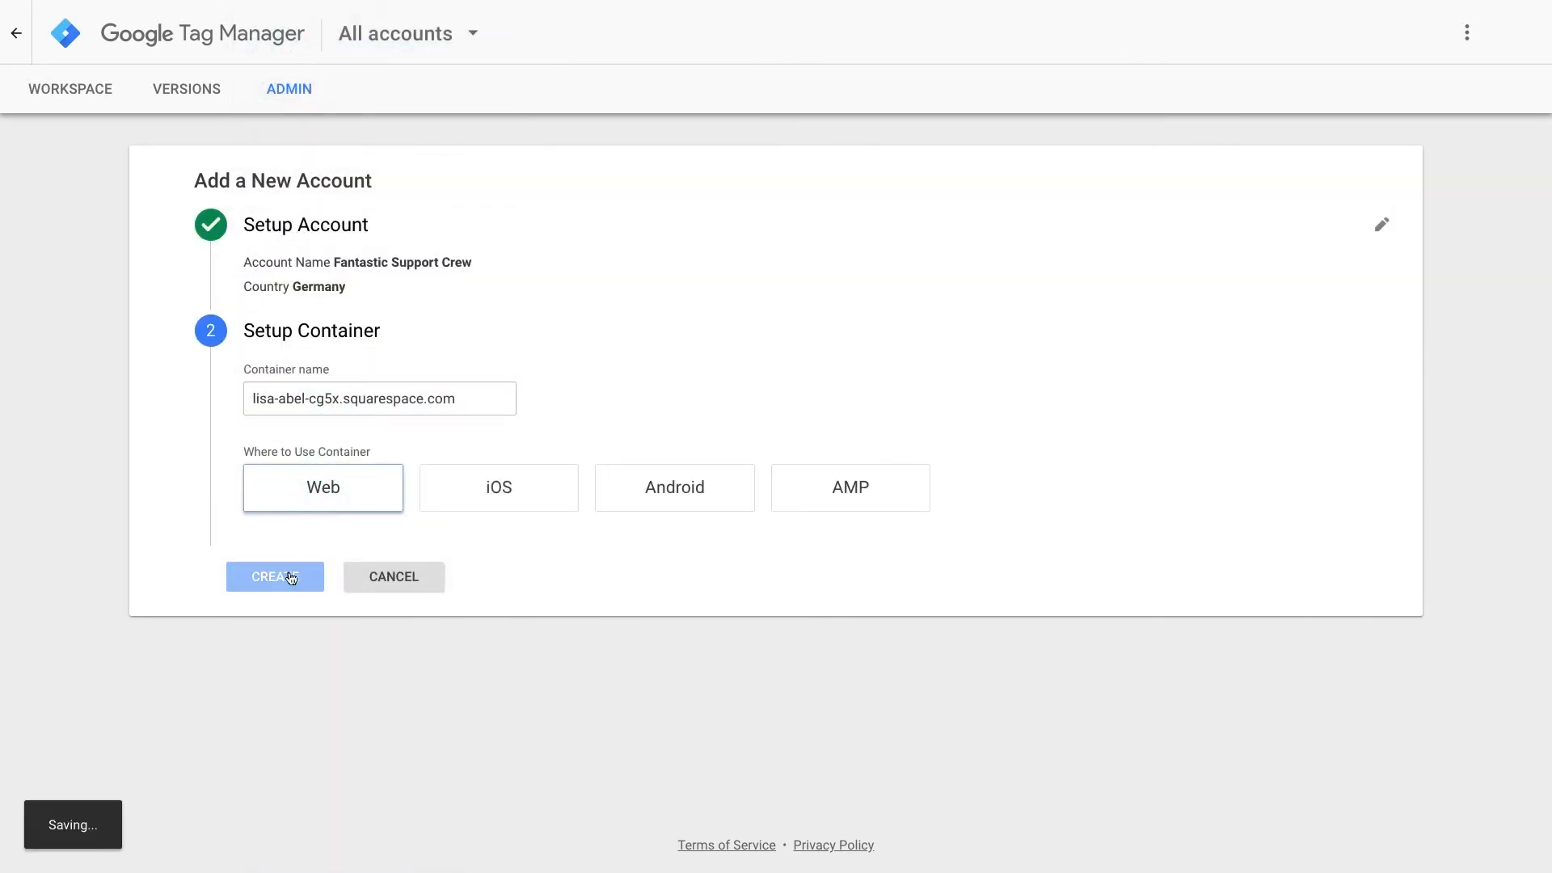
pyautogui.click(275, 576)
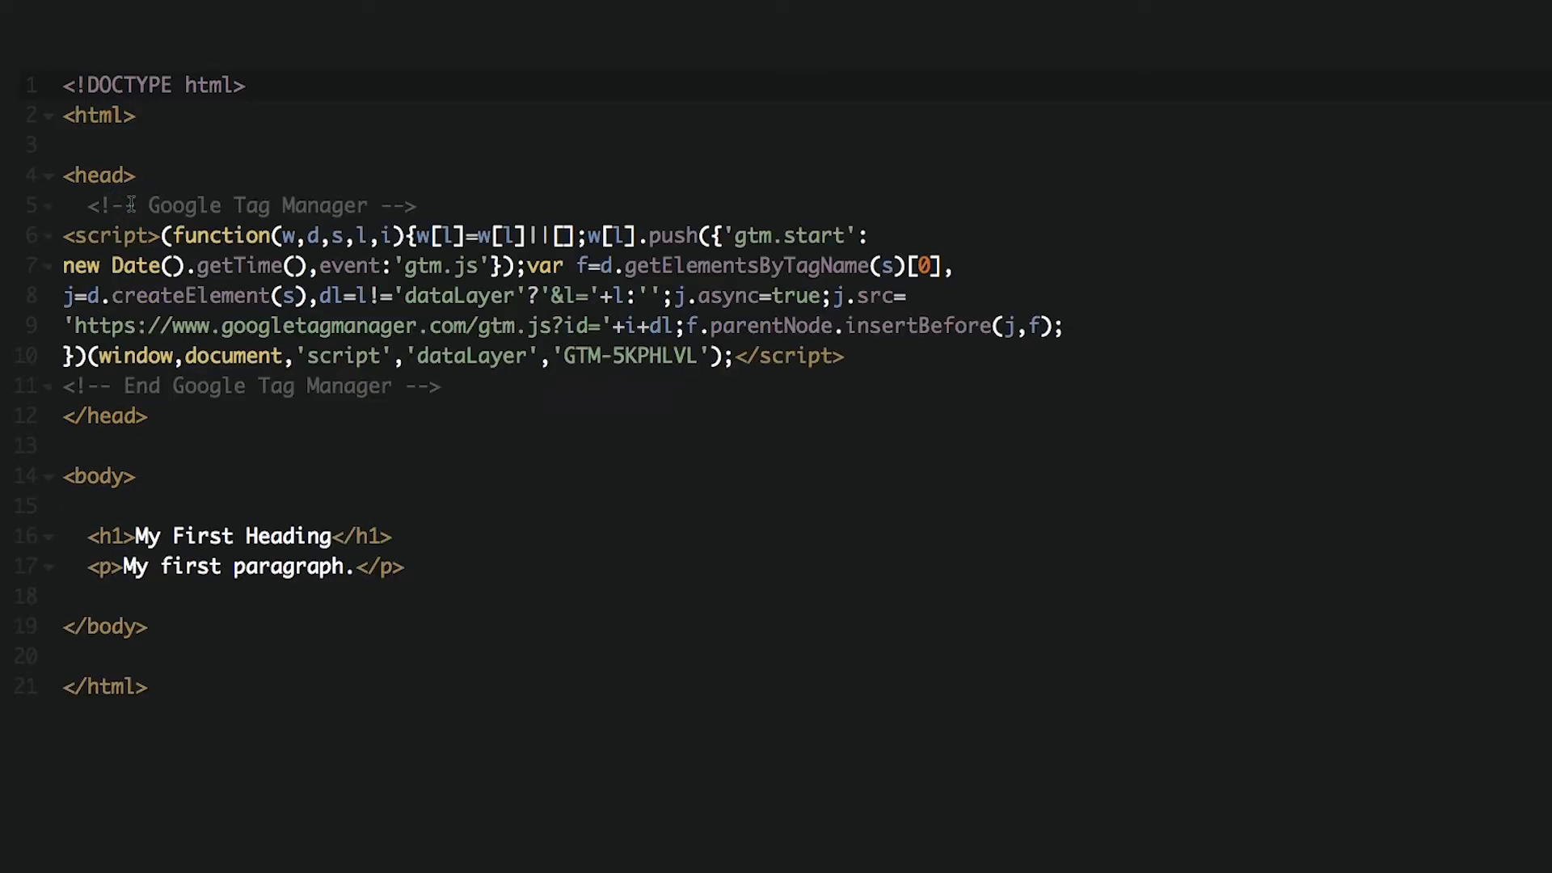
# Start a new tag of type Custom HTML and name it 'Userlike'
pyautogui.click(446, 386)
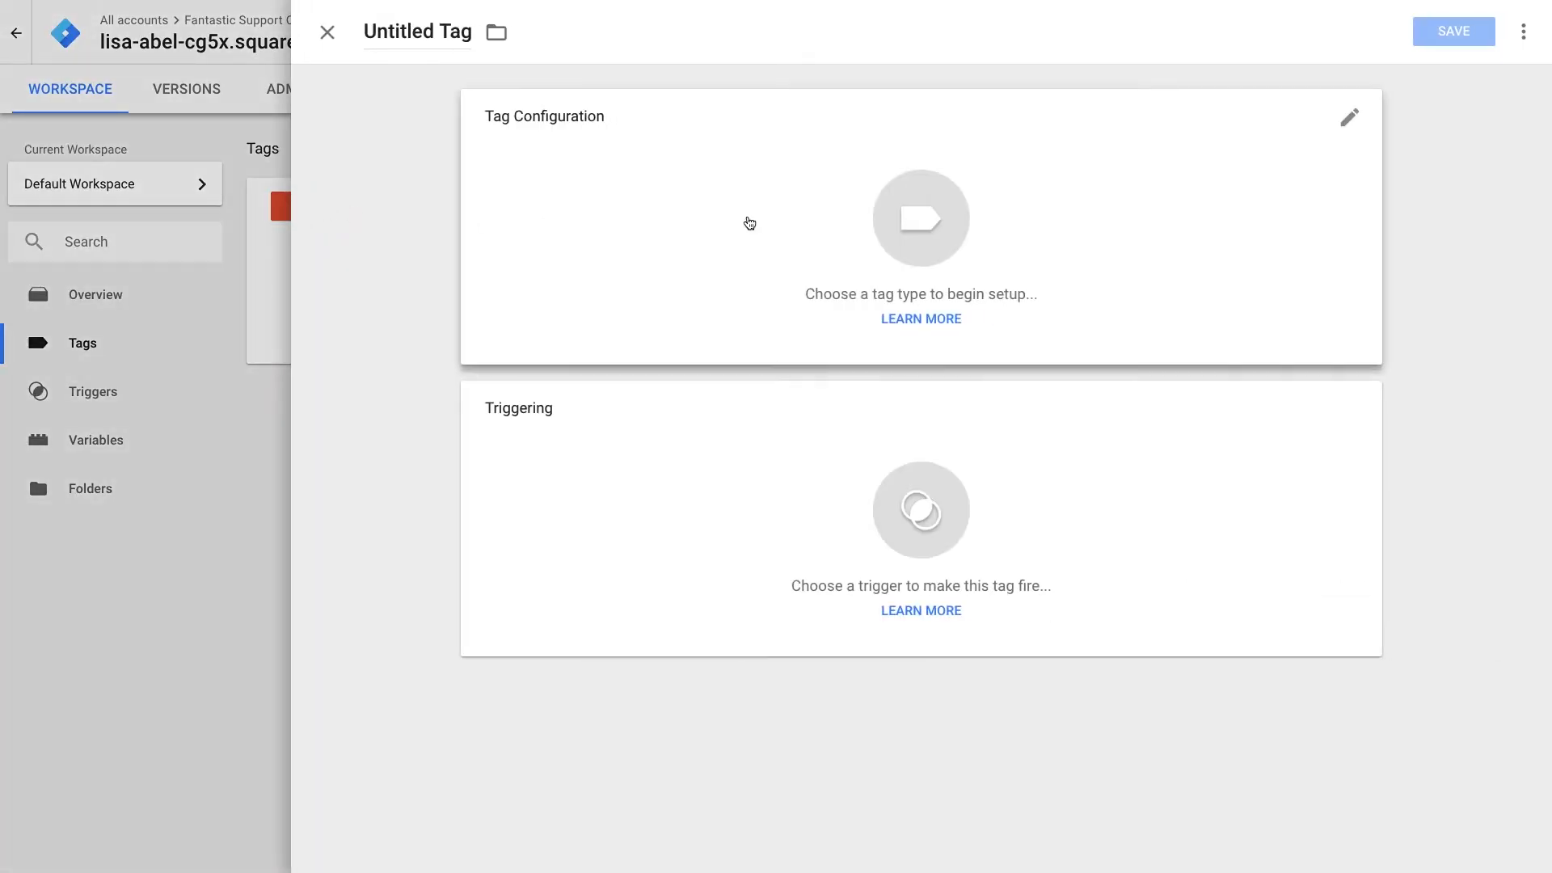
pyautogui.click(921, 218)
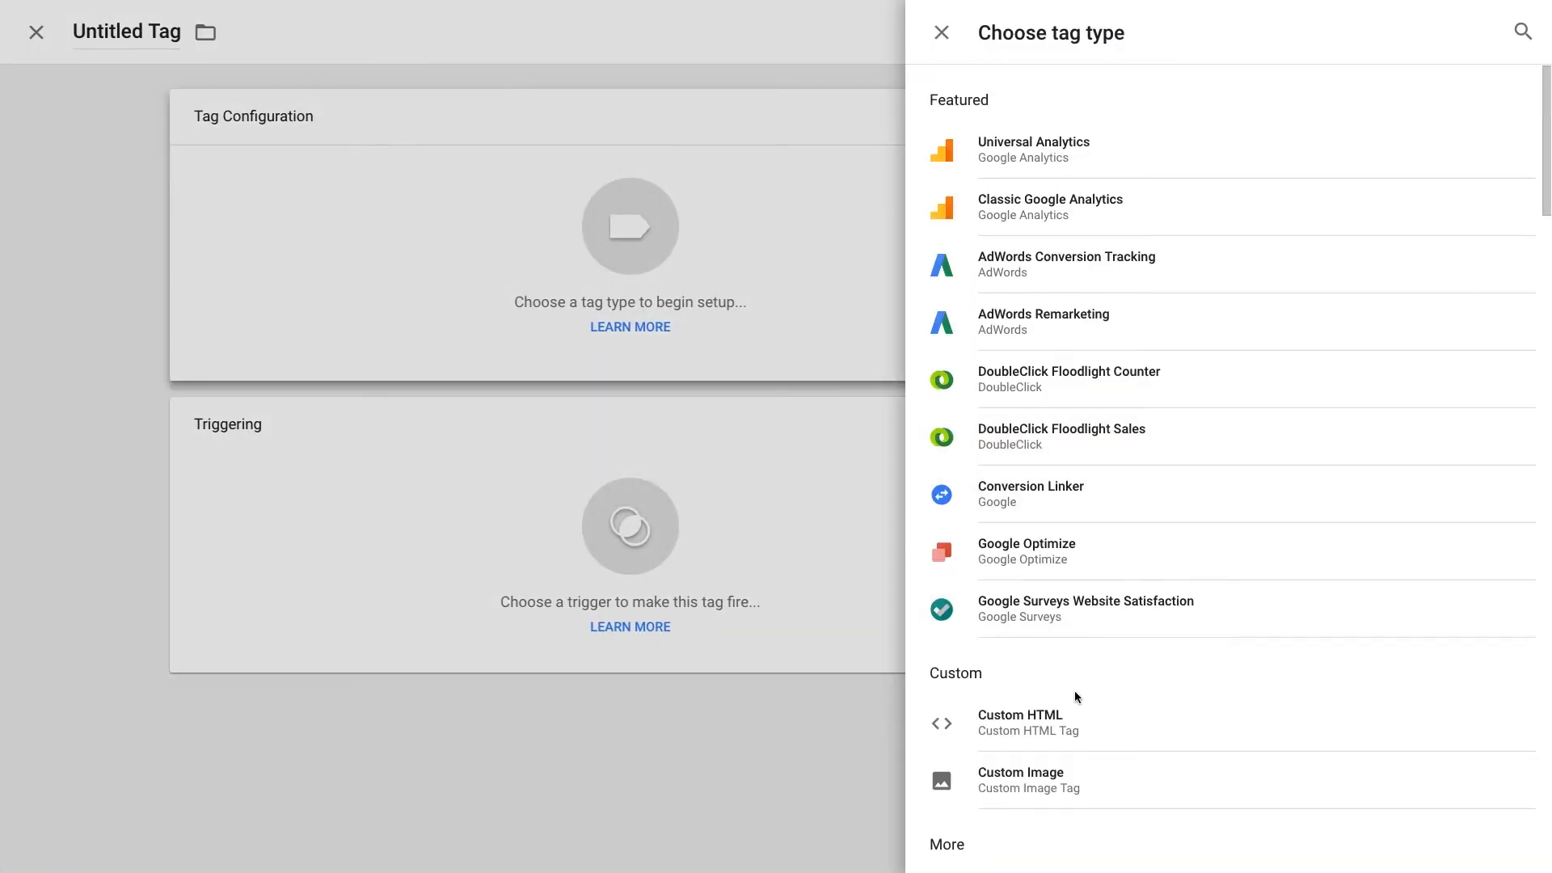
pyautogui.click(1028, 722)
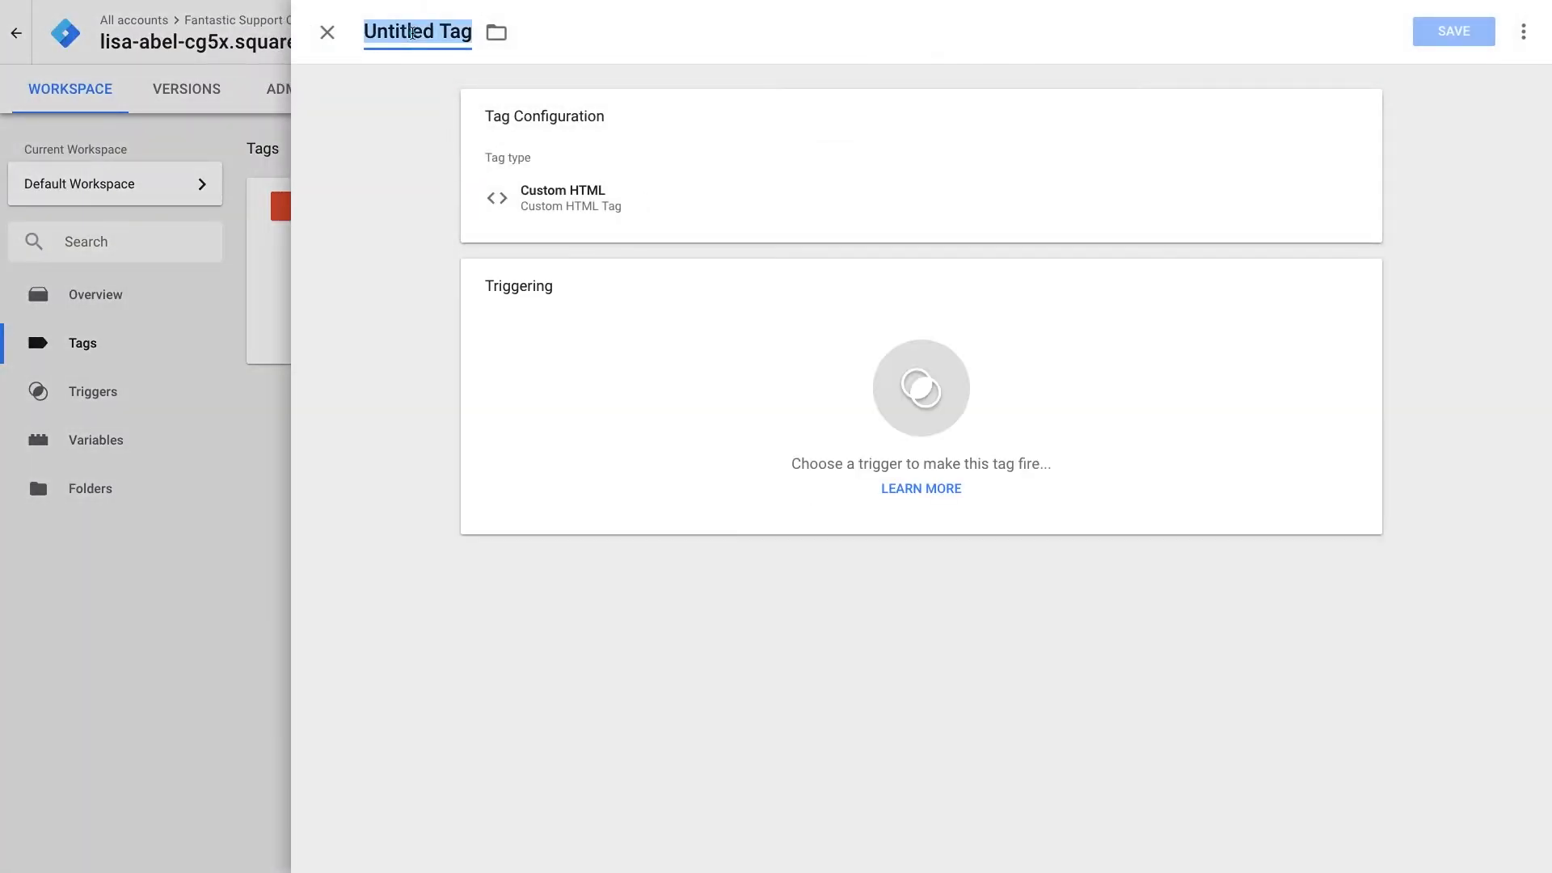
pyautogui.write('Userlike')
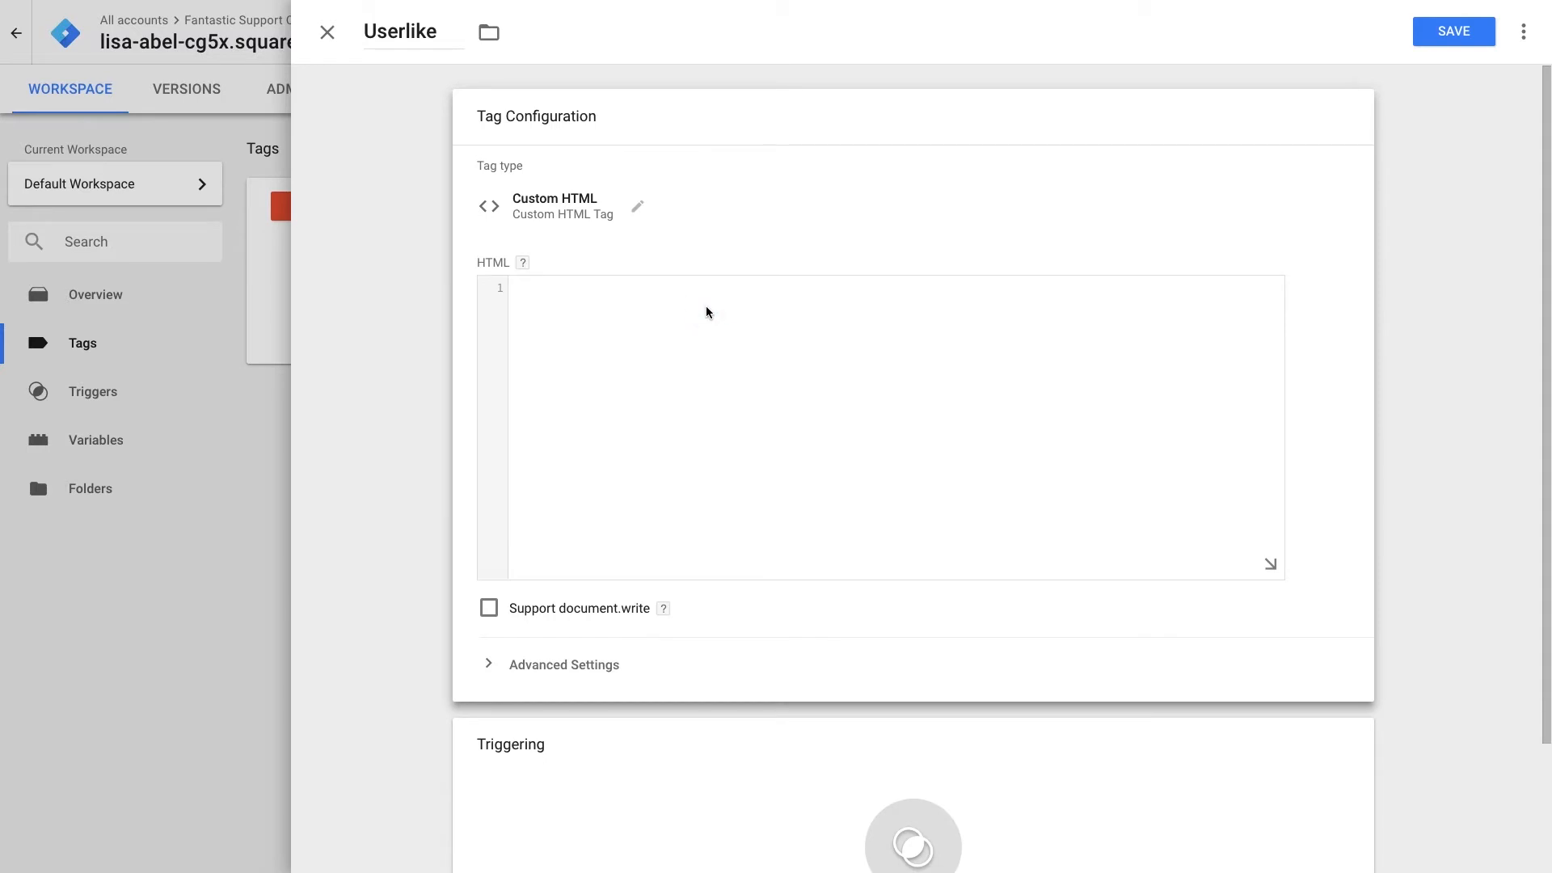
# Insert the widget script, set the All Pages trigger and save the Userlike tag
pyautogui.click(489, 608)
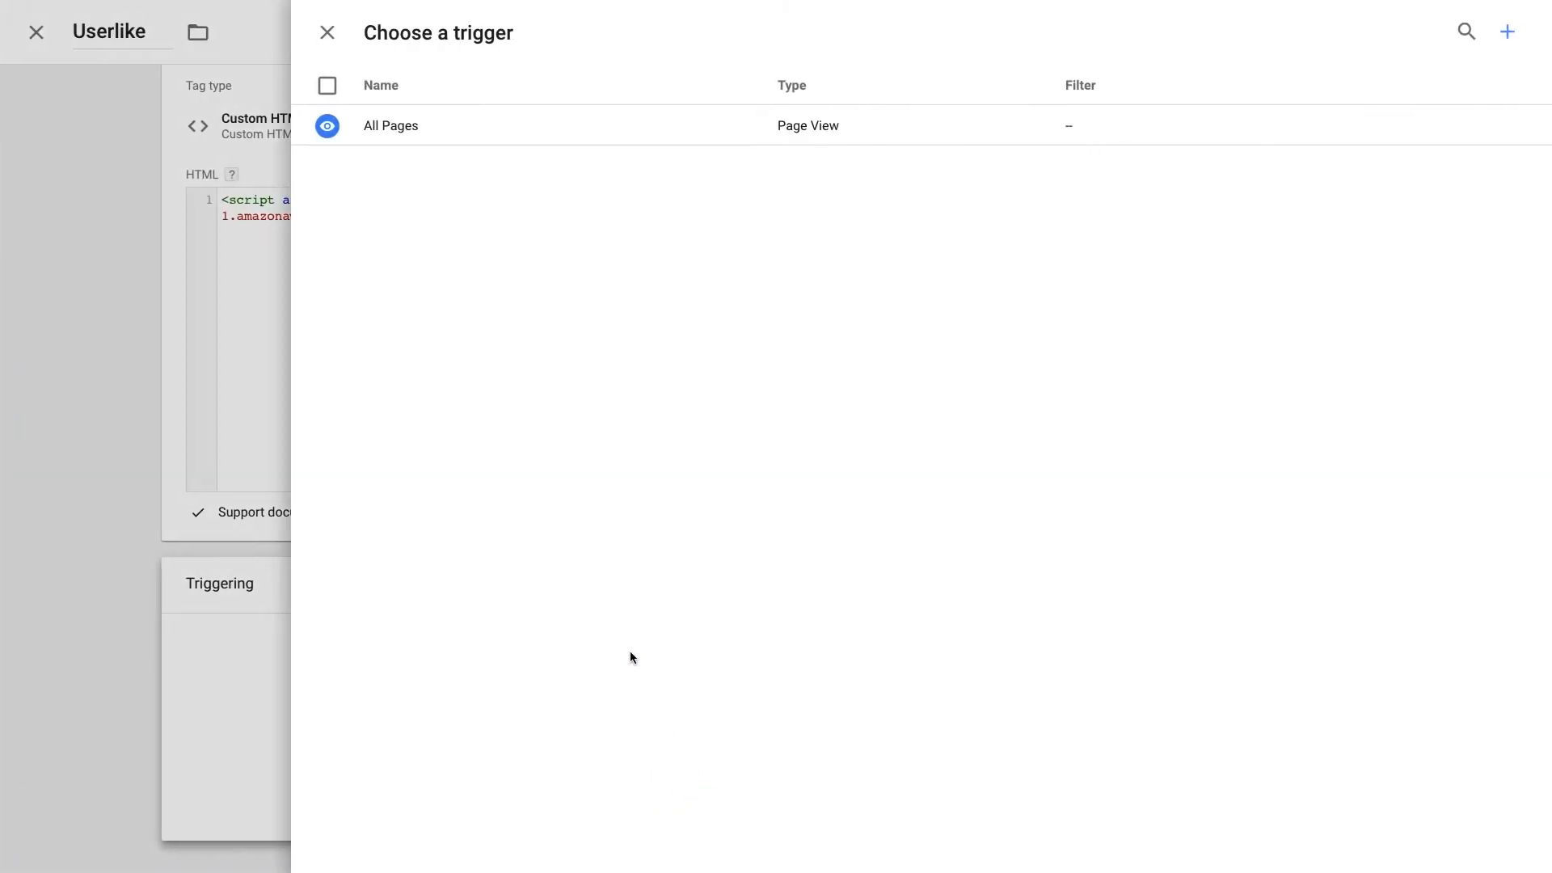
pyautogui.click(390, 126)
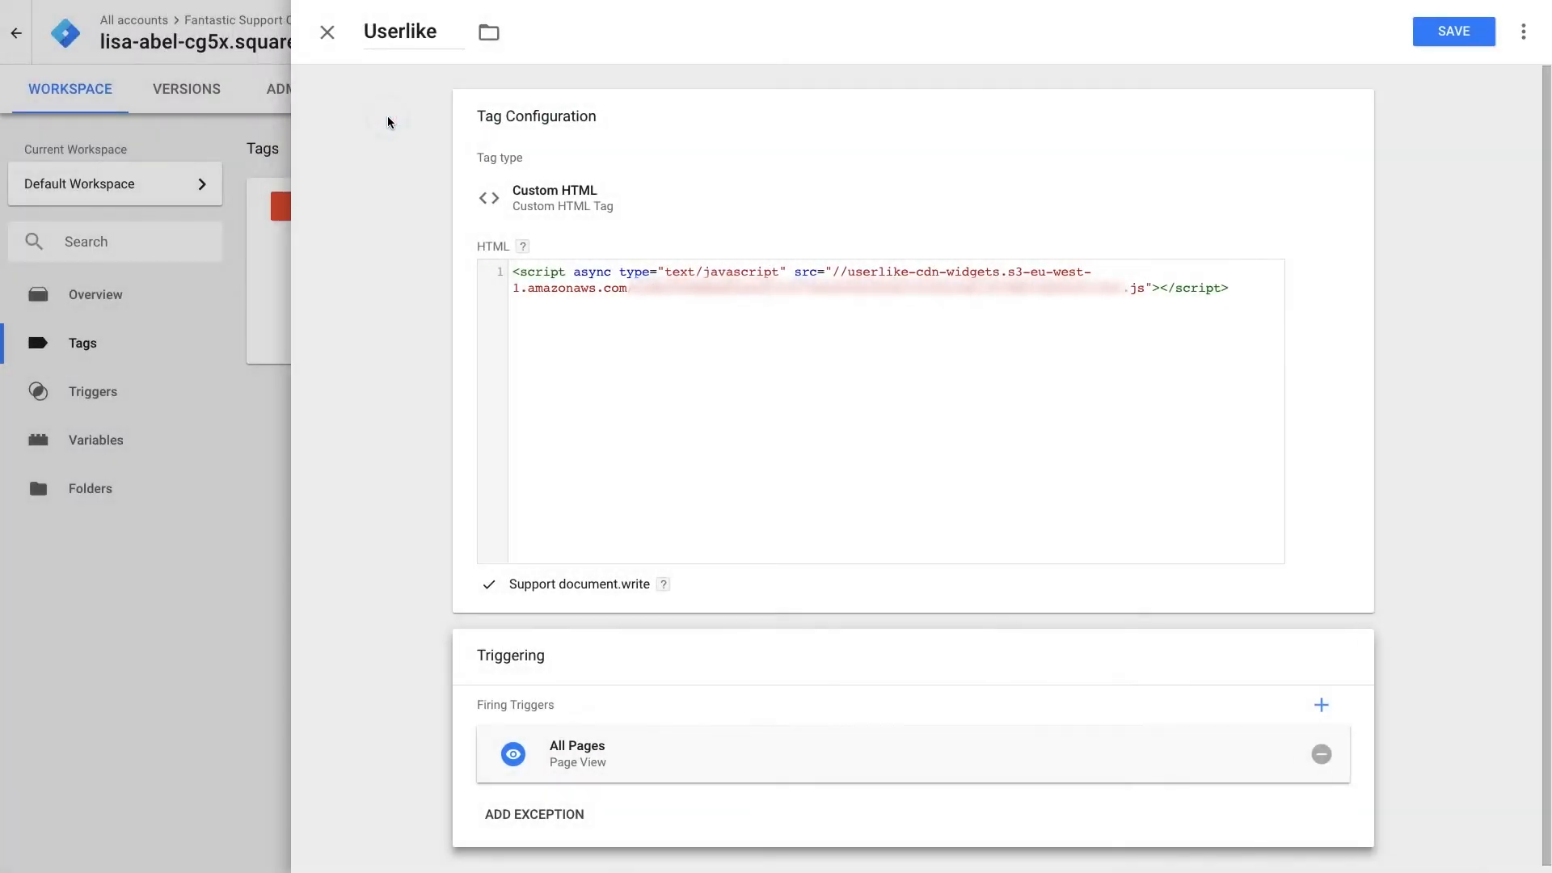
pyautogui.click(1454, 30)
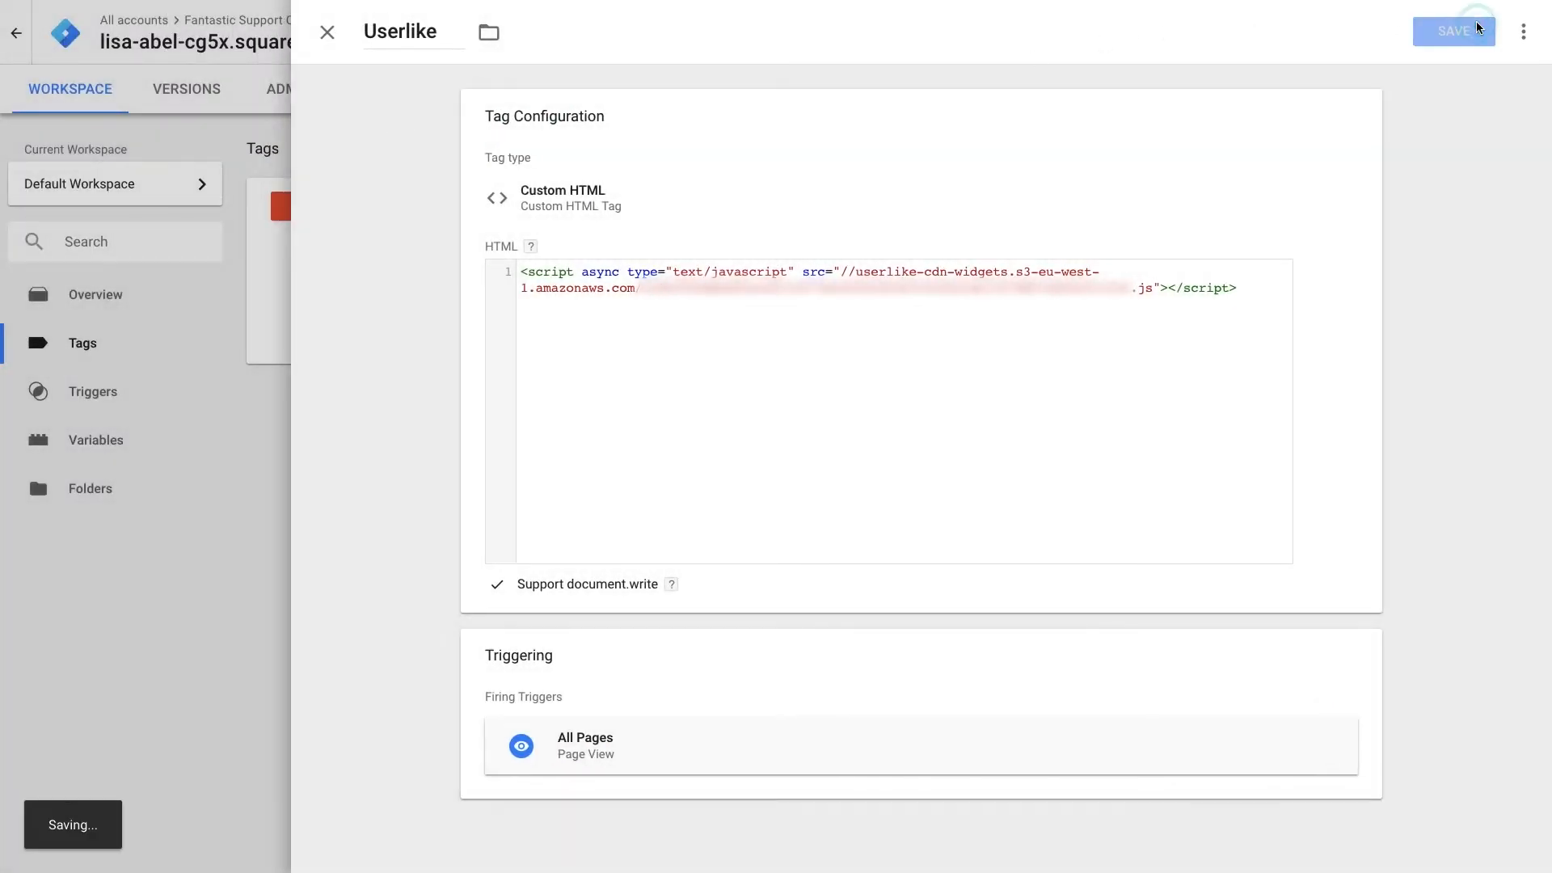
pyautogui.click(1453, 31)
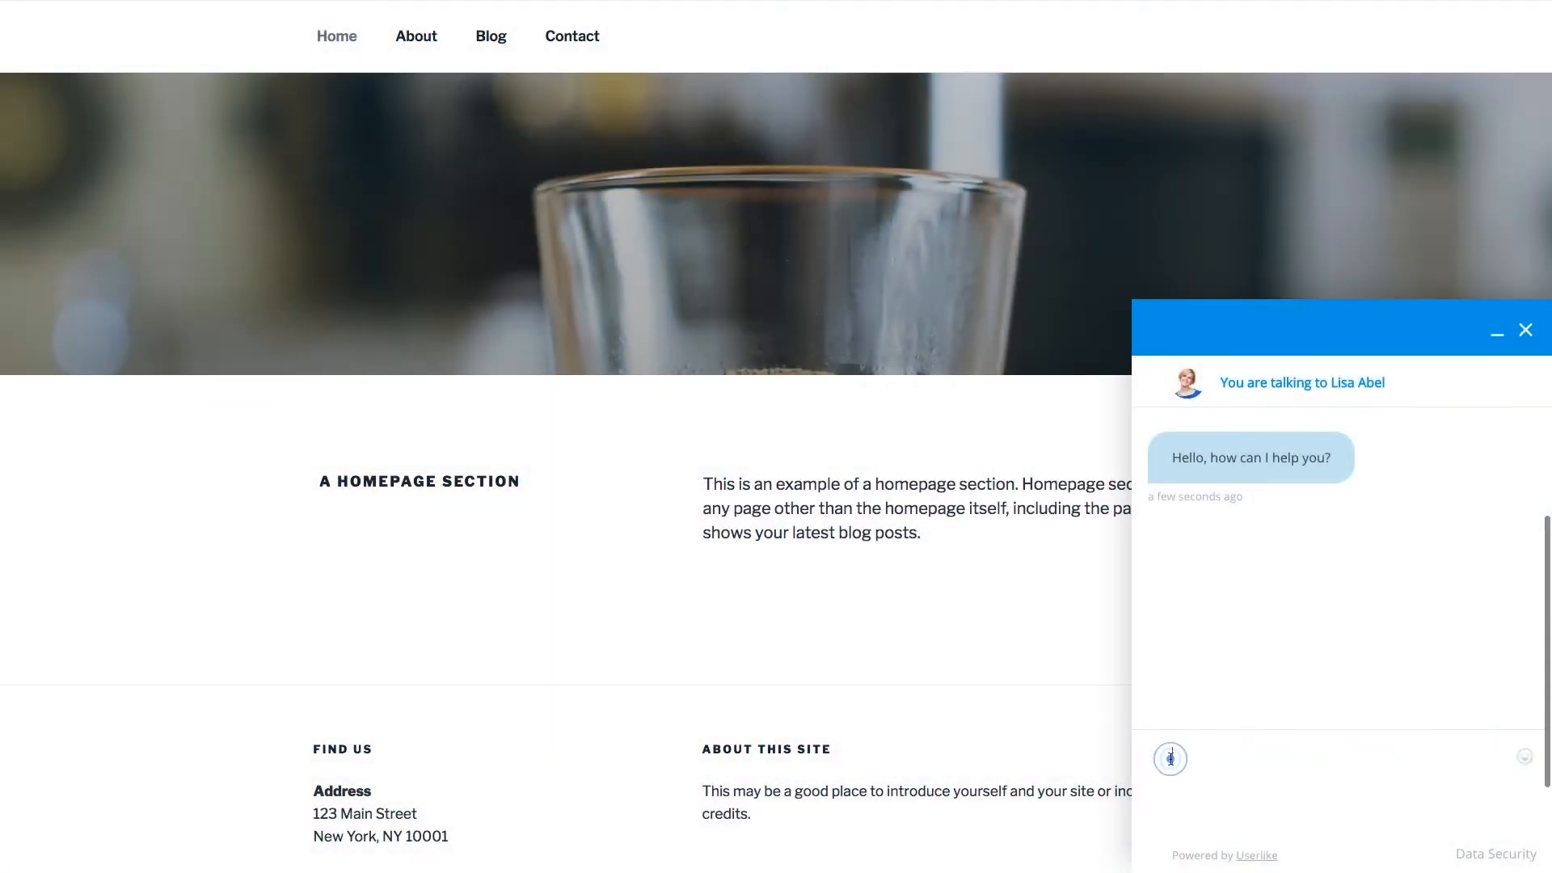
# Send 'I loved your latest blog post' in the live chat and start asking when the book comes out
pyautogui.write('I loved your latest blog po')
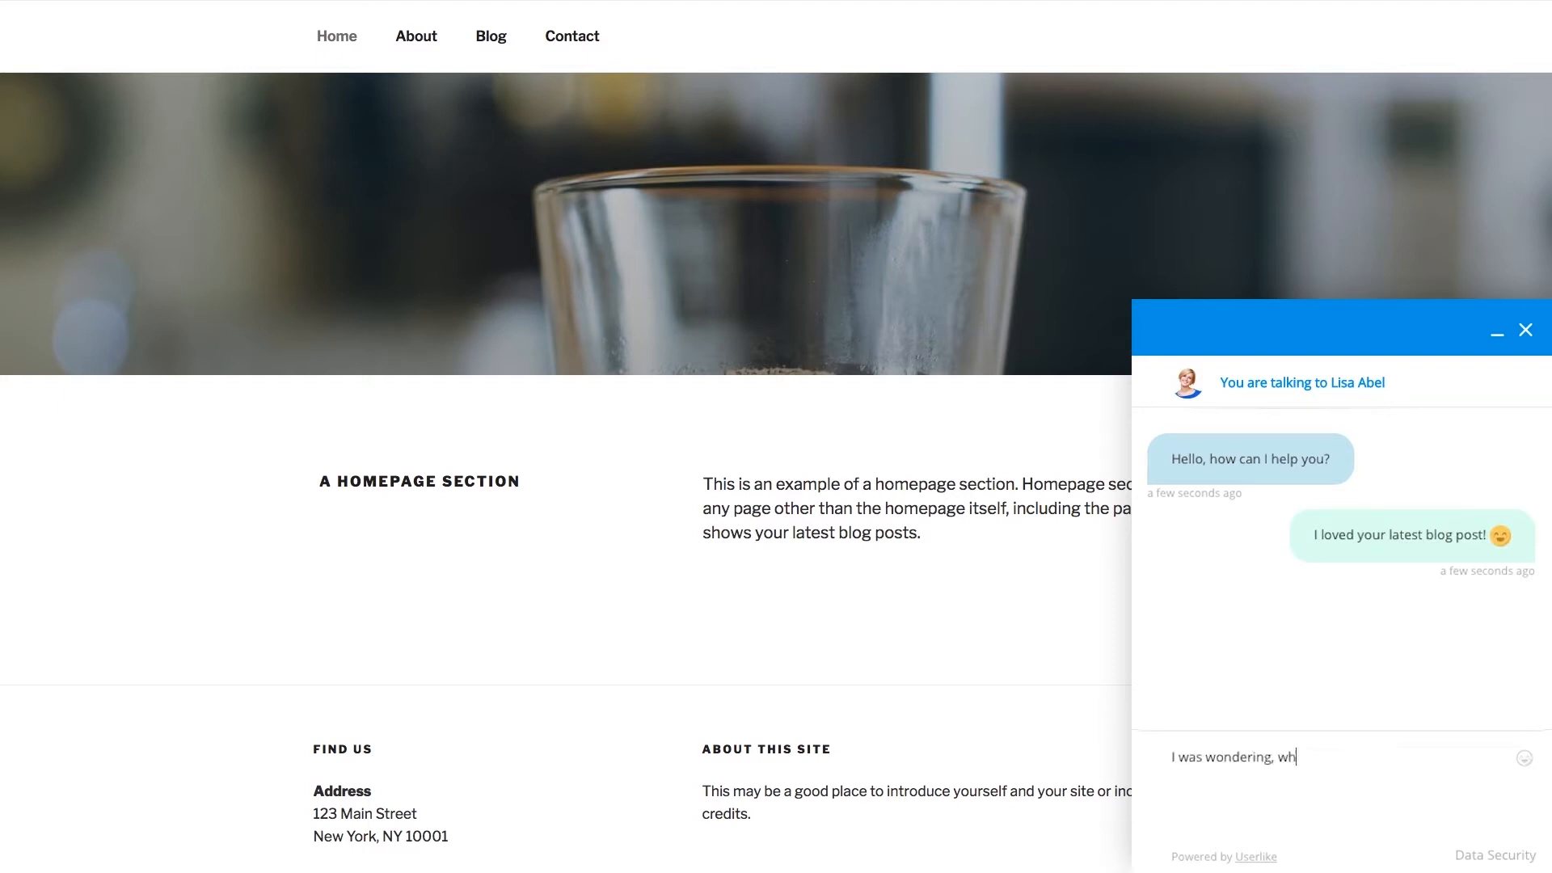
pyautogui.write('en is your book coming out')
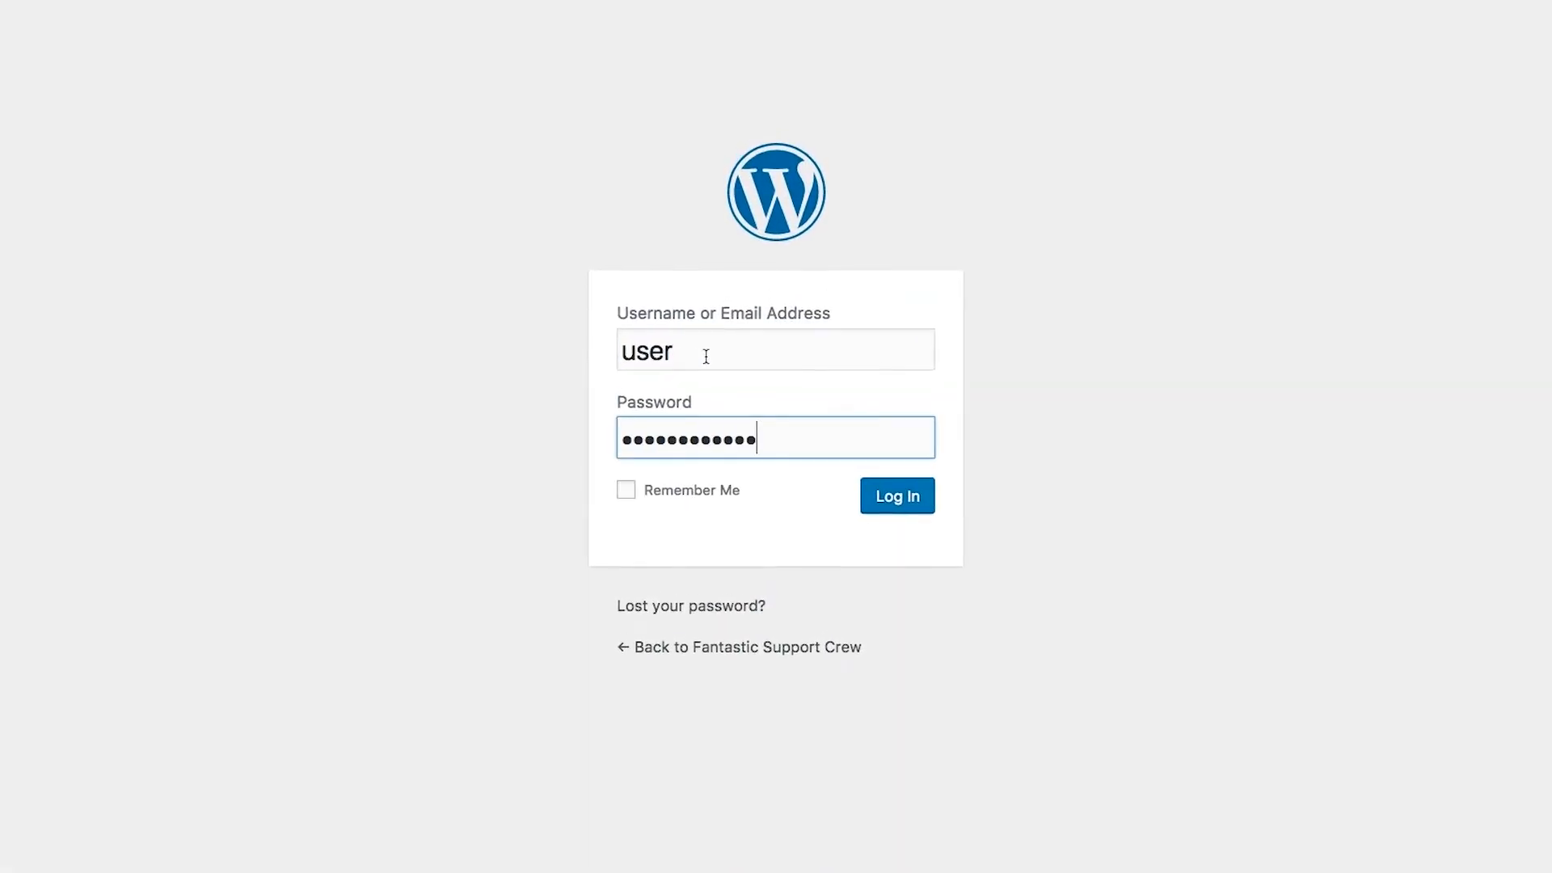
# Sign in to WordPress, install and activate the Userlike plugin, then look up the widget secret in Userlike
pyautogui.click(898, 496)
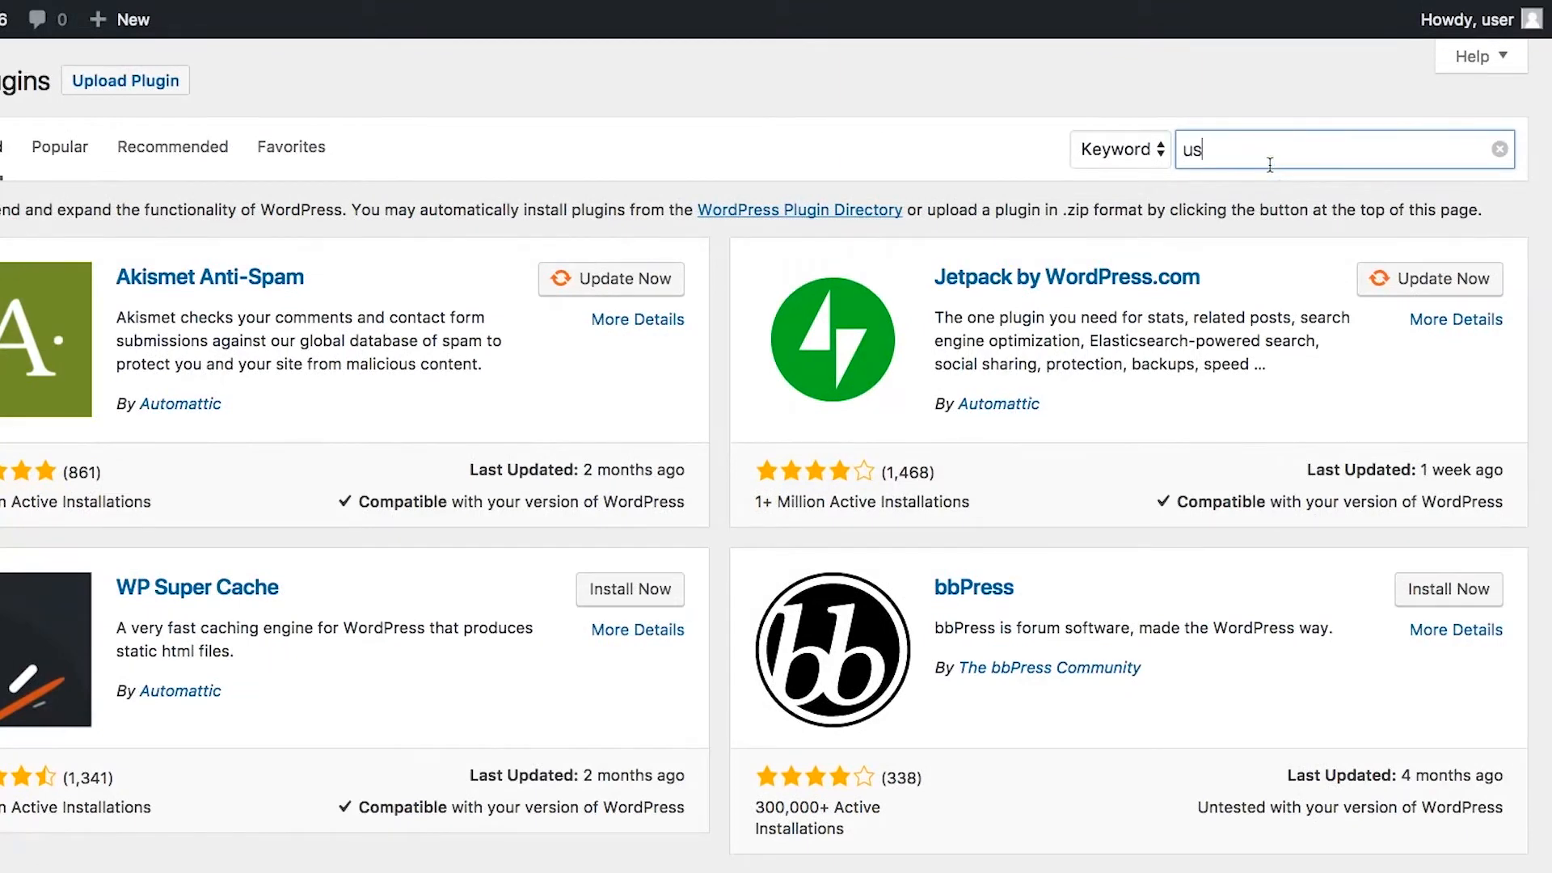
pyautogui.click(978, 257)
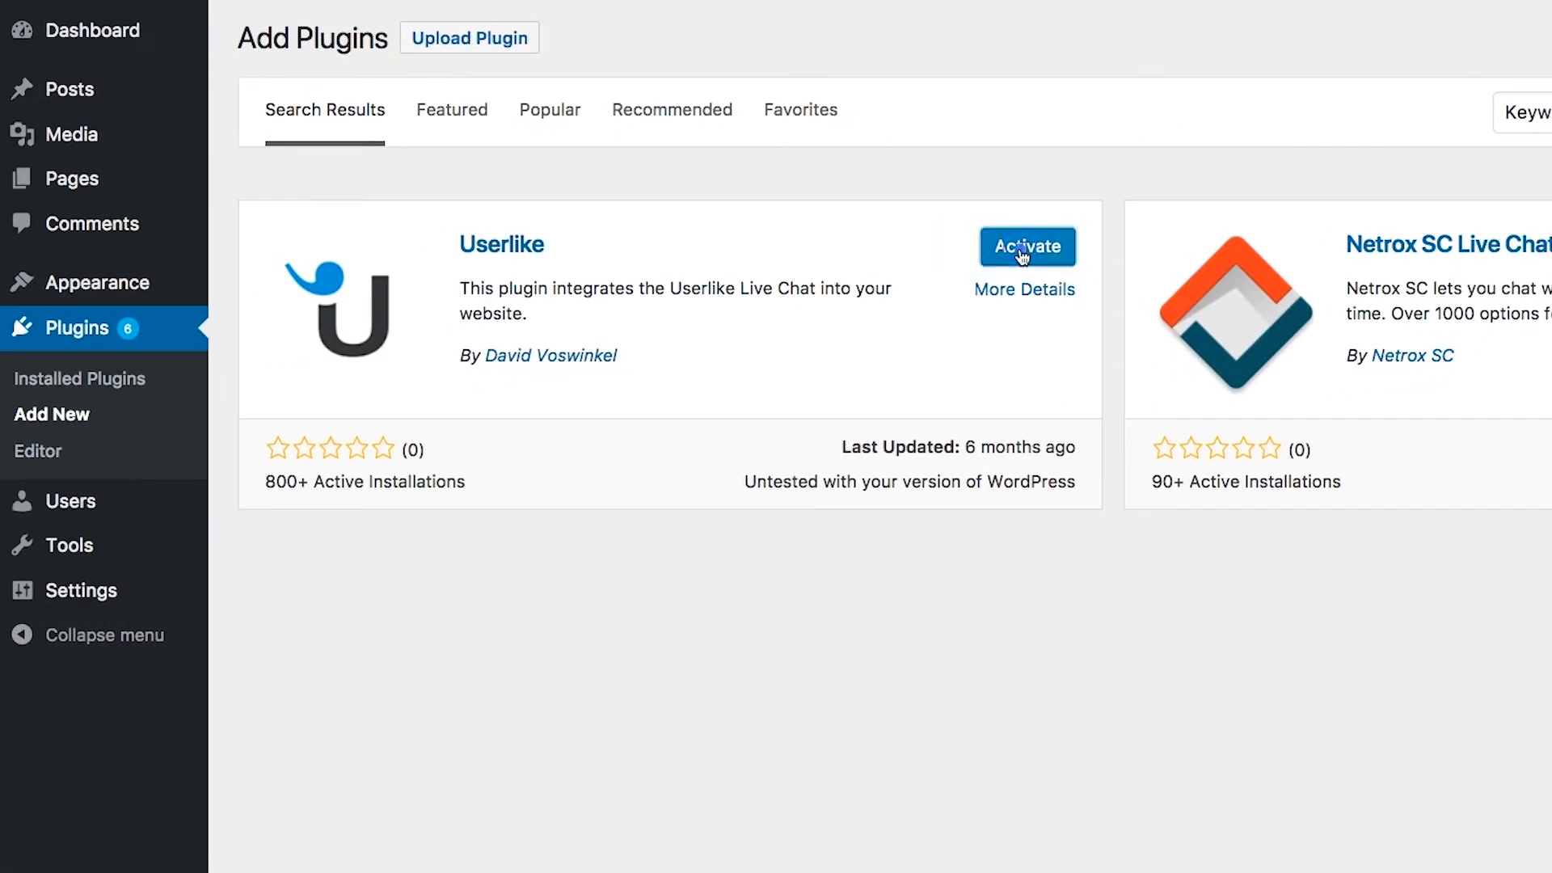
pyautogui.click(1028, 246)
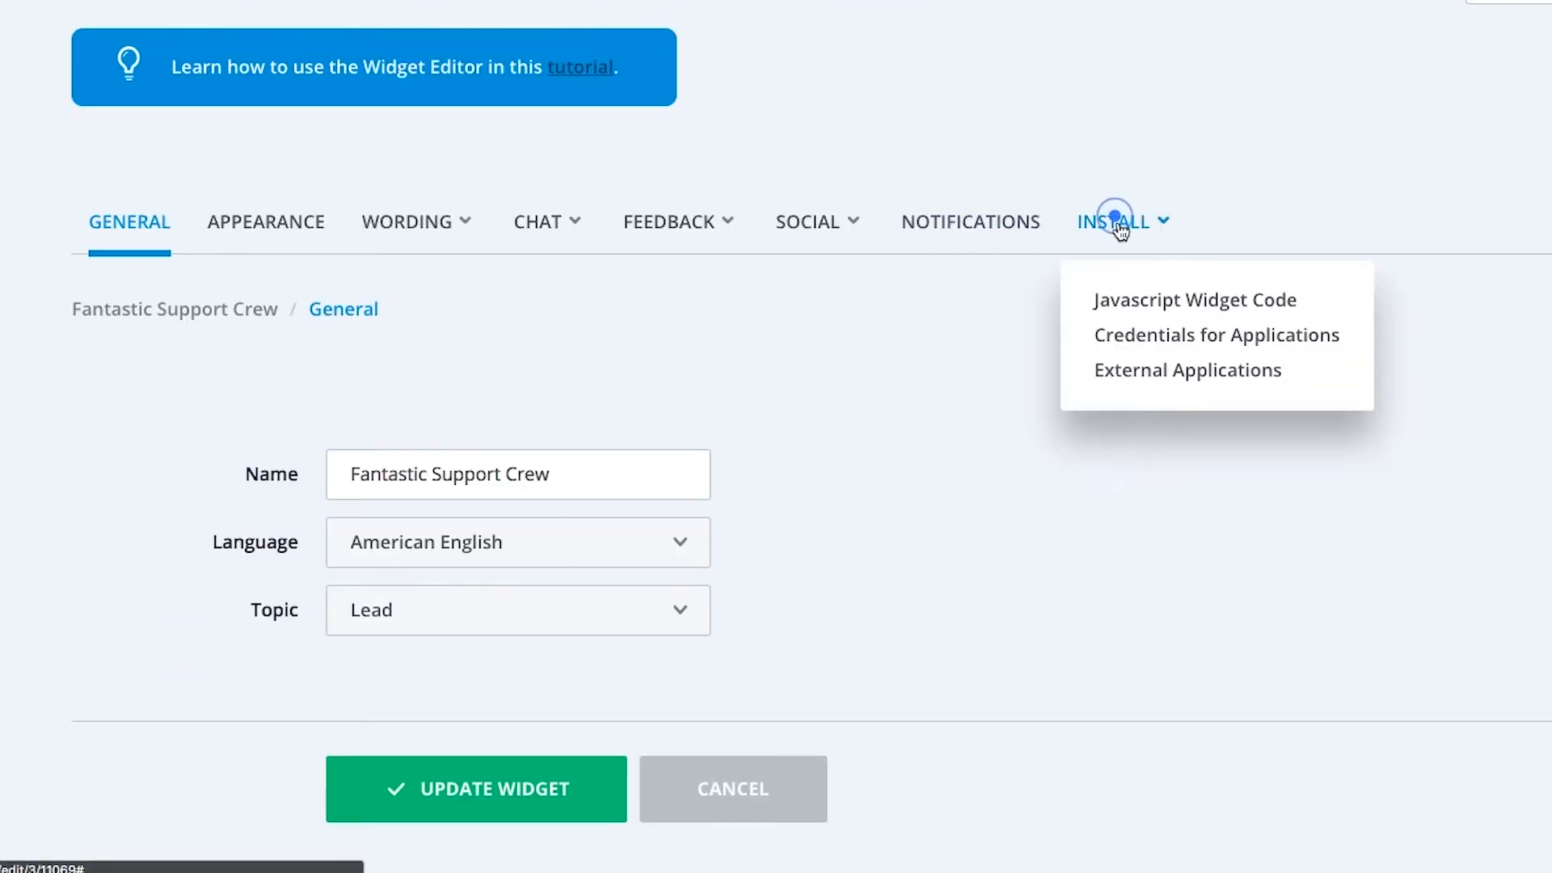
pyautogui.click(1217, 335)
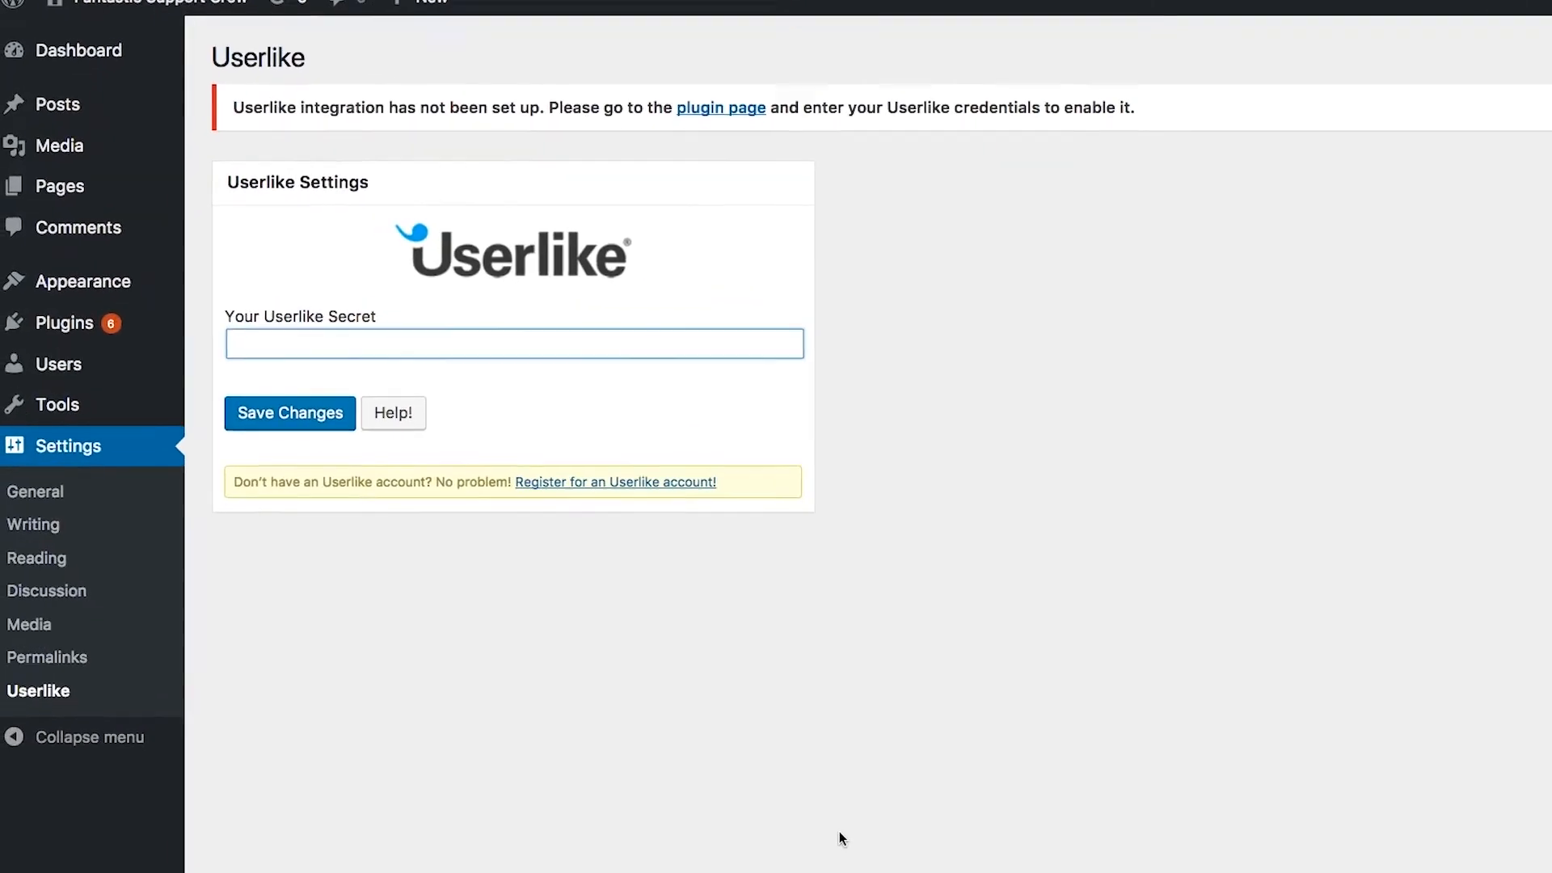
# Enter the Userlike secret into the Your Userlike Secret field on the plugin settings page
pyautogui.click(289, 413)
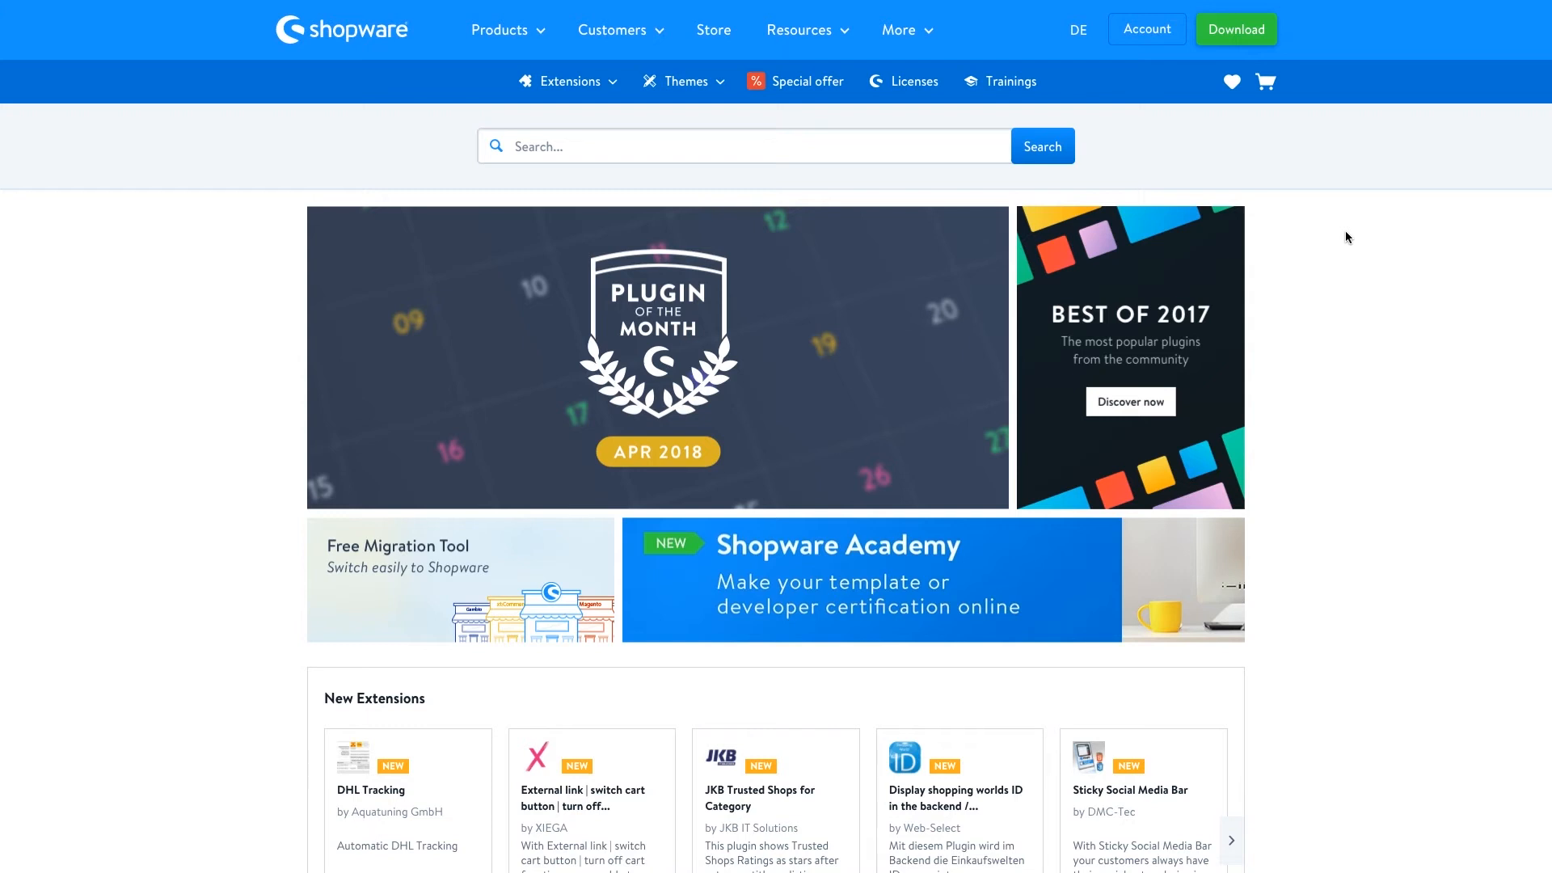
pyautogui.moveTo(1280, 218)
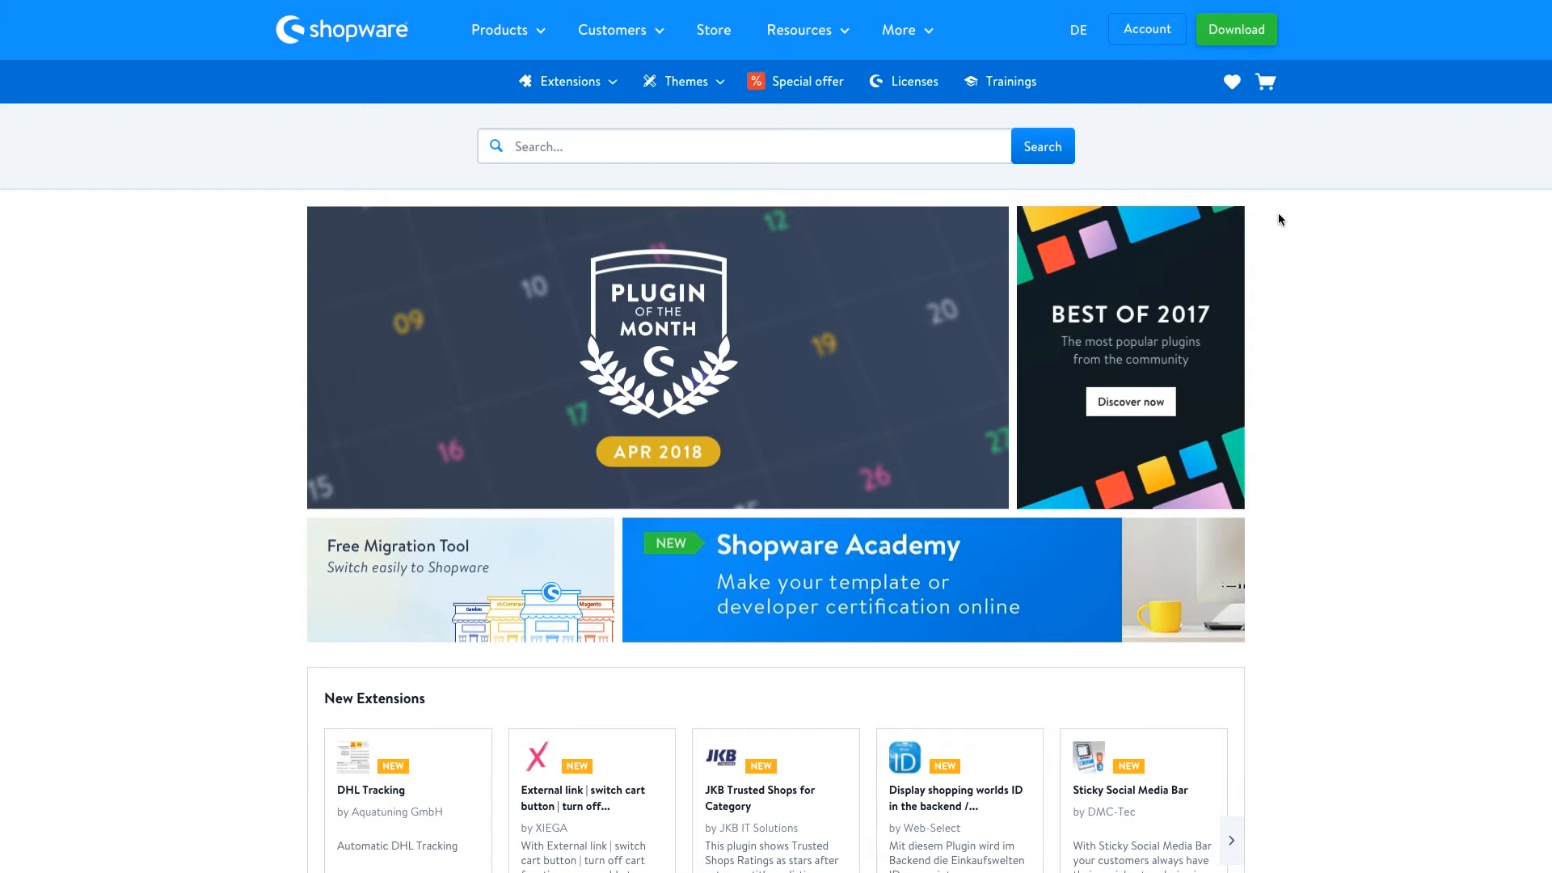
# Search 'Userlike', add the free Userlike Plugin to the cart, proceed to checkout and accept the terms
pyautogui.write('Userlike')
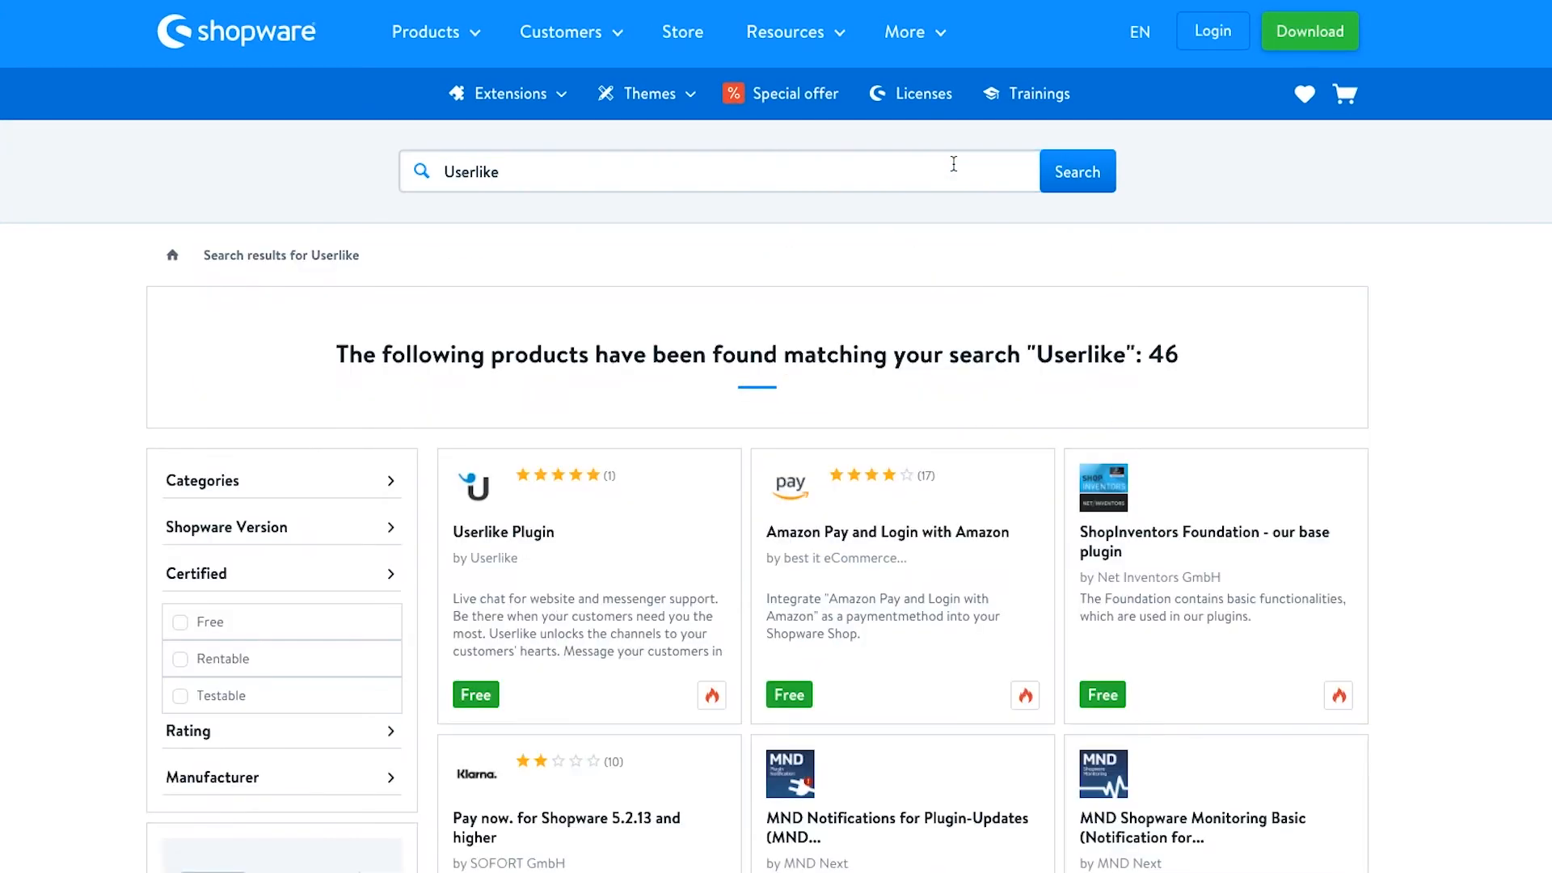
pyautogui.scroll(-3)
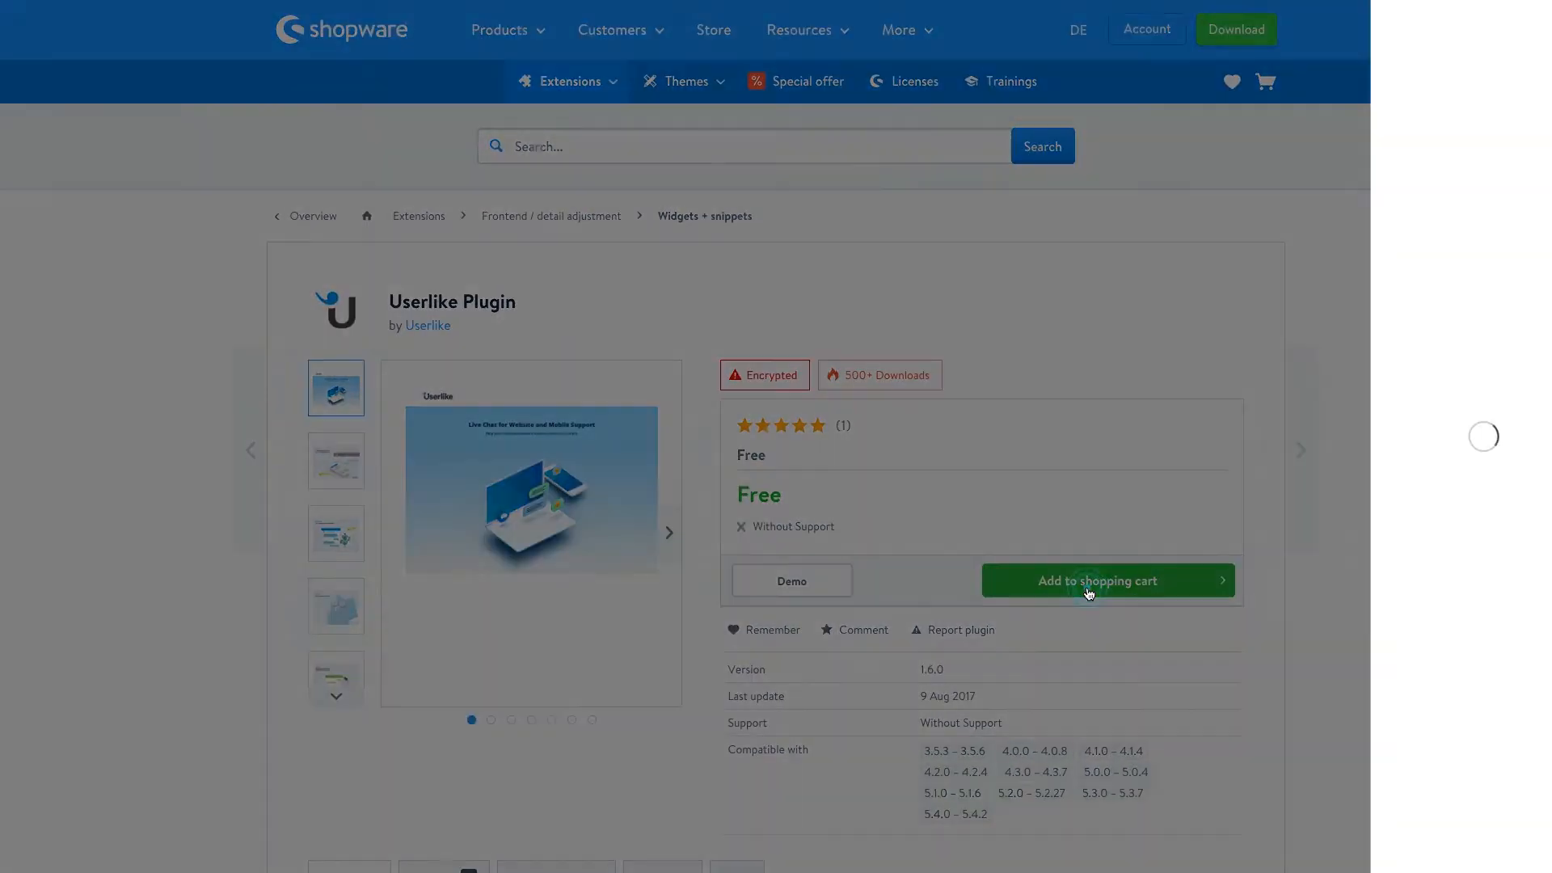
pyautogui.click(1090, 582)
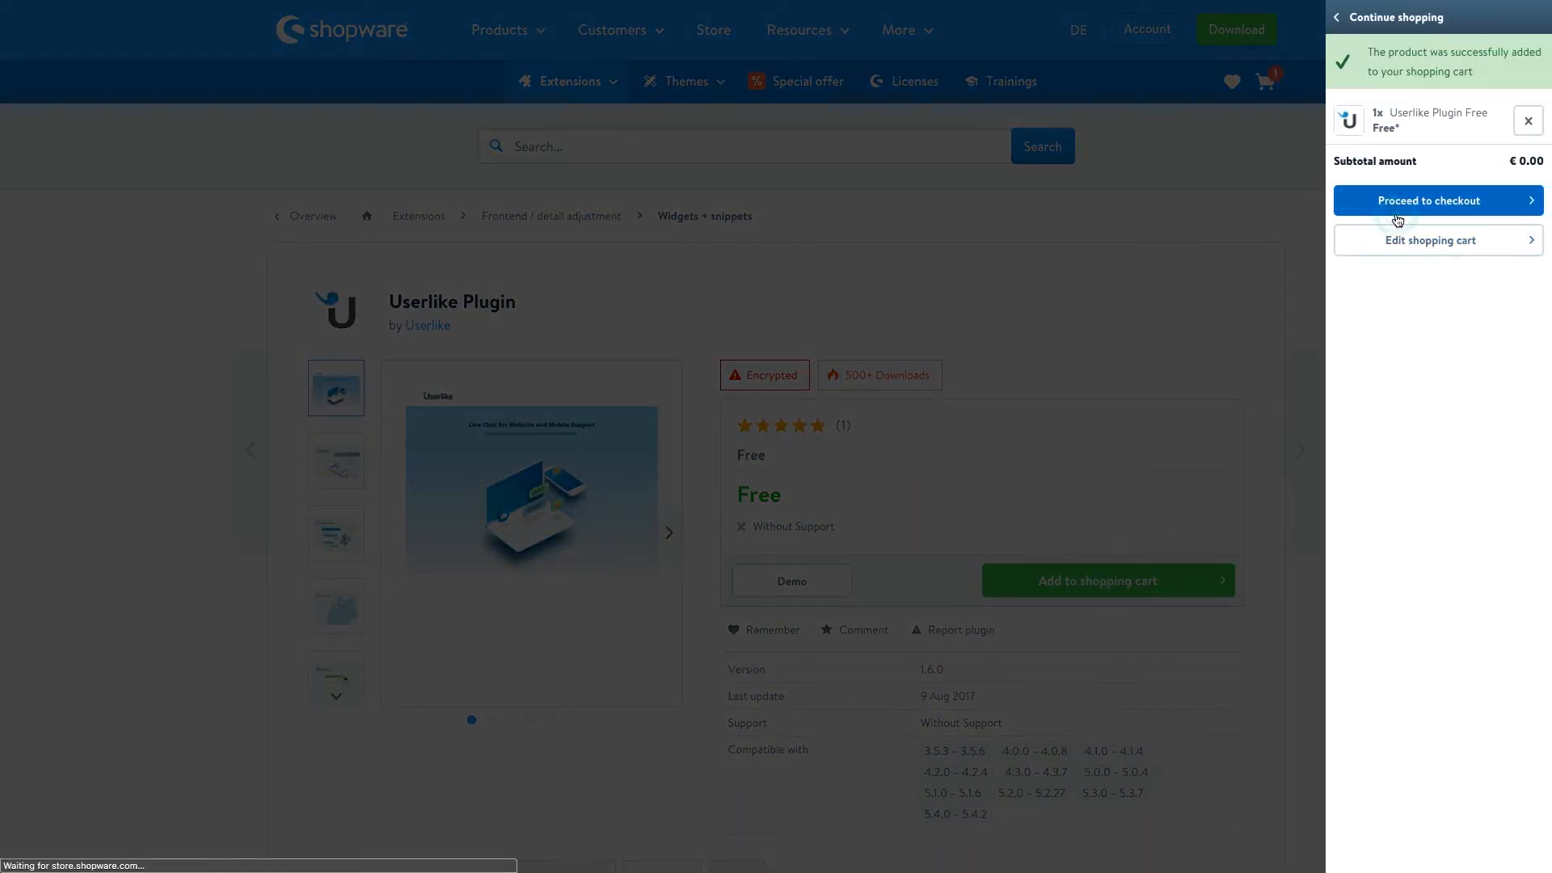
pyautogui.click(1428, 200)
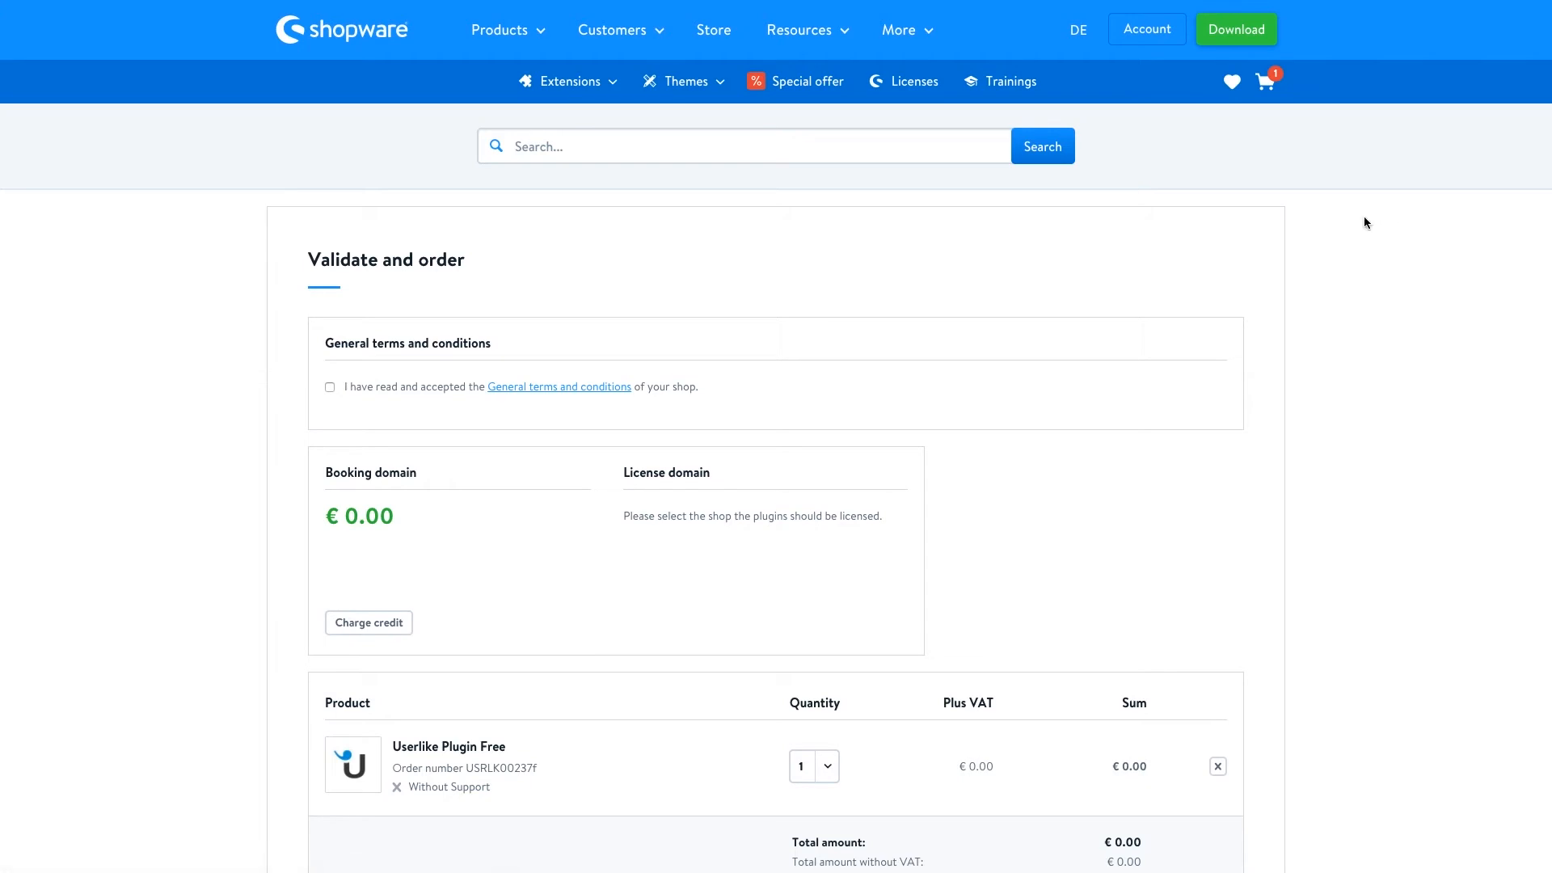
pyautogui.click(330, 387)
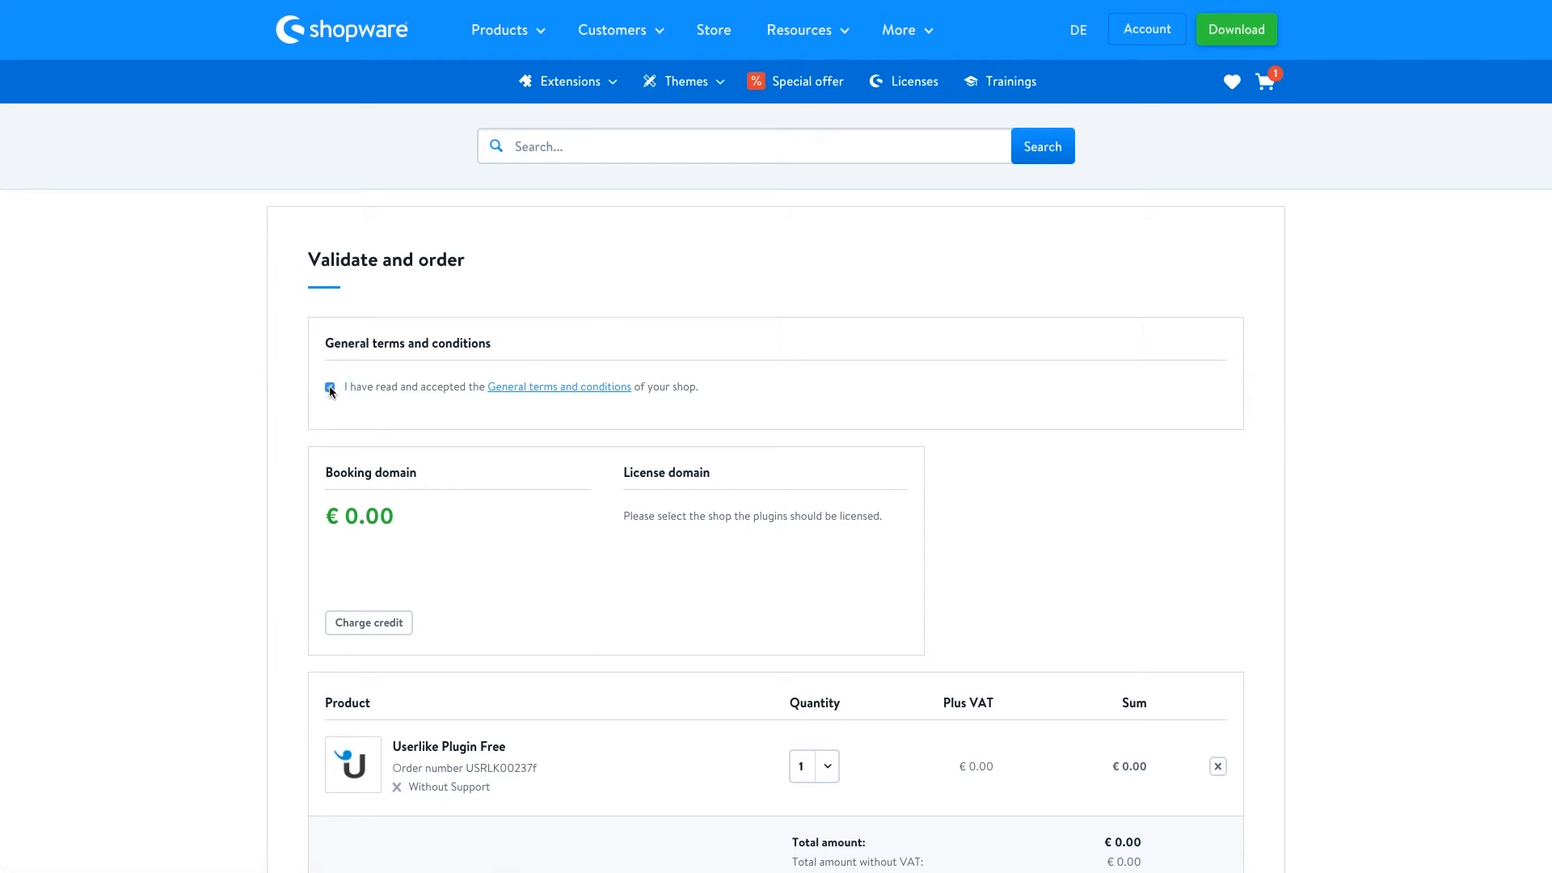
pyautogui.scroll(-3)
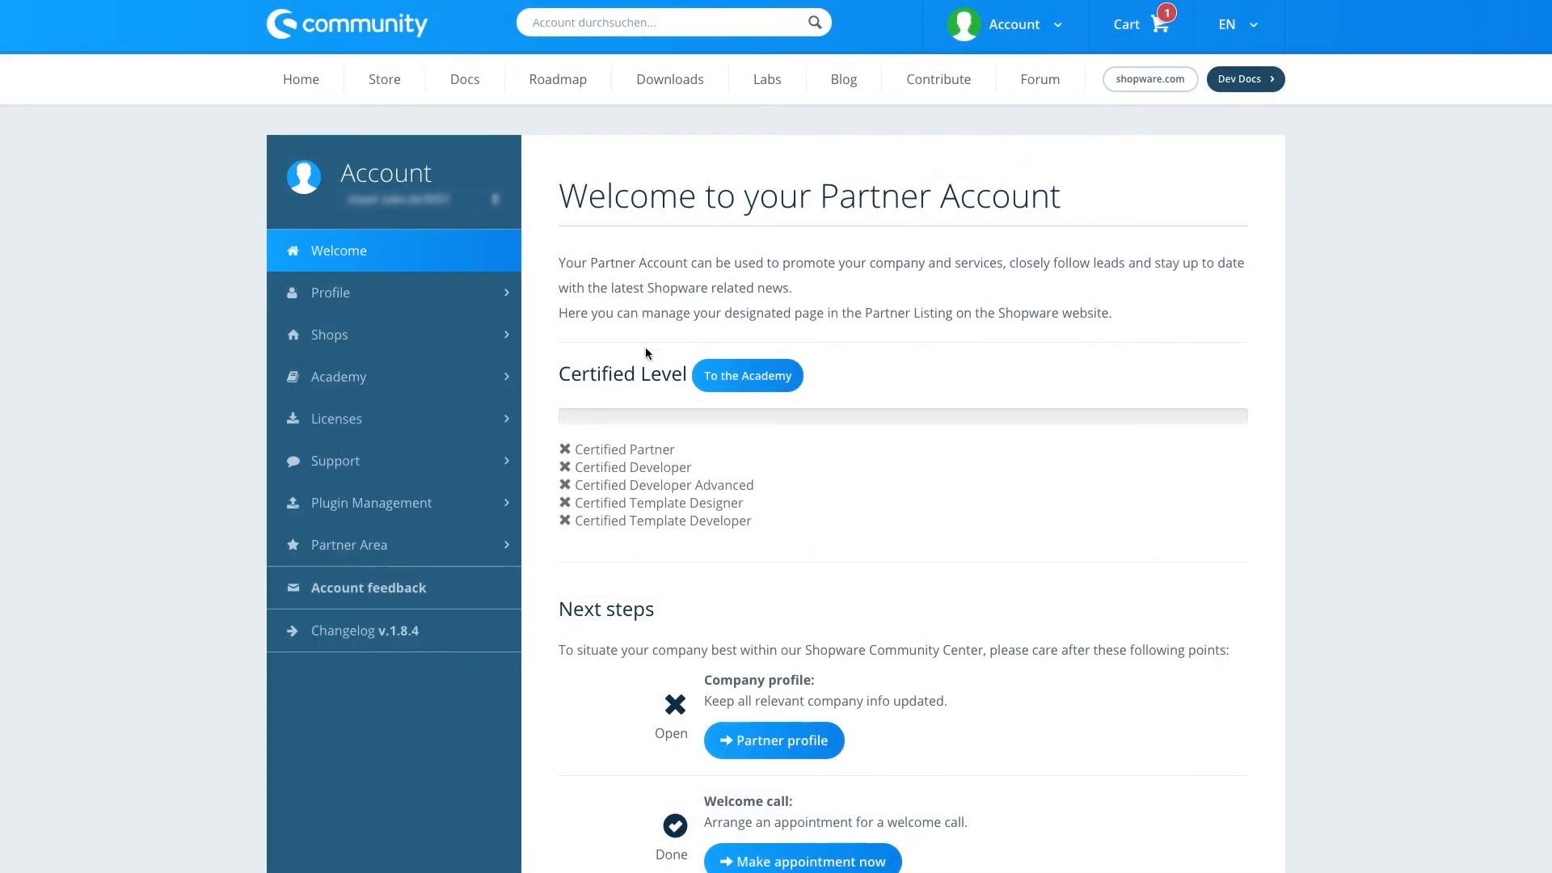
# From the account's Licenses list, download the free Userlike plugin version
pyautogui.click(336, 418)
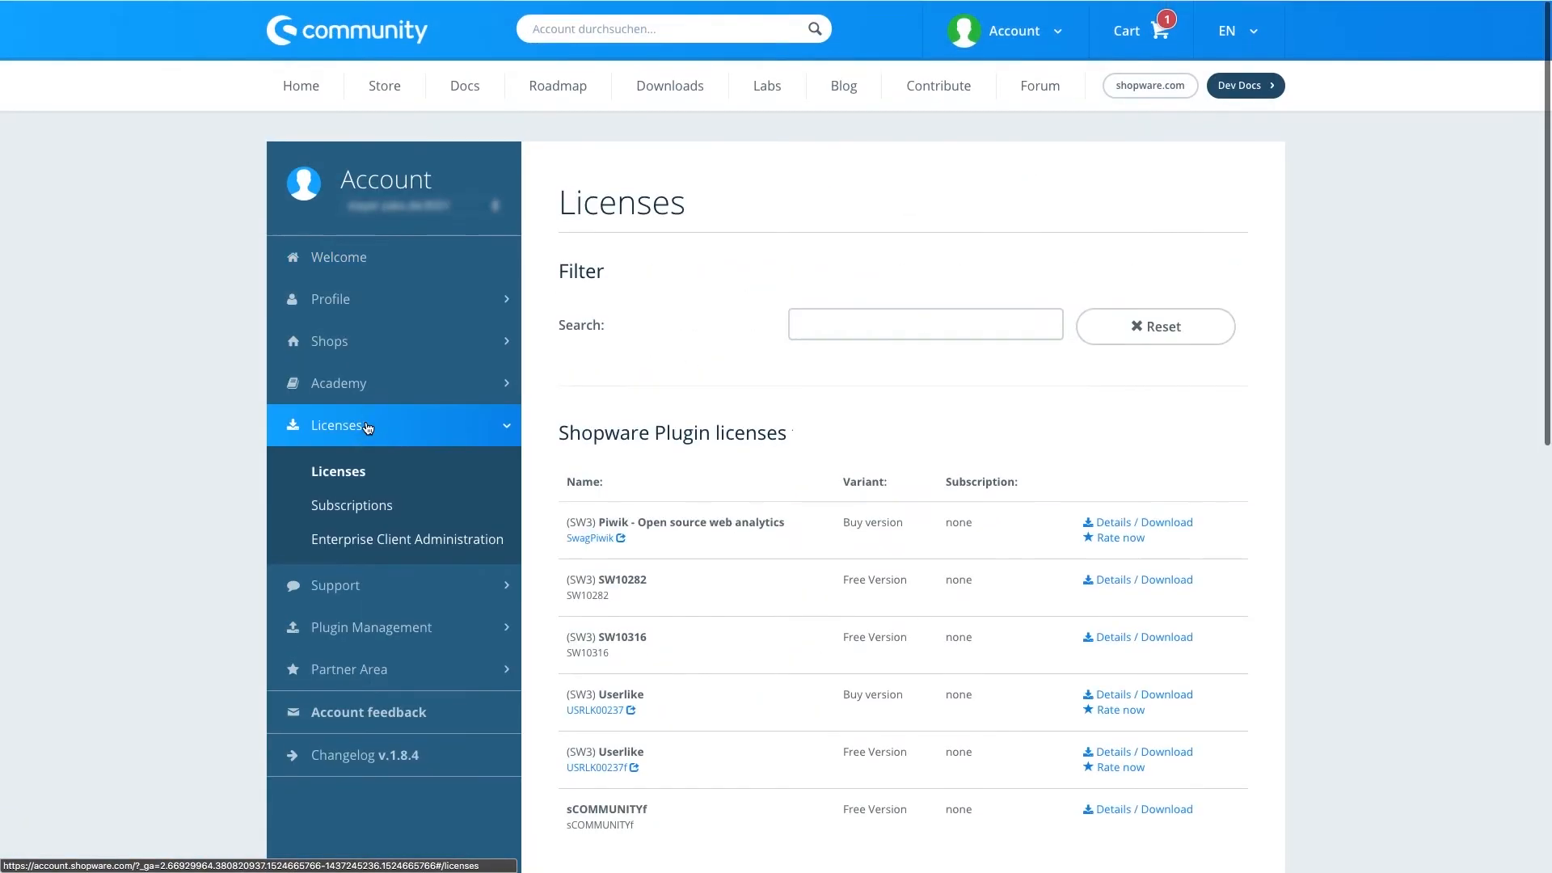
pyautogui.scroll(-3)
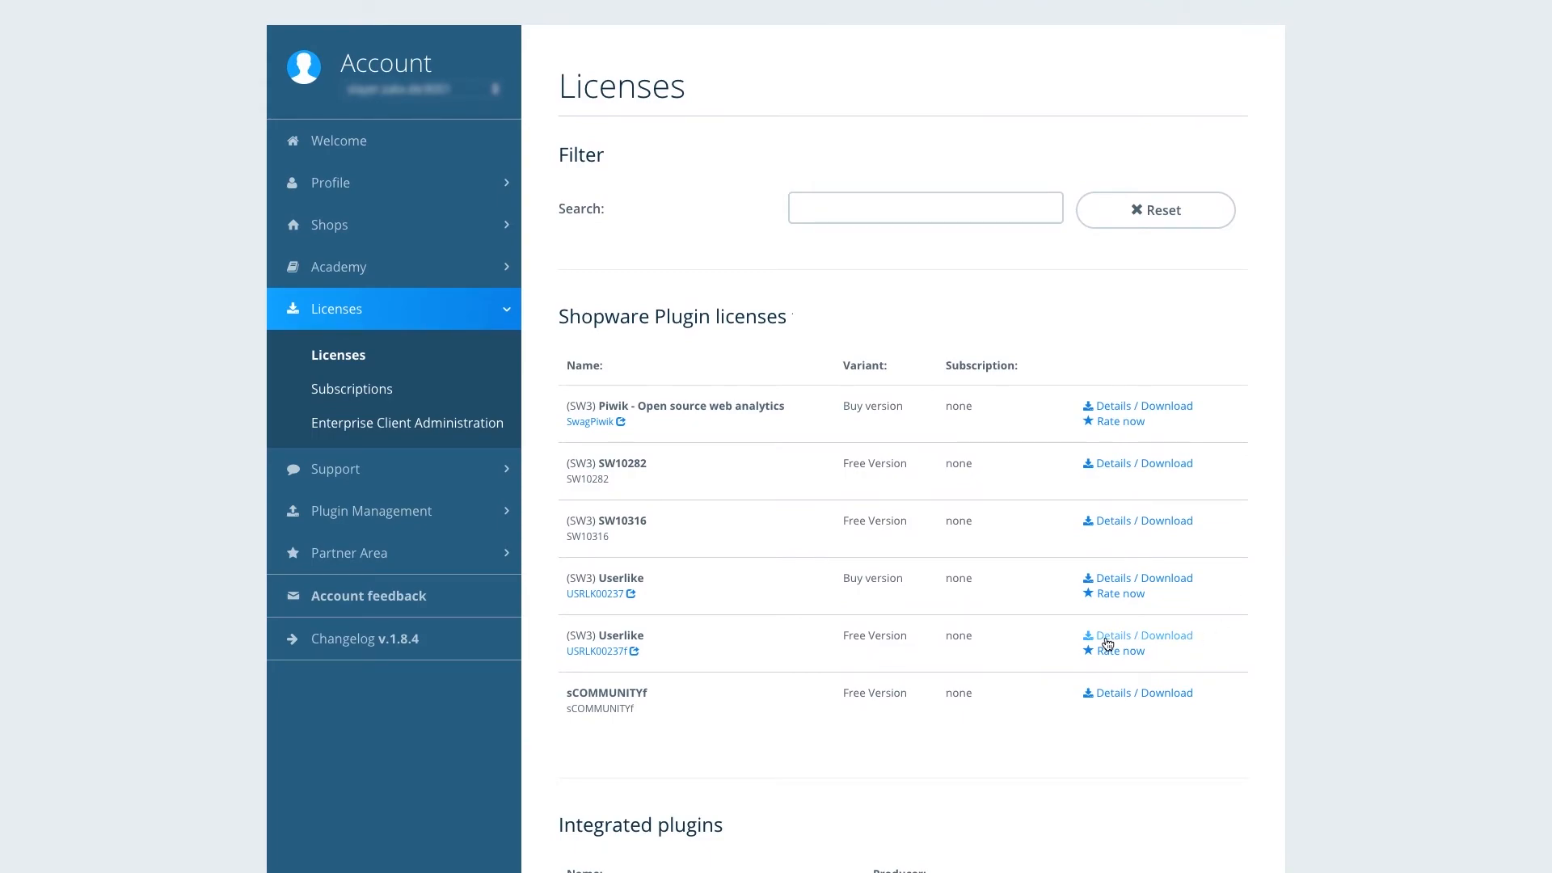
pyautogui.click(1113, 636)
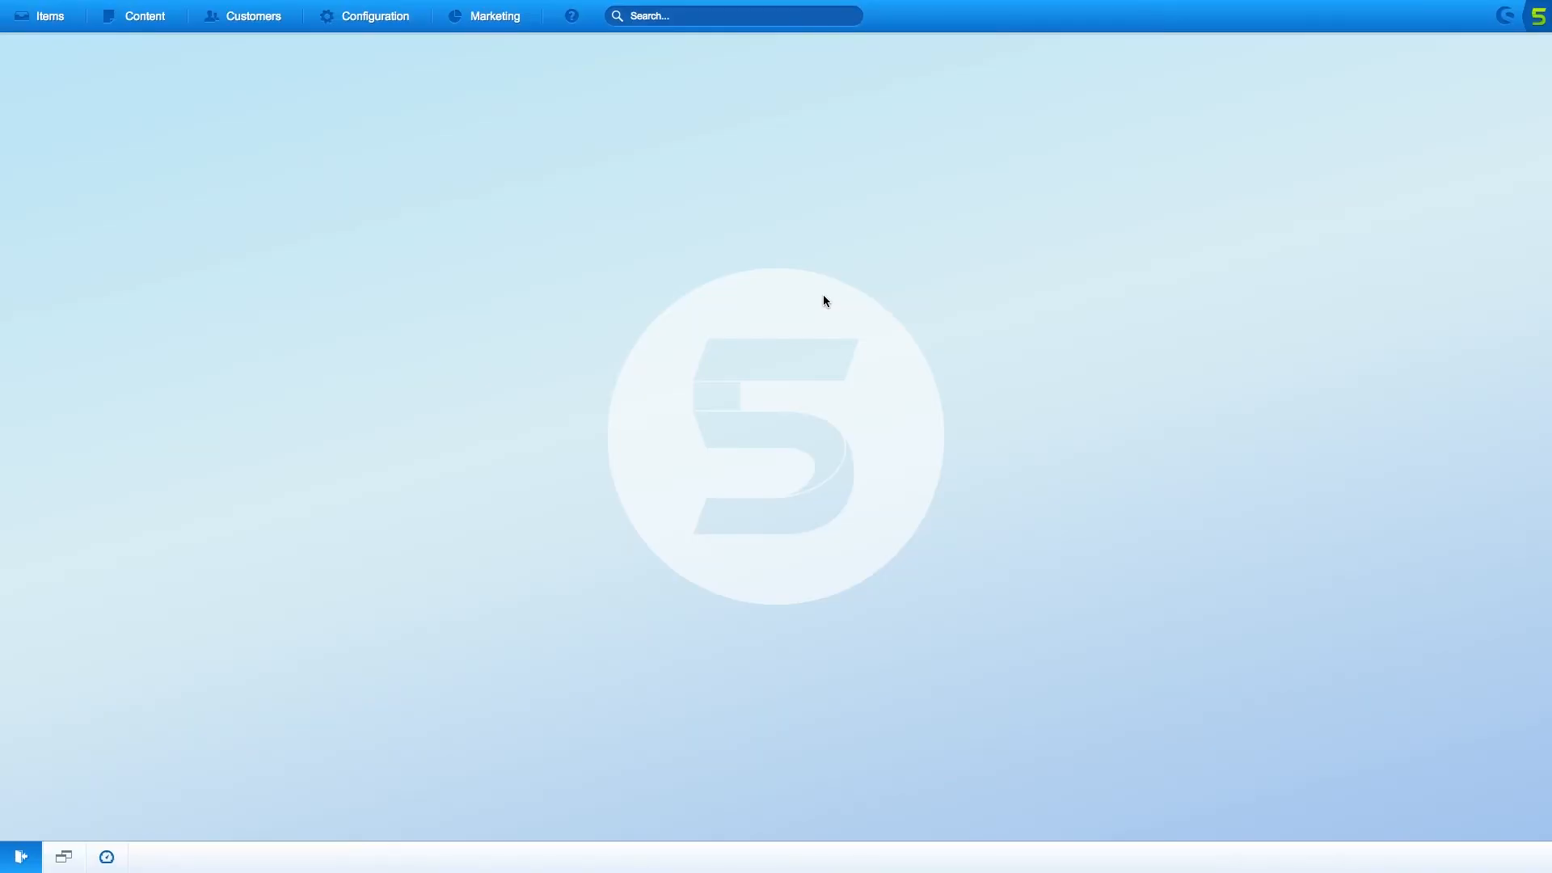
# In Shopware's Plugin Manager, start a manual plugin upload
pyautogui.click(375, 16)
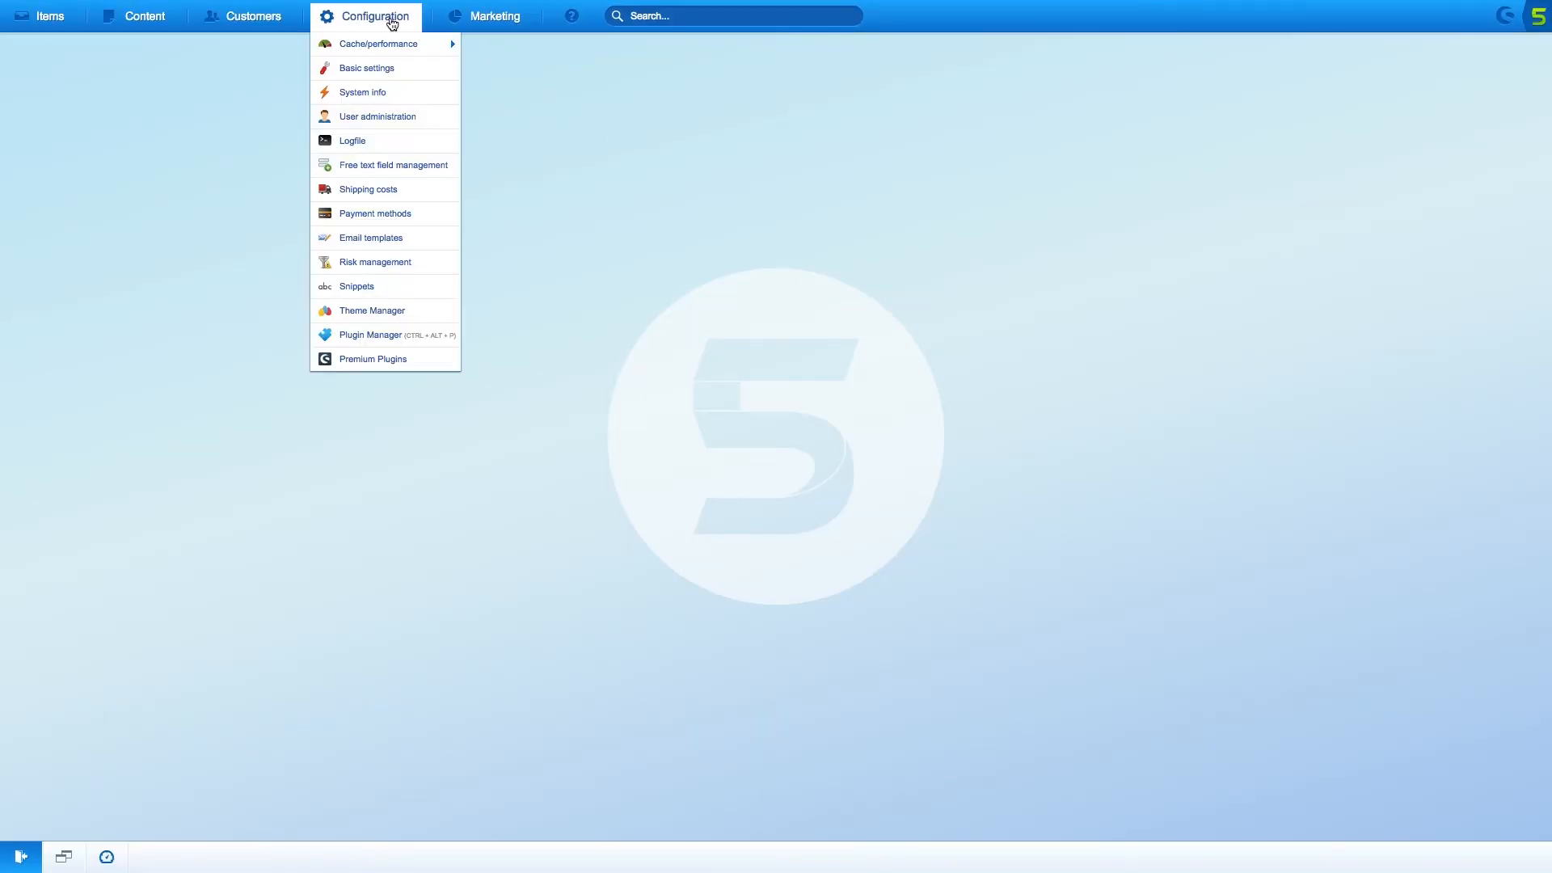
pyautogui.click(370, 335)
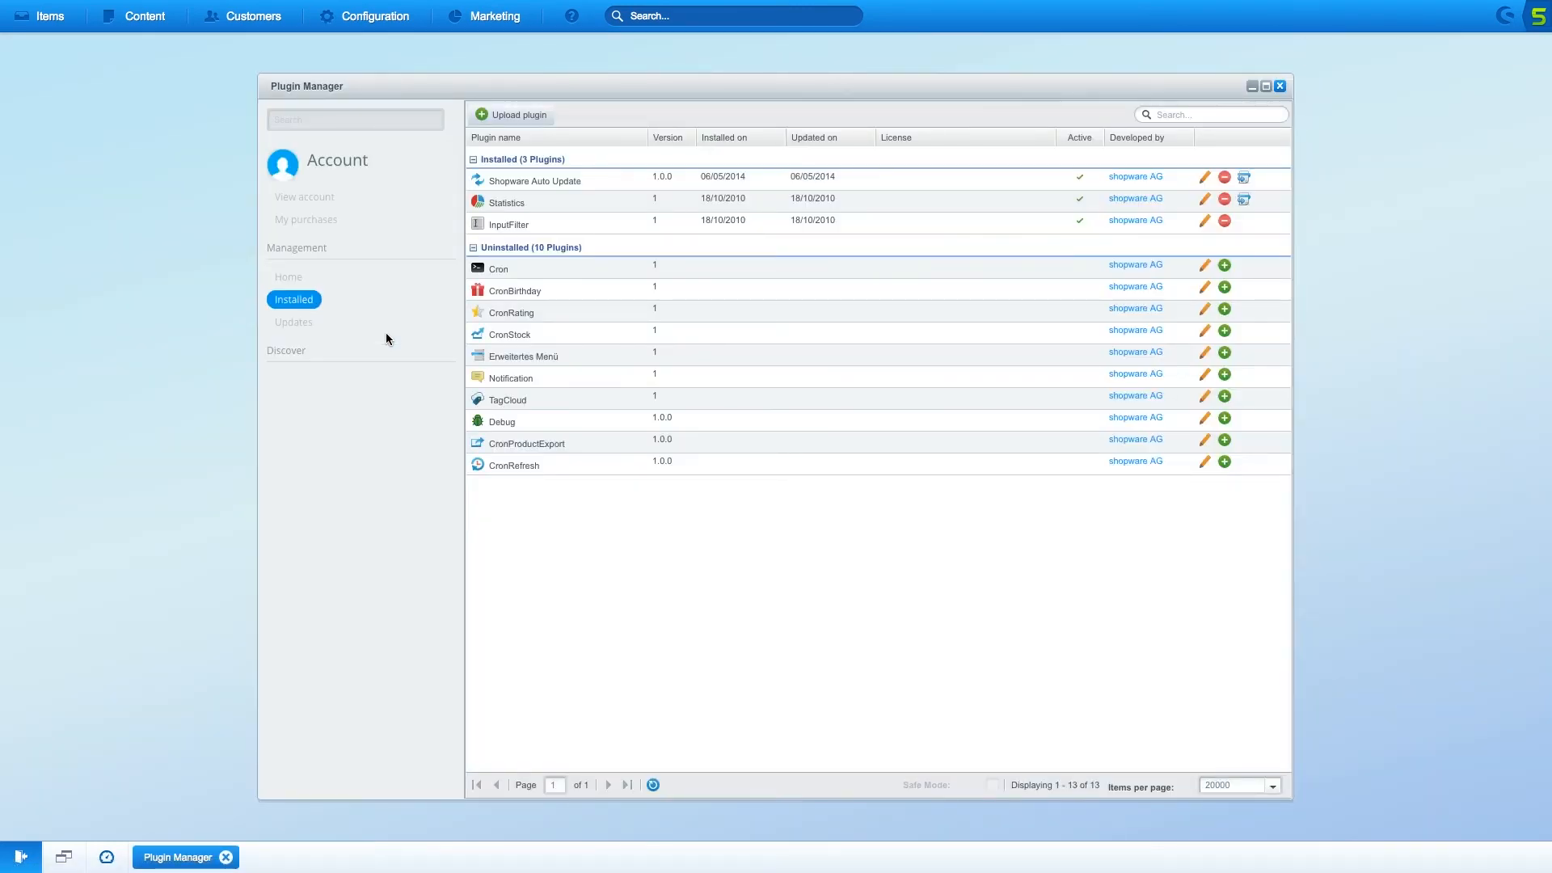
pyautogui.click(510, 114)
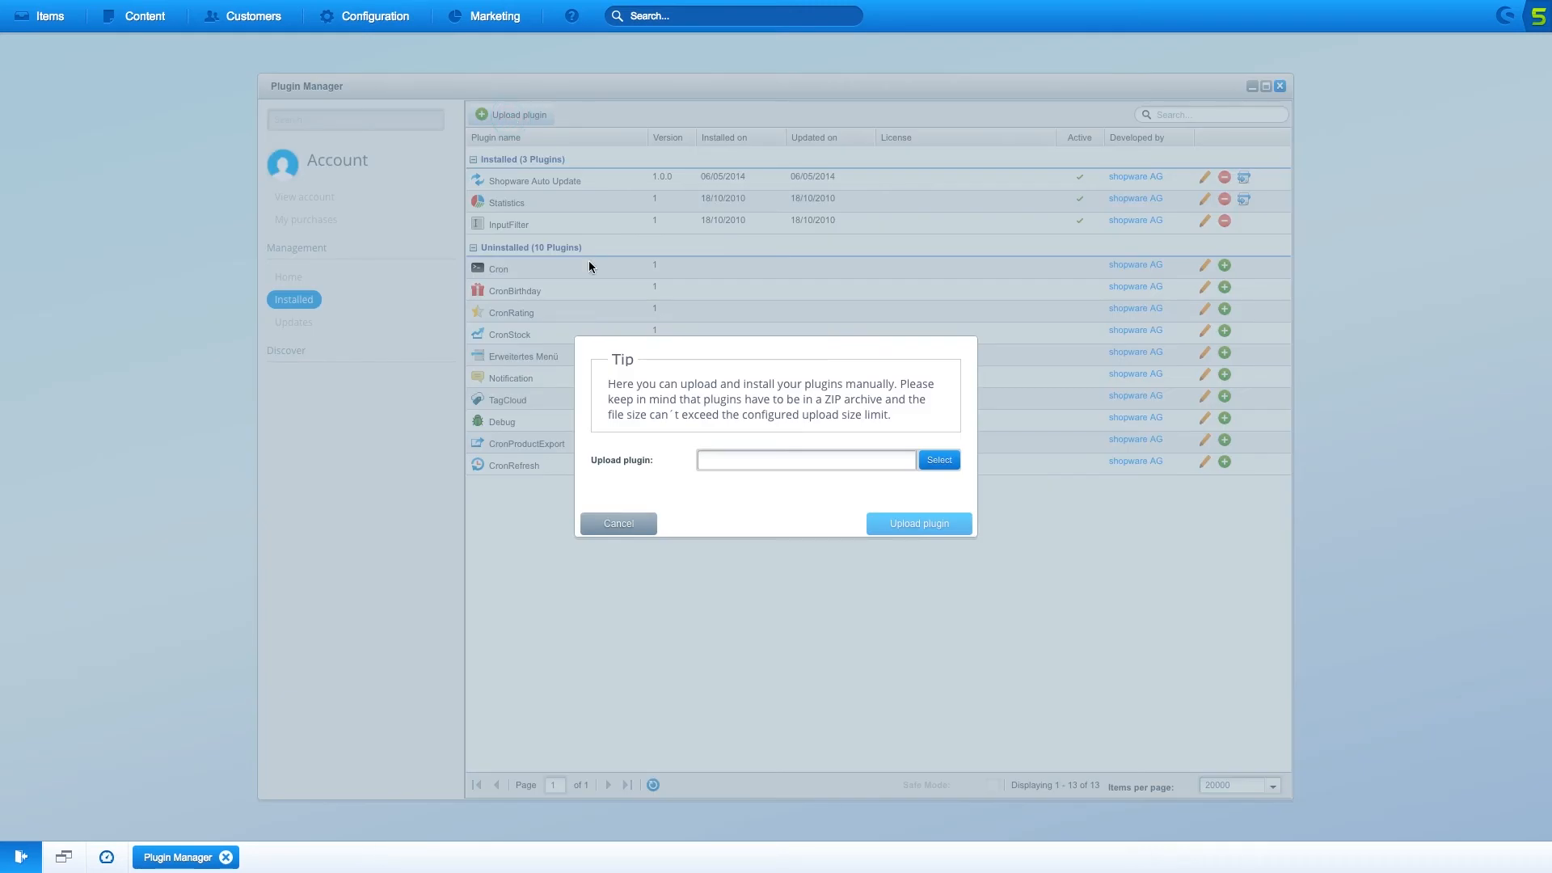
# Upload UsrlkUserlike-1.6.zip and install the Userlike 1.6.0 plugin
pyautogui.click(939, 460)
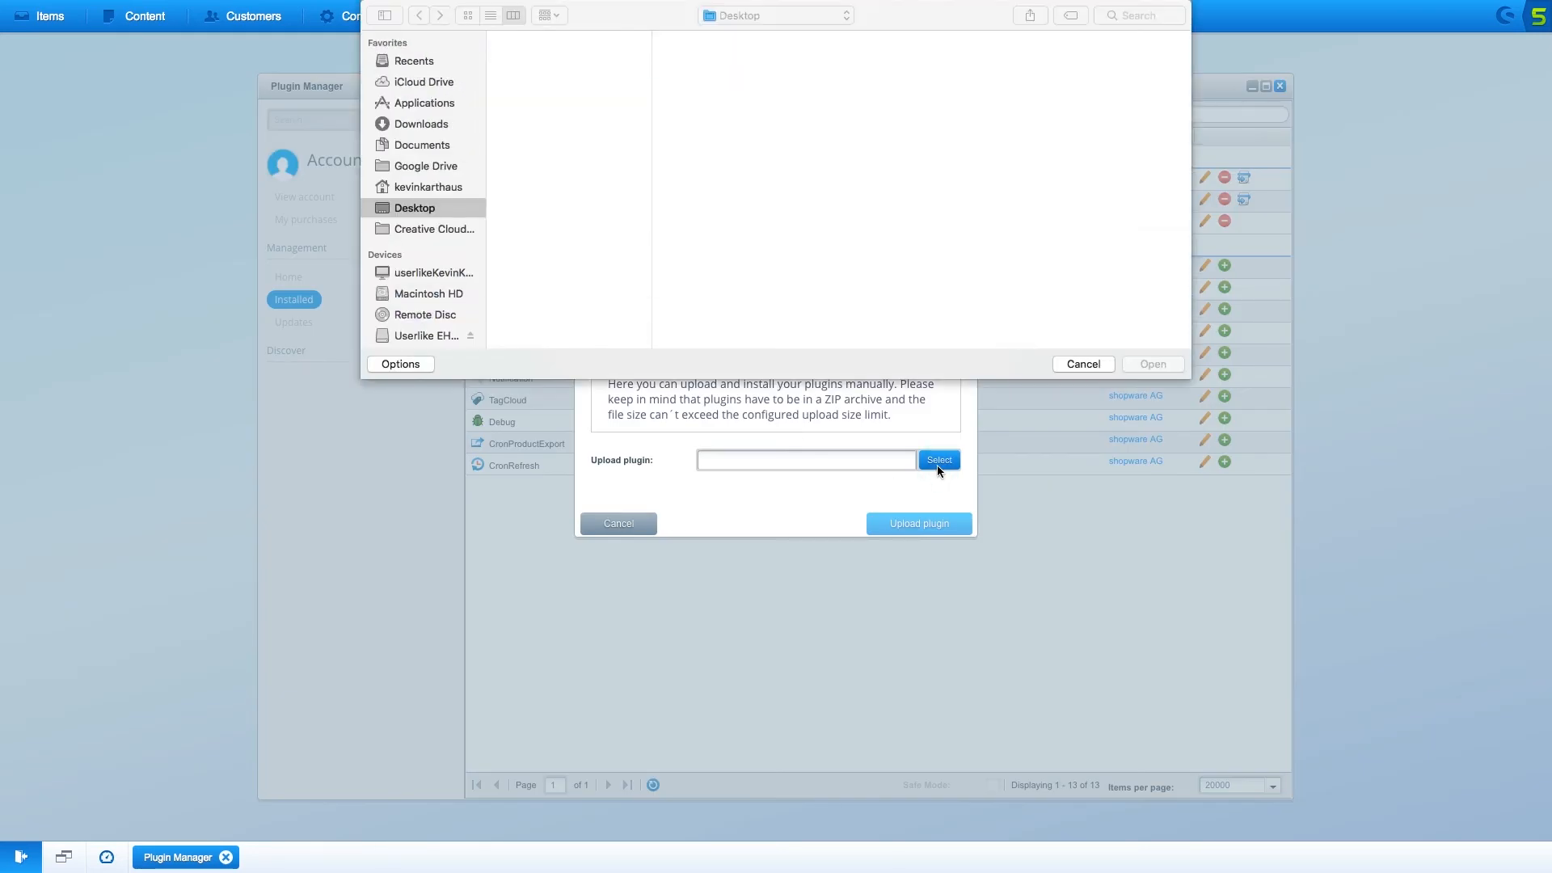
pyautogui.click(565, 84)
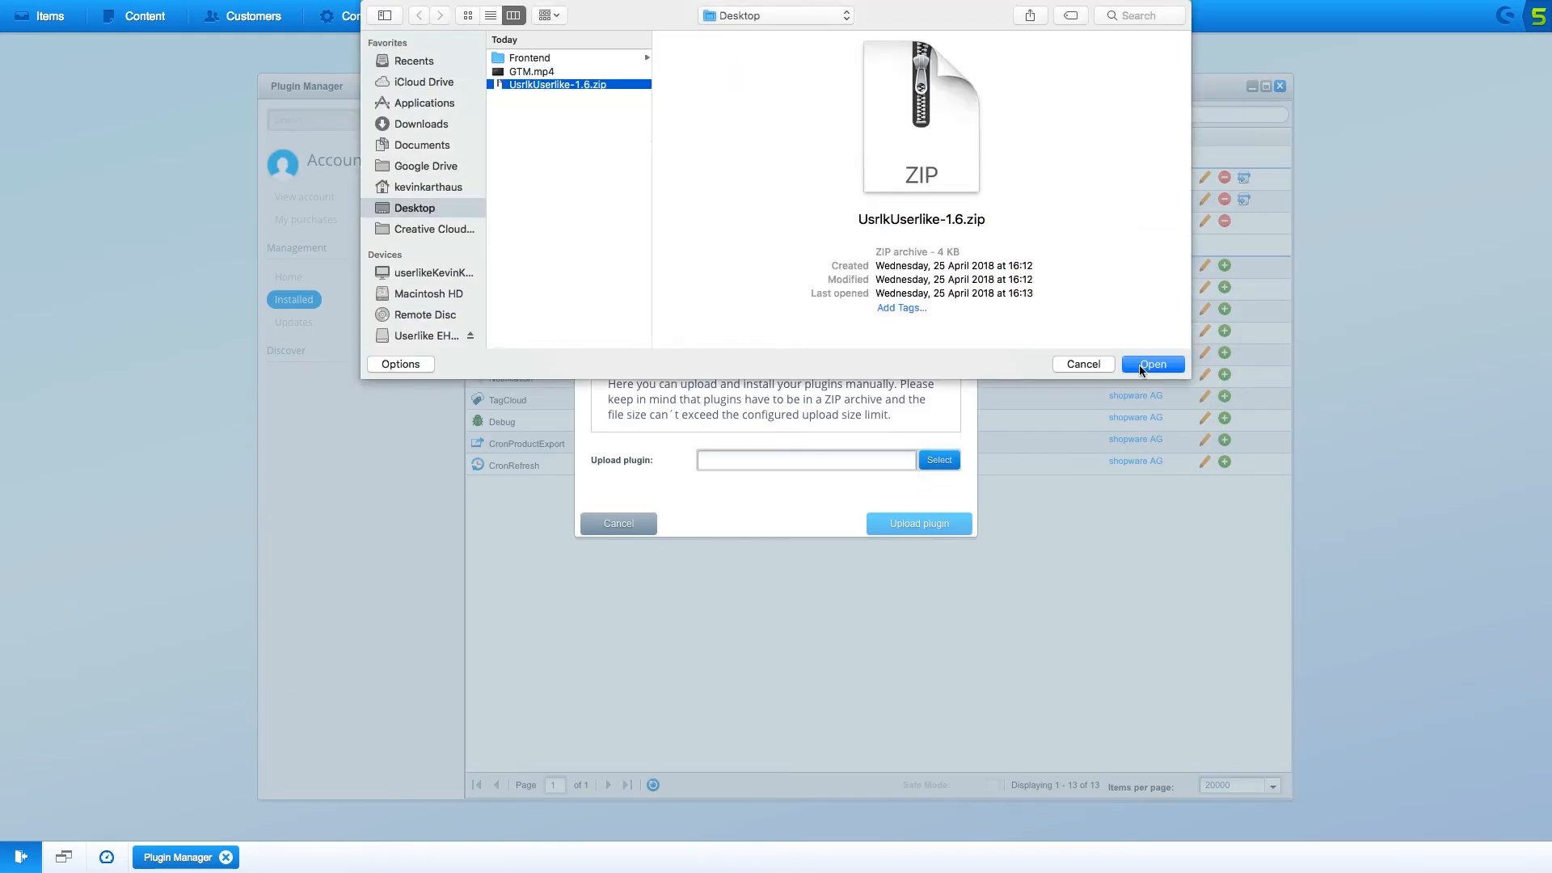
pyautogui.click(1153, 363)
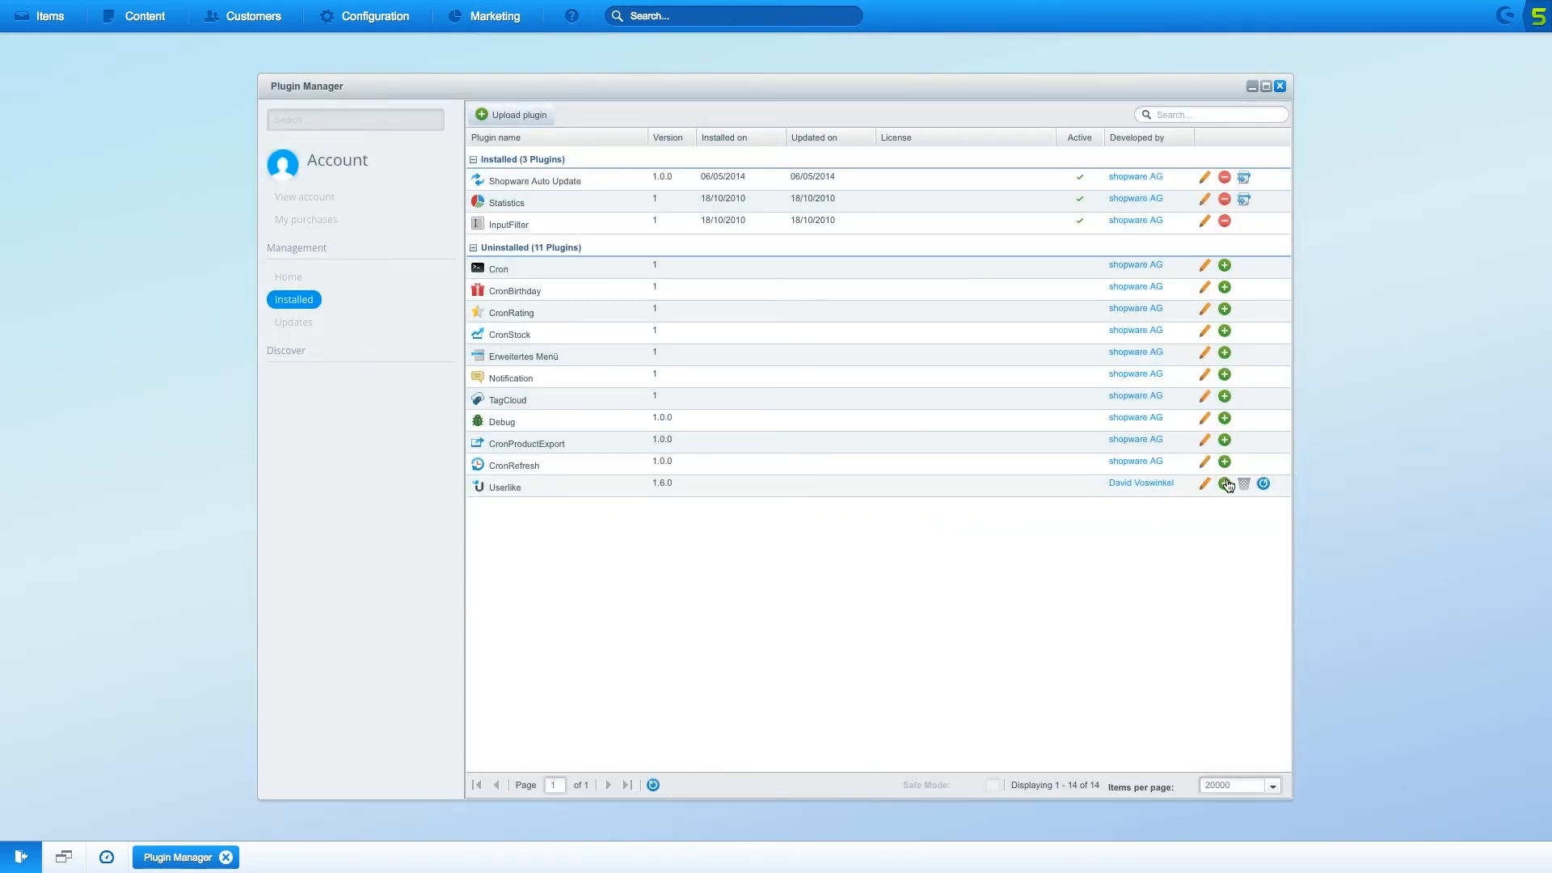
pyautogui.click(1224, 483)
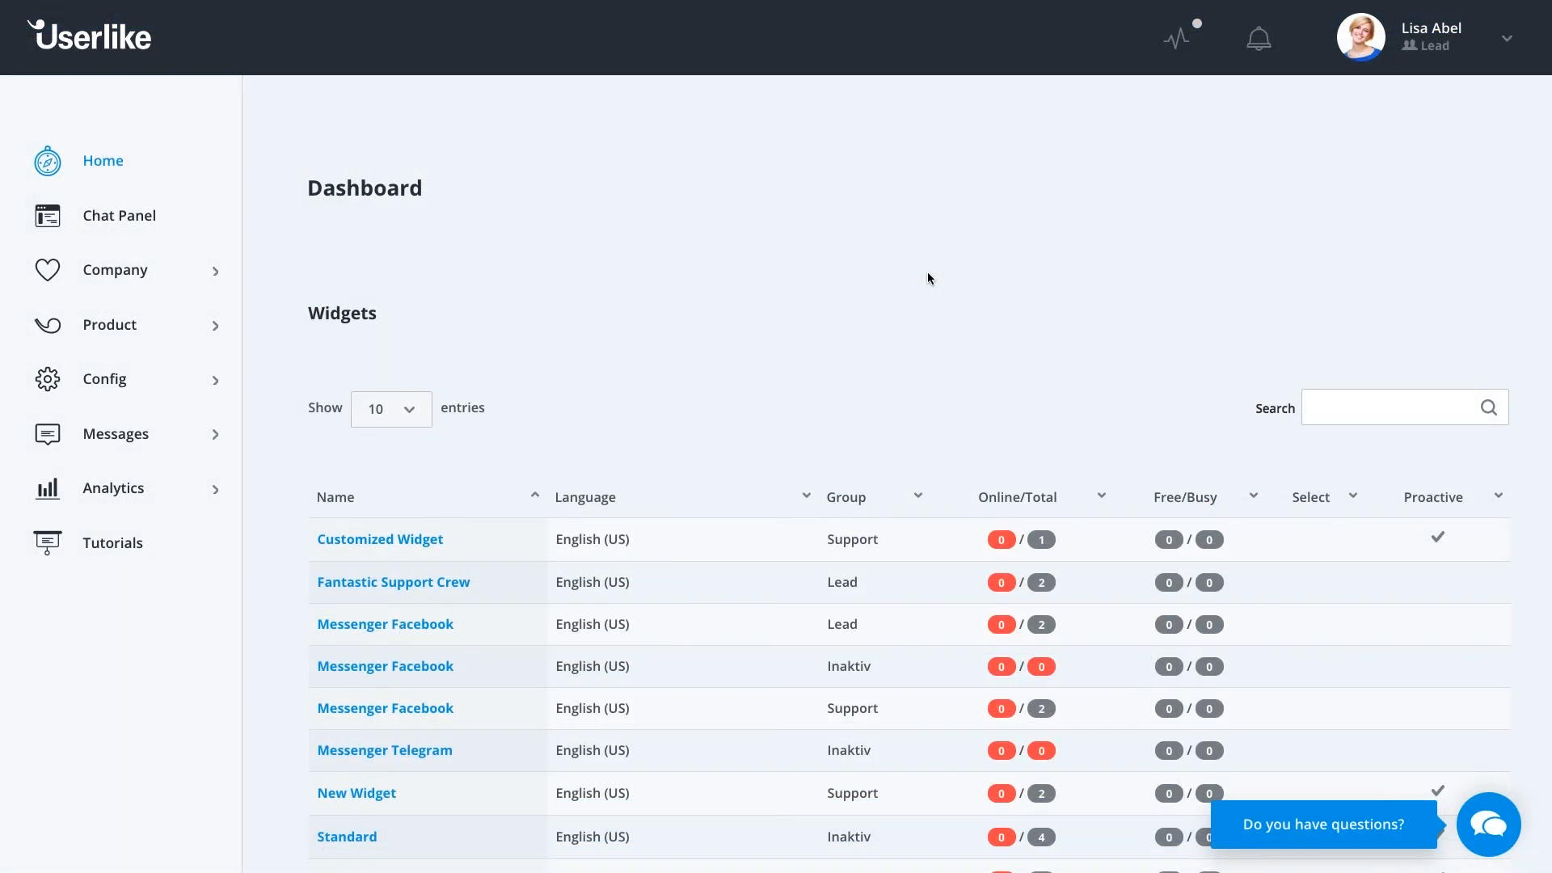
# Under Config > Widgets, show the Fantastic Support Crew widget's Install details
pyautogui.click(104, 379)
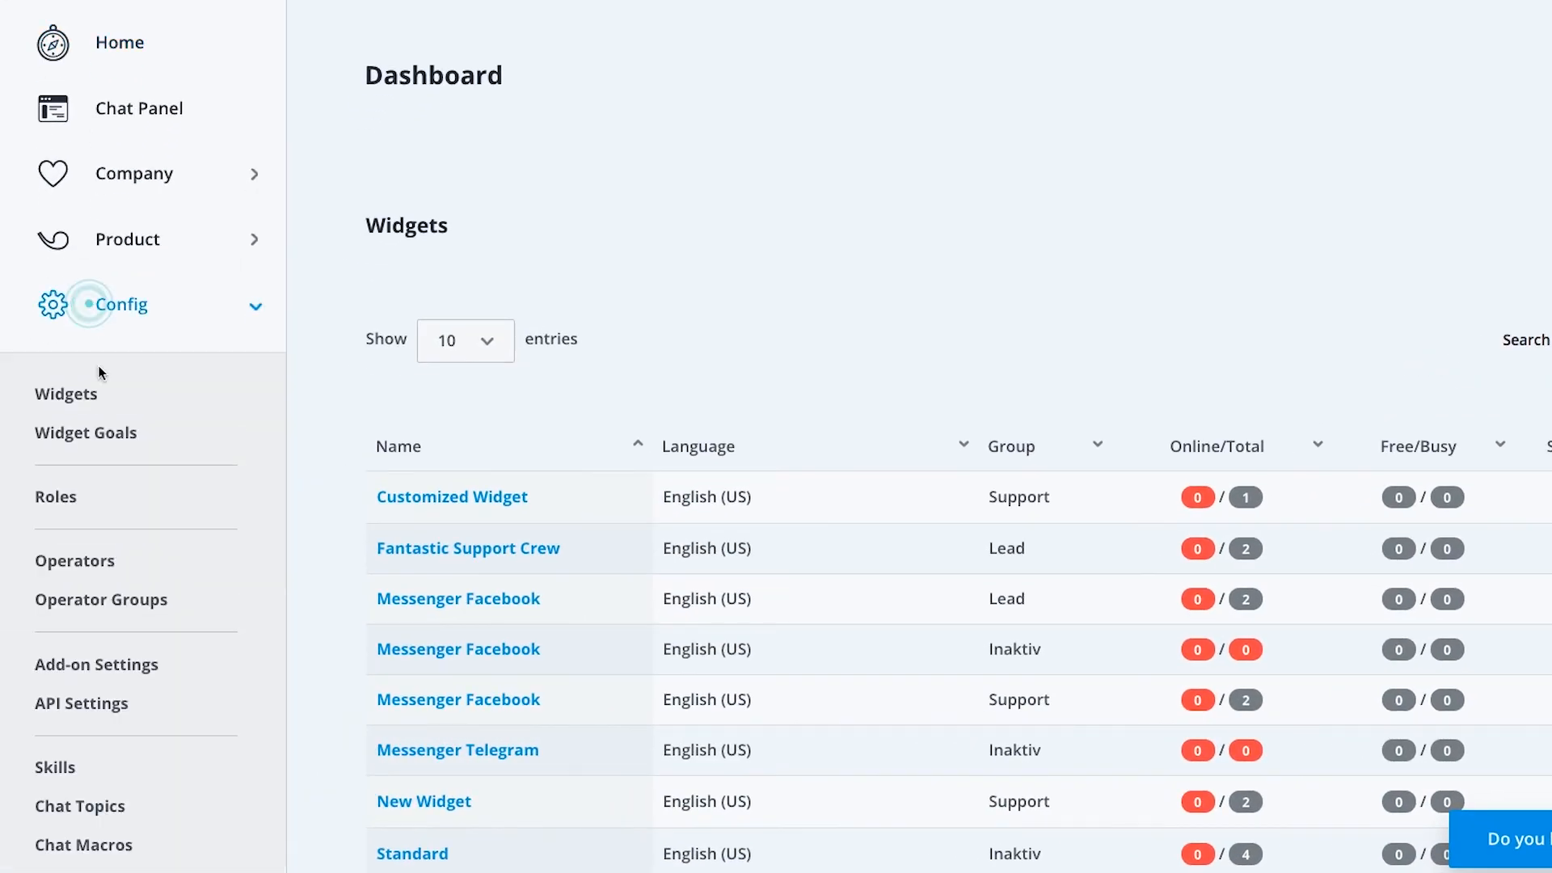
pyautogui.click(65, 393)
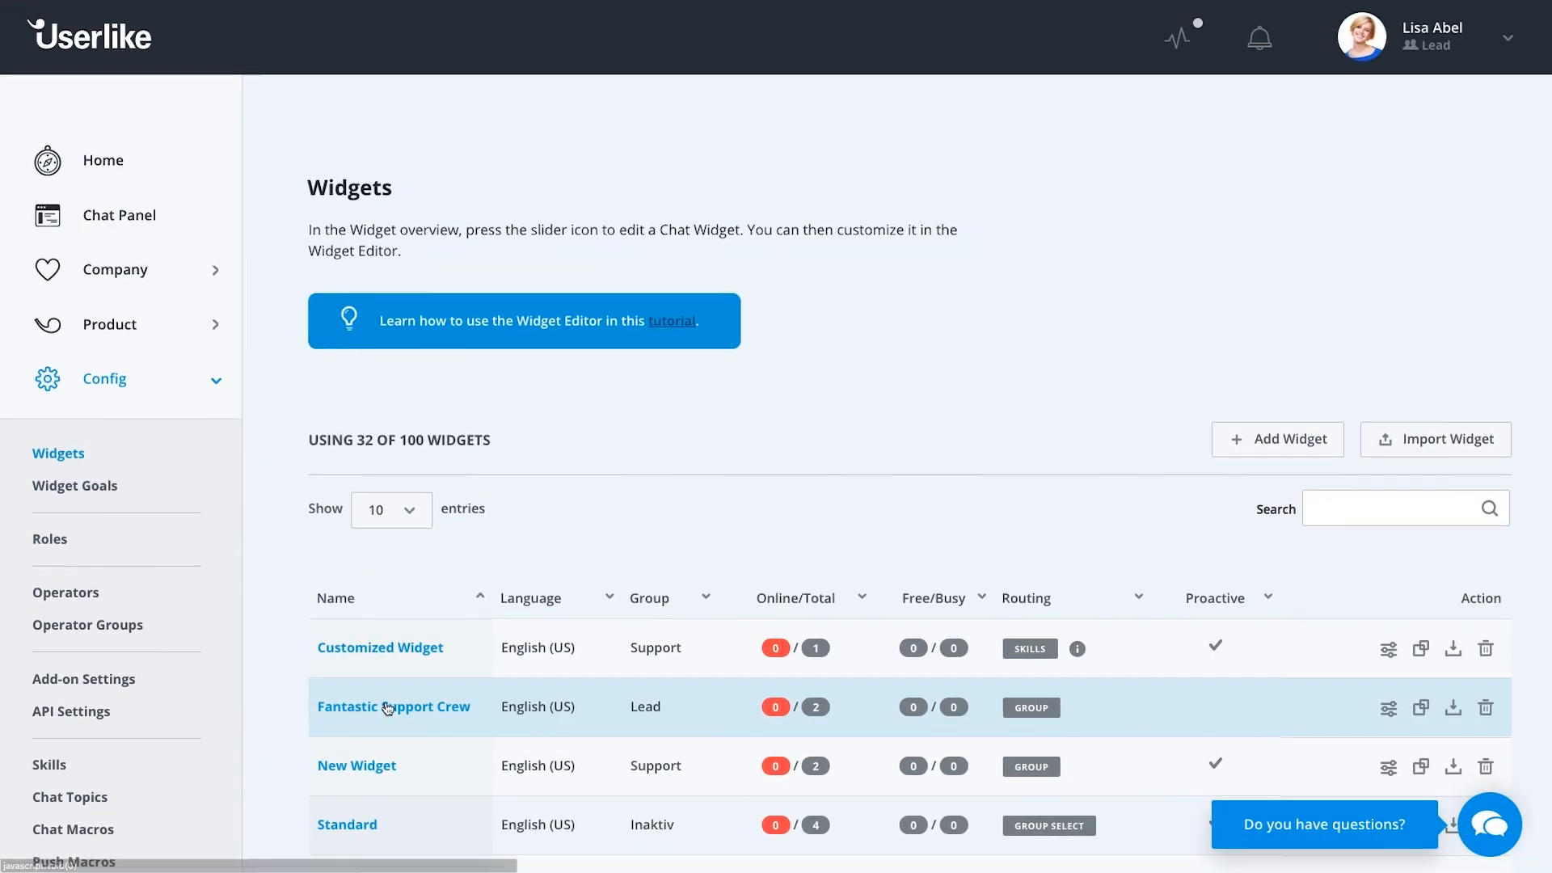
pyautogui.click(394, 706)
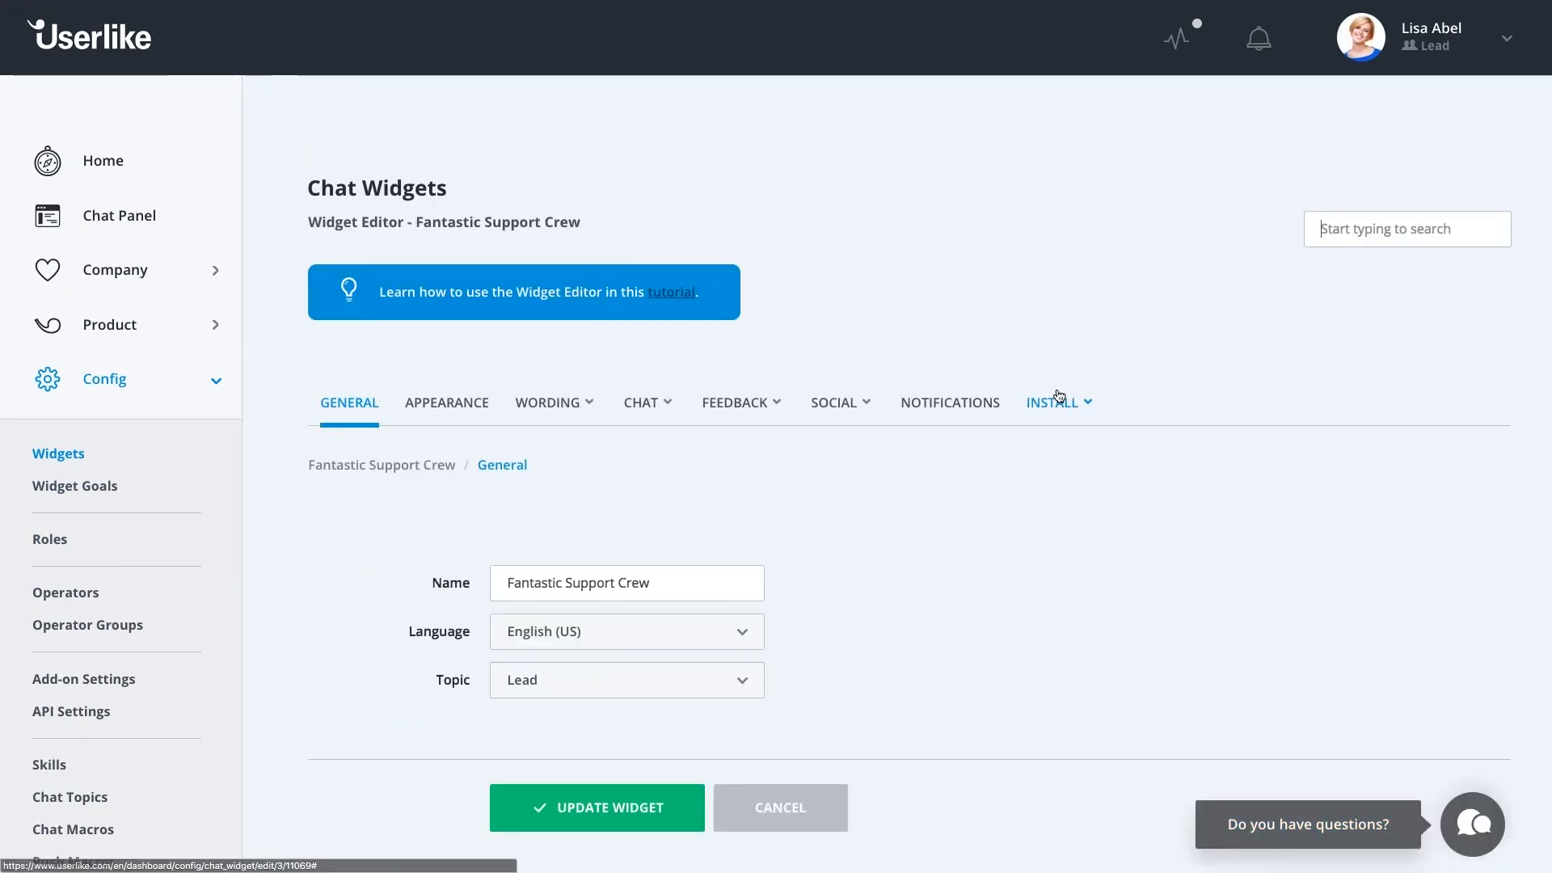
pyautogui.click(1053, 401)
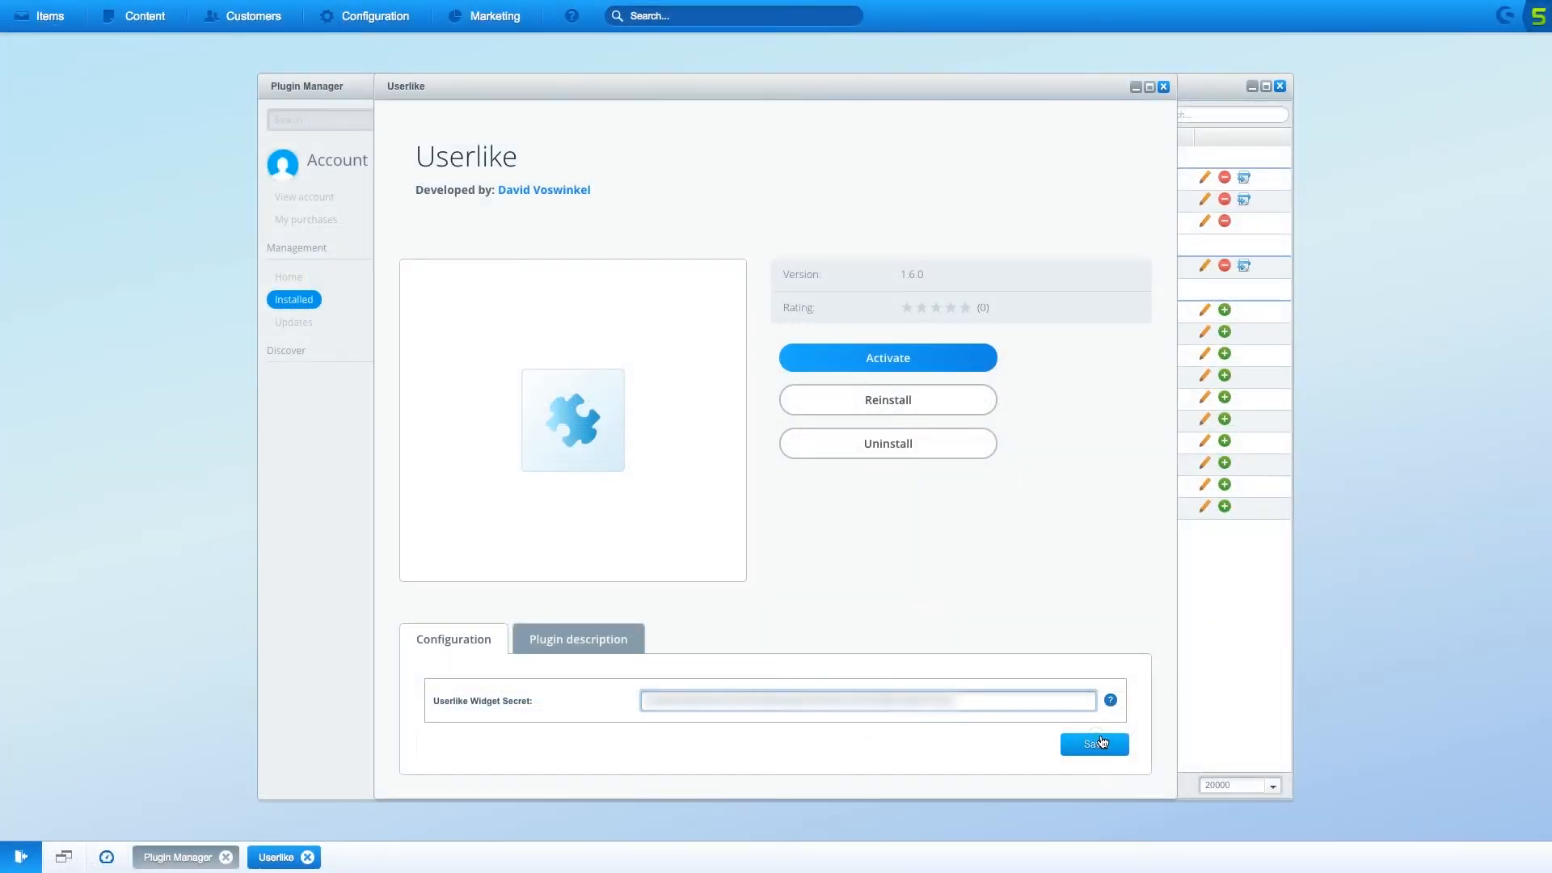
# Save the pasted widget secret and test the storefront chat button with 'Hel'
pyautogui.click(888, 358)
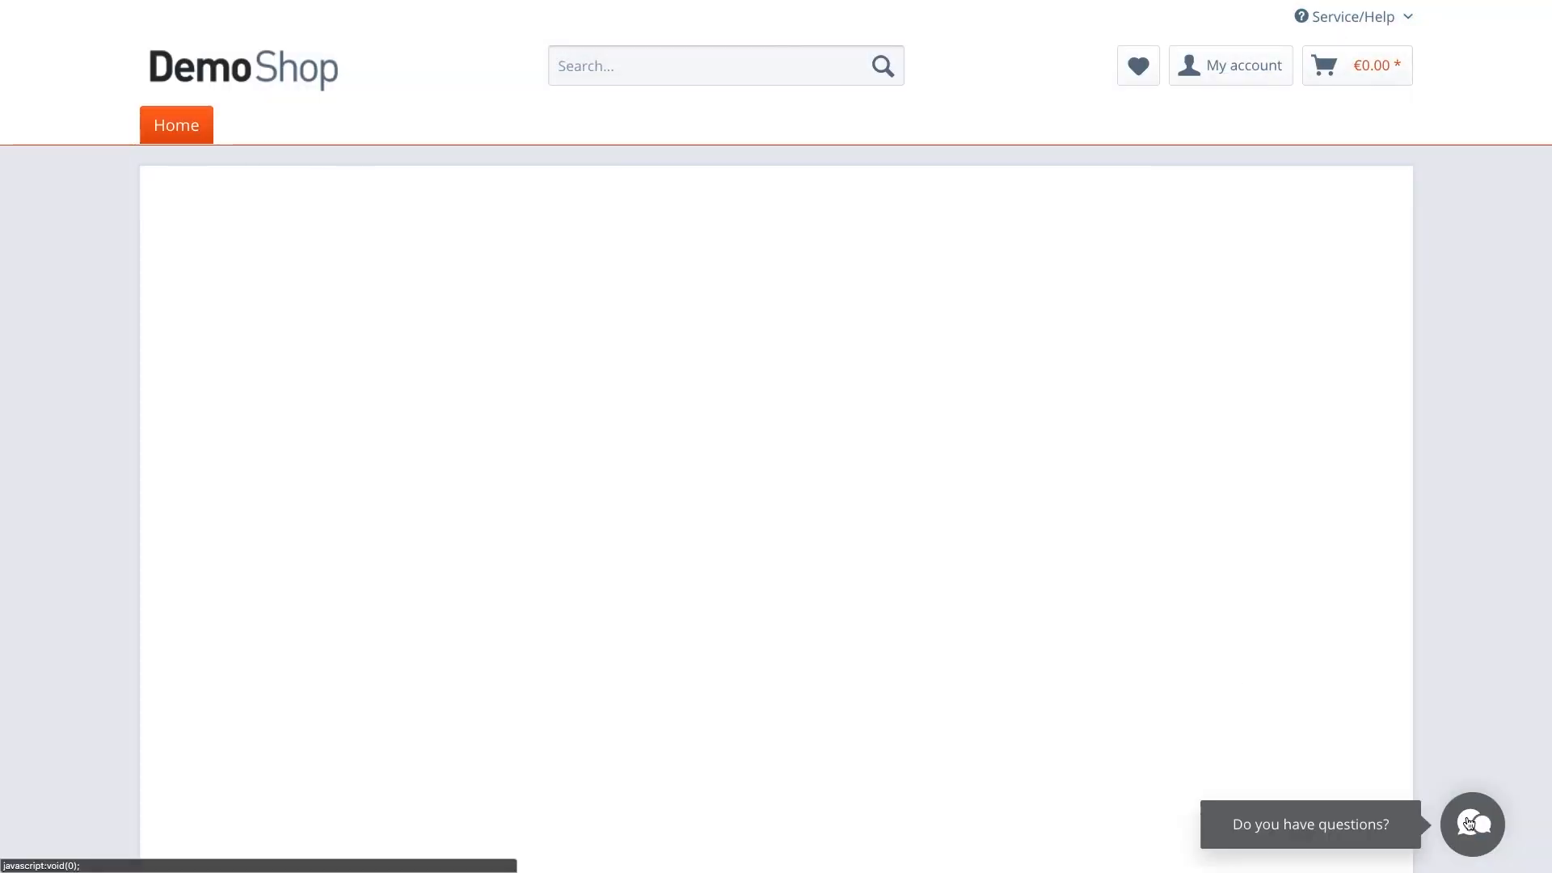
pyautogui.write('Hel')
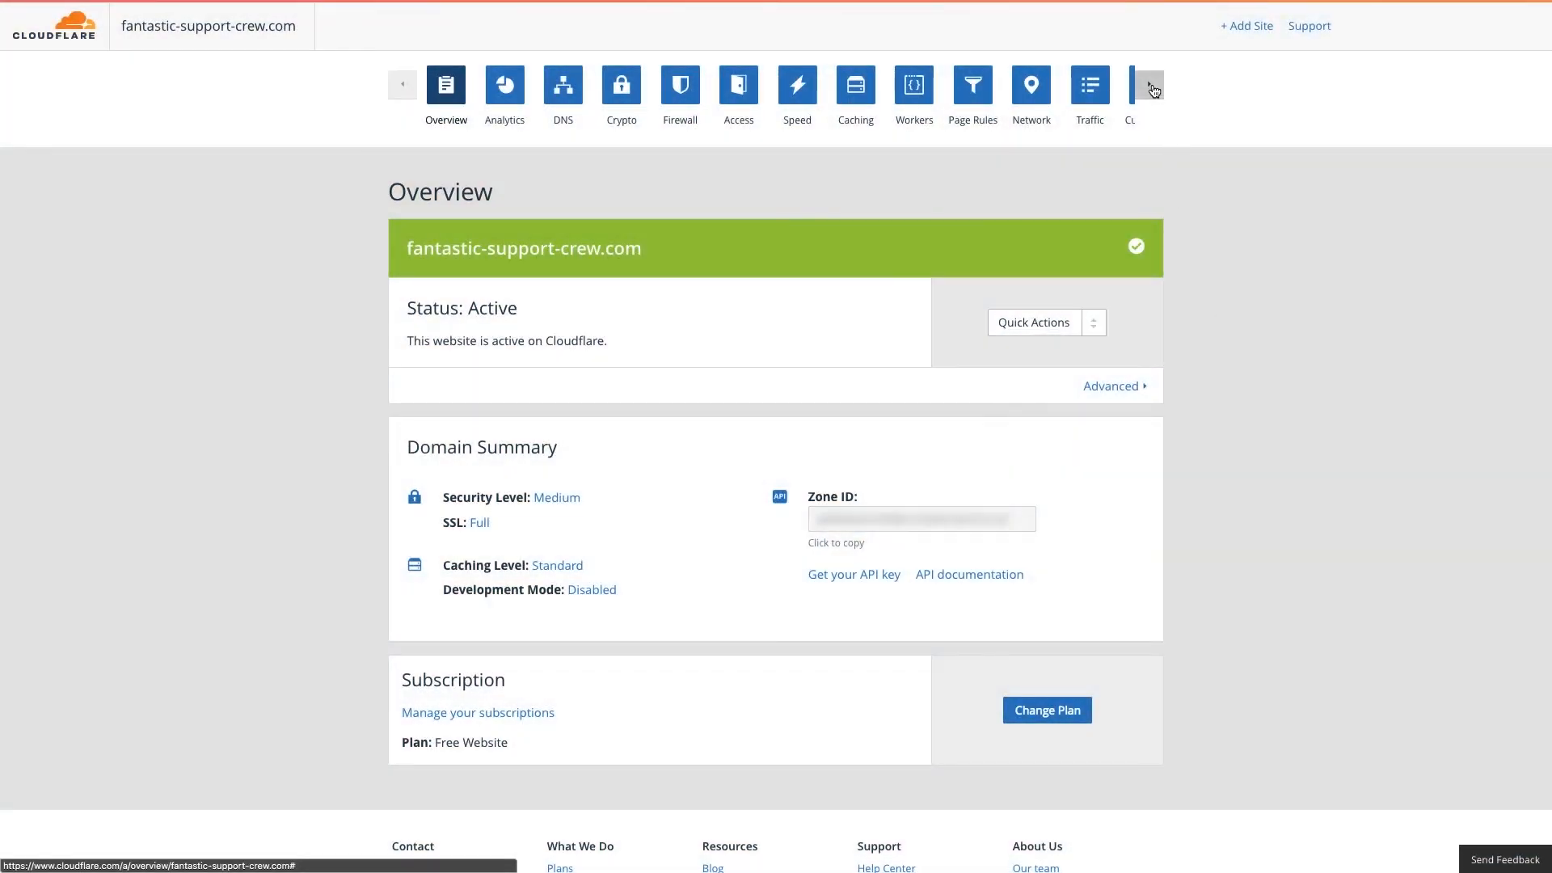
# Search Cloudflare Apps for 'Userlike' and show the Userlike Live Chat app page
pyautogui.click(1150, 86)
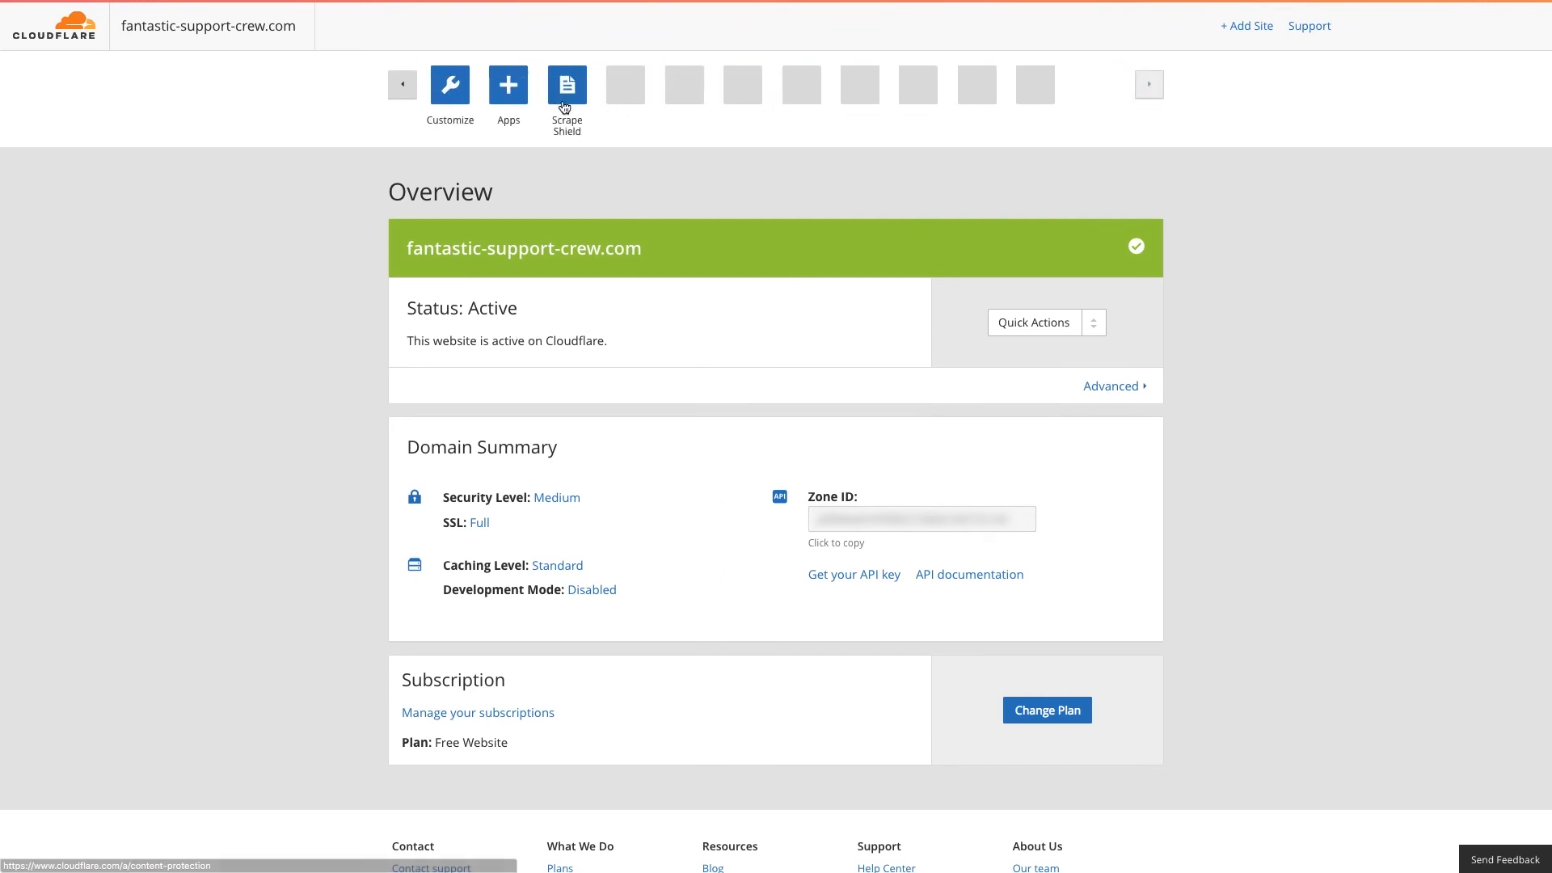
pyautogui.click(509, 84)
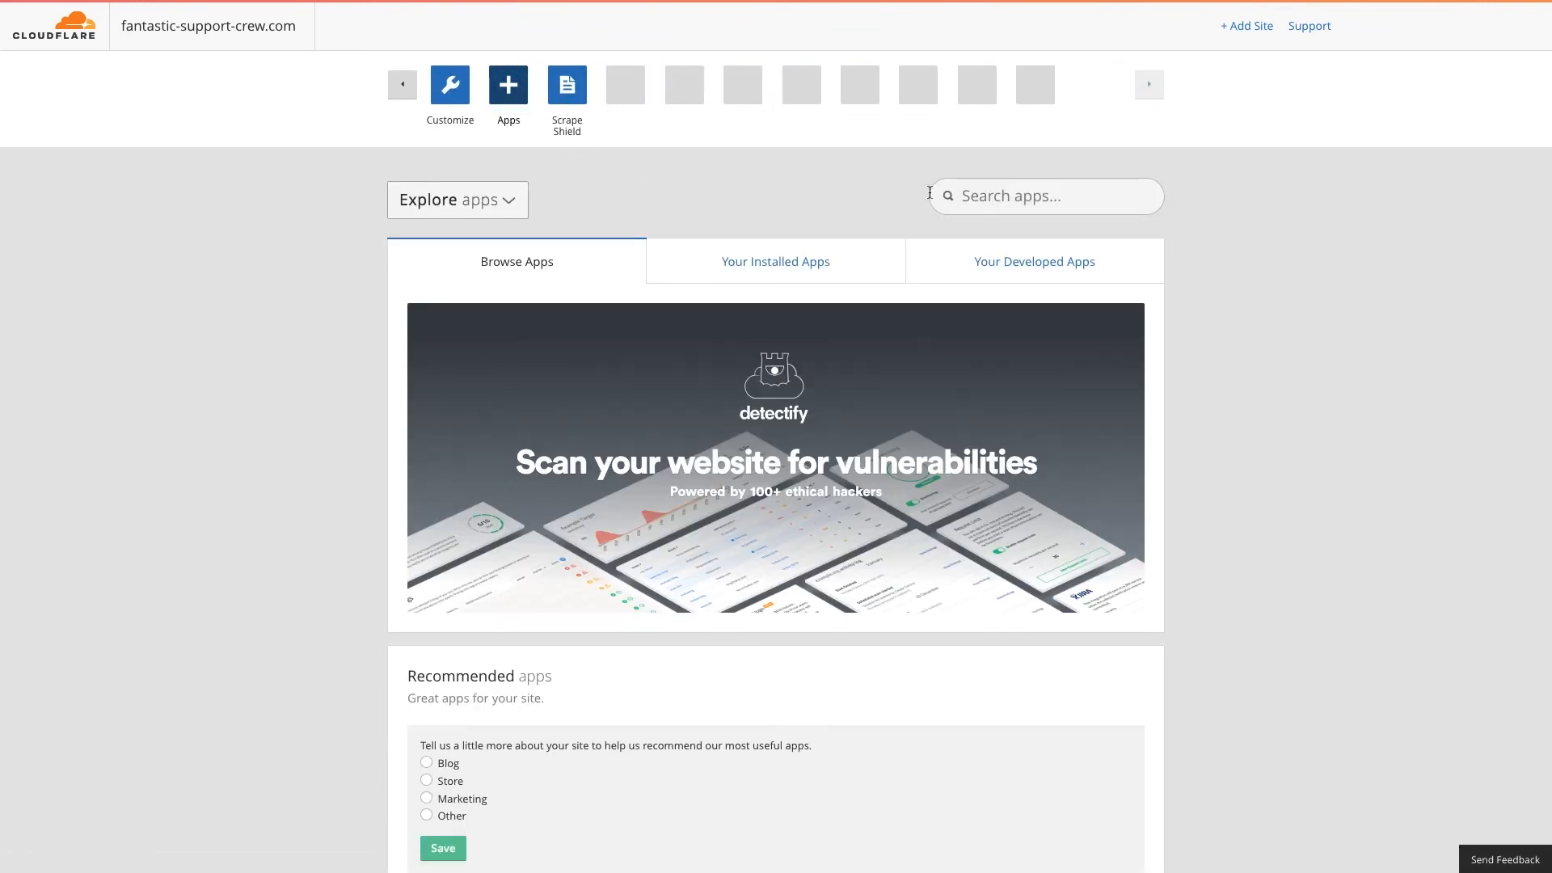
pyautogui.write('Userlike')
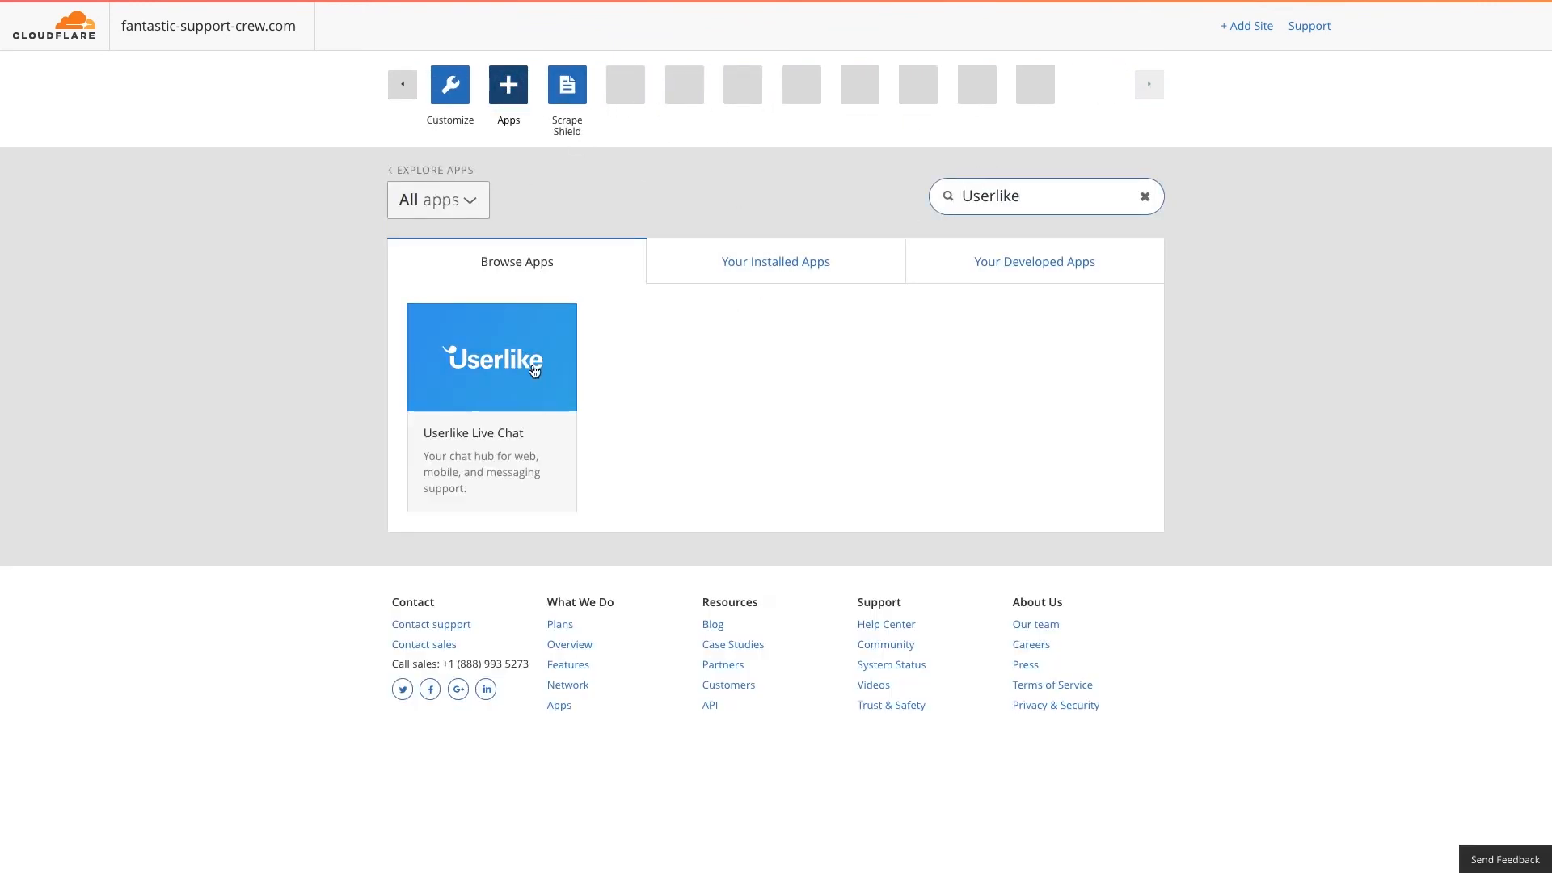
pyautogui.click(491, 358)
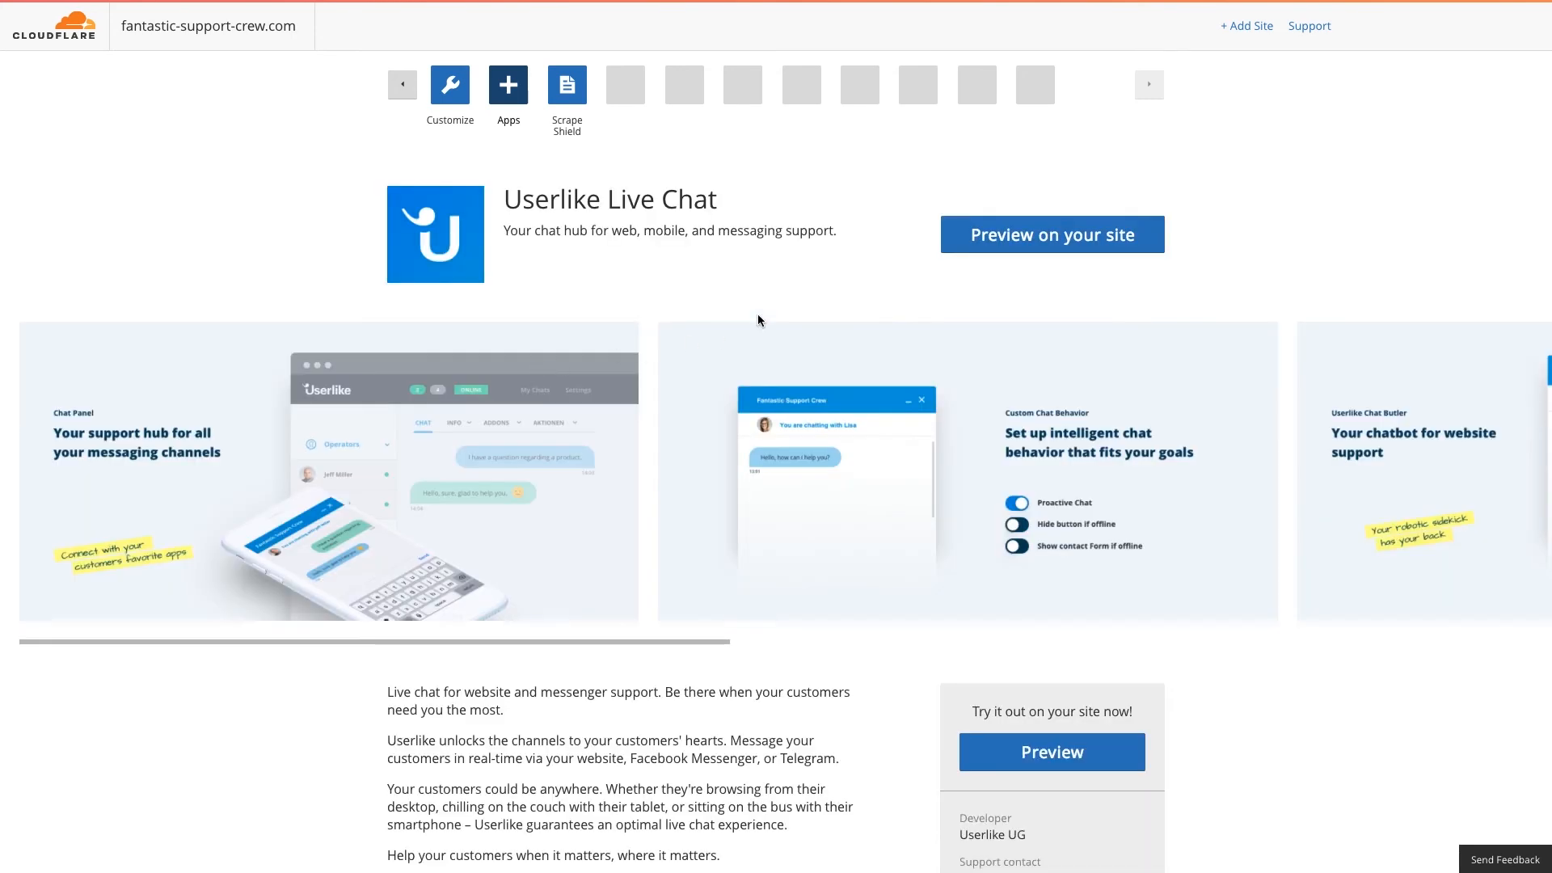
# Preview Userlike Live Chat on the site and choose the Userlike Production login
pyautogui.click(1052, 235)
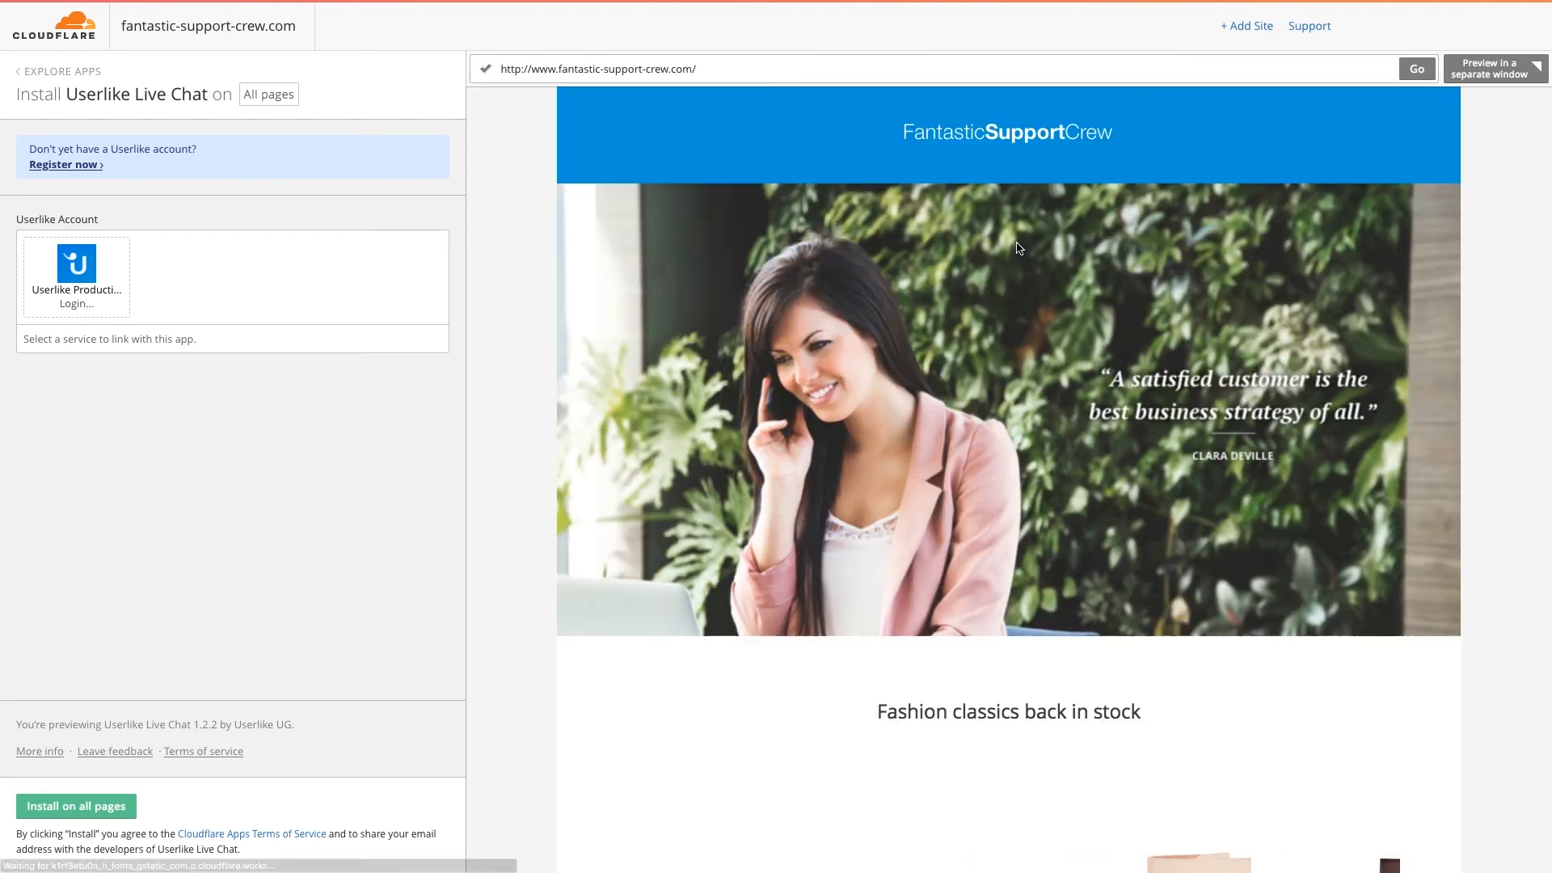
pyautogui.click(76, 277)
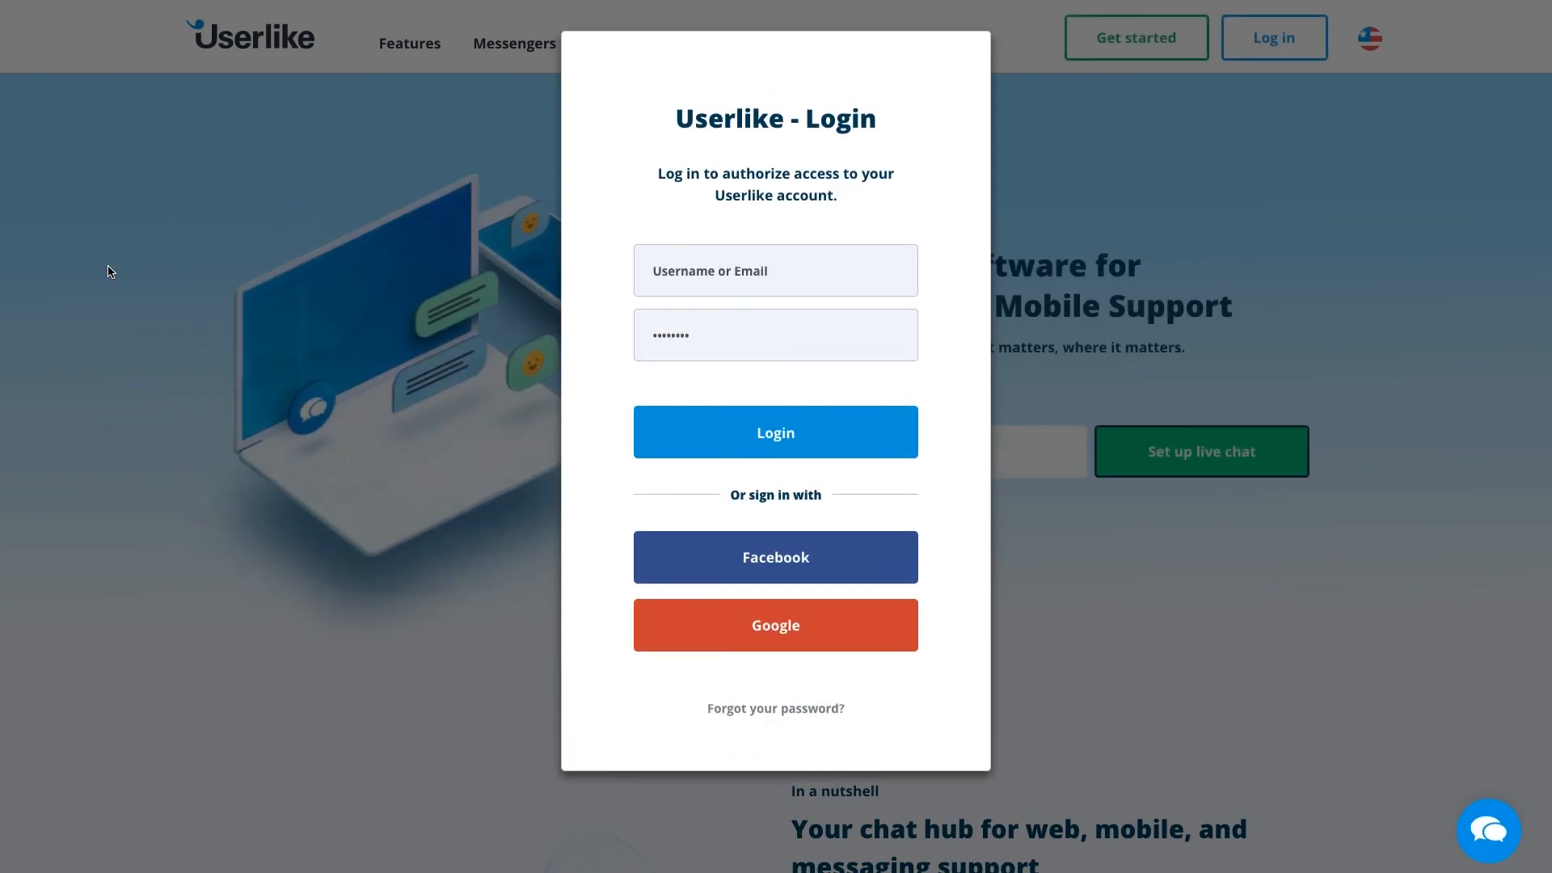
# Log in as 'lisaa' and authorize Cloudflare to access the Userlike account
pyautogui.write('lisaa')
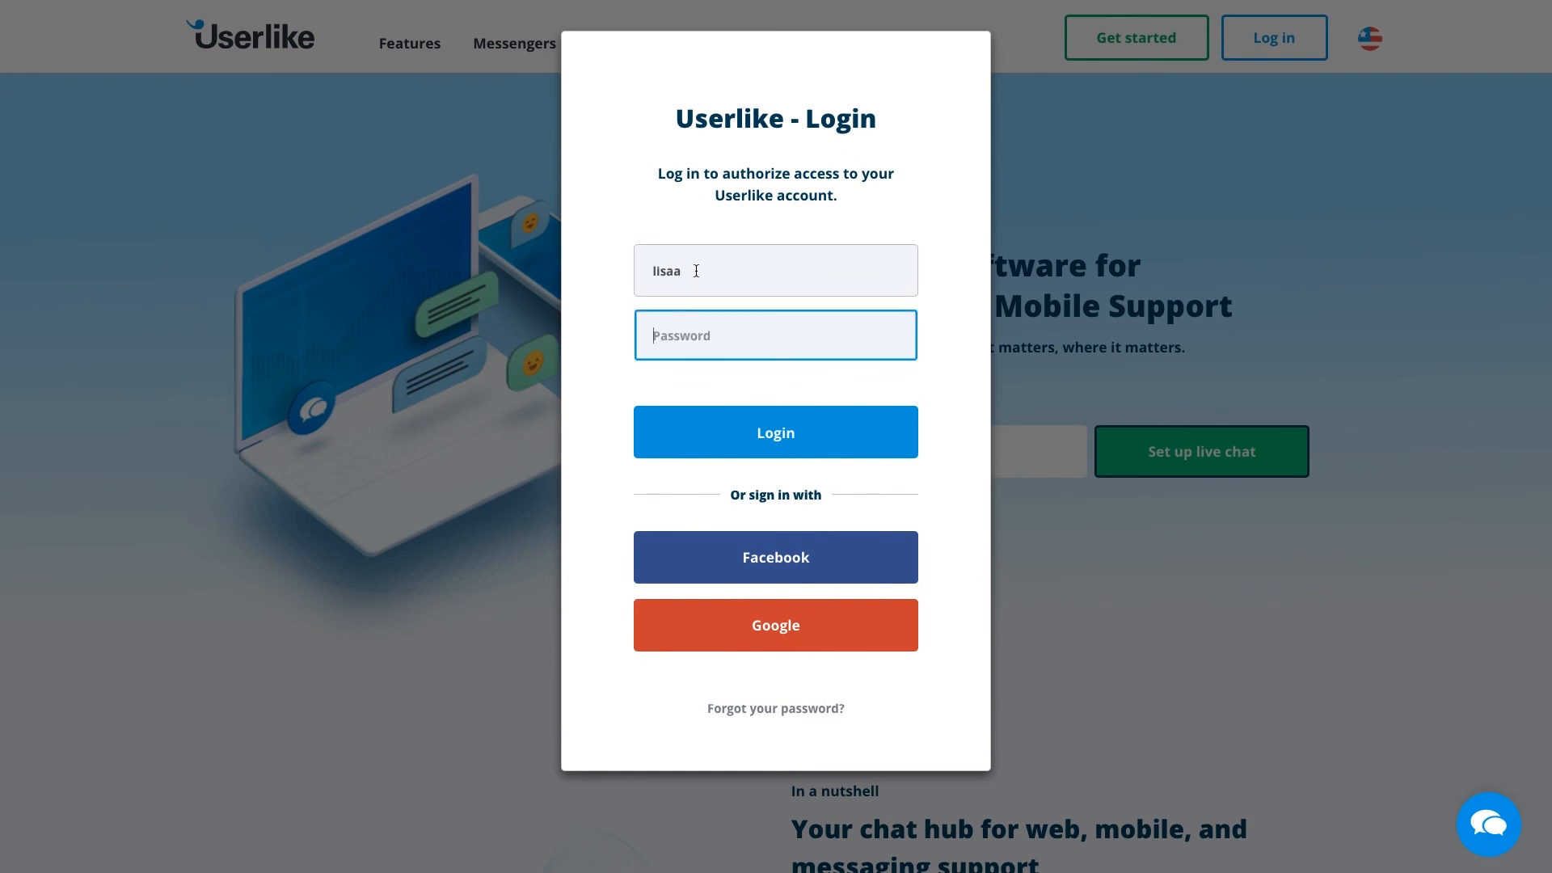
pyautogui.click(775, 432)
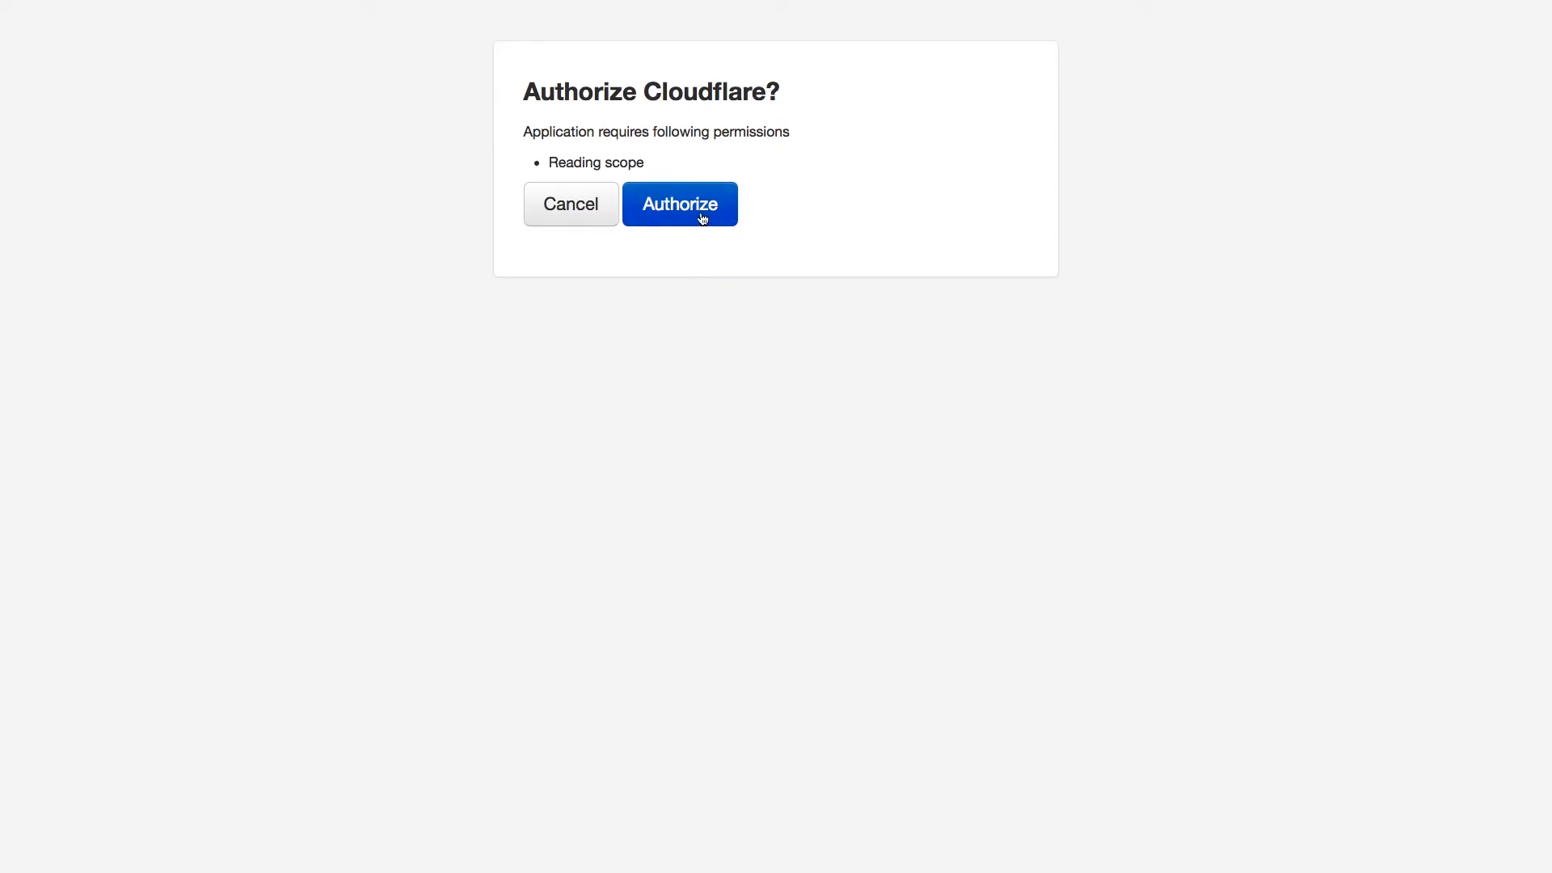
pyautogui.click(680, 203)
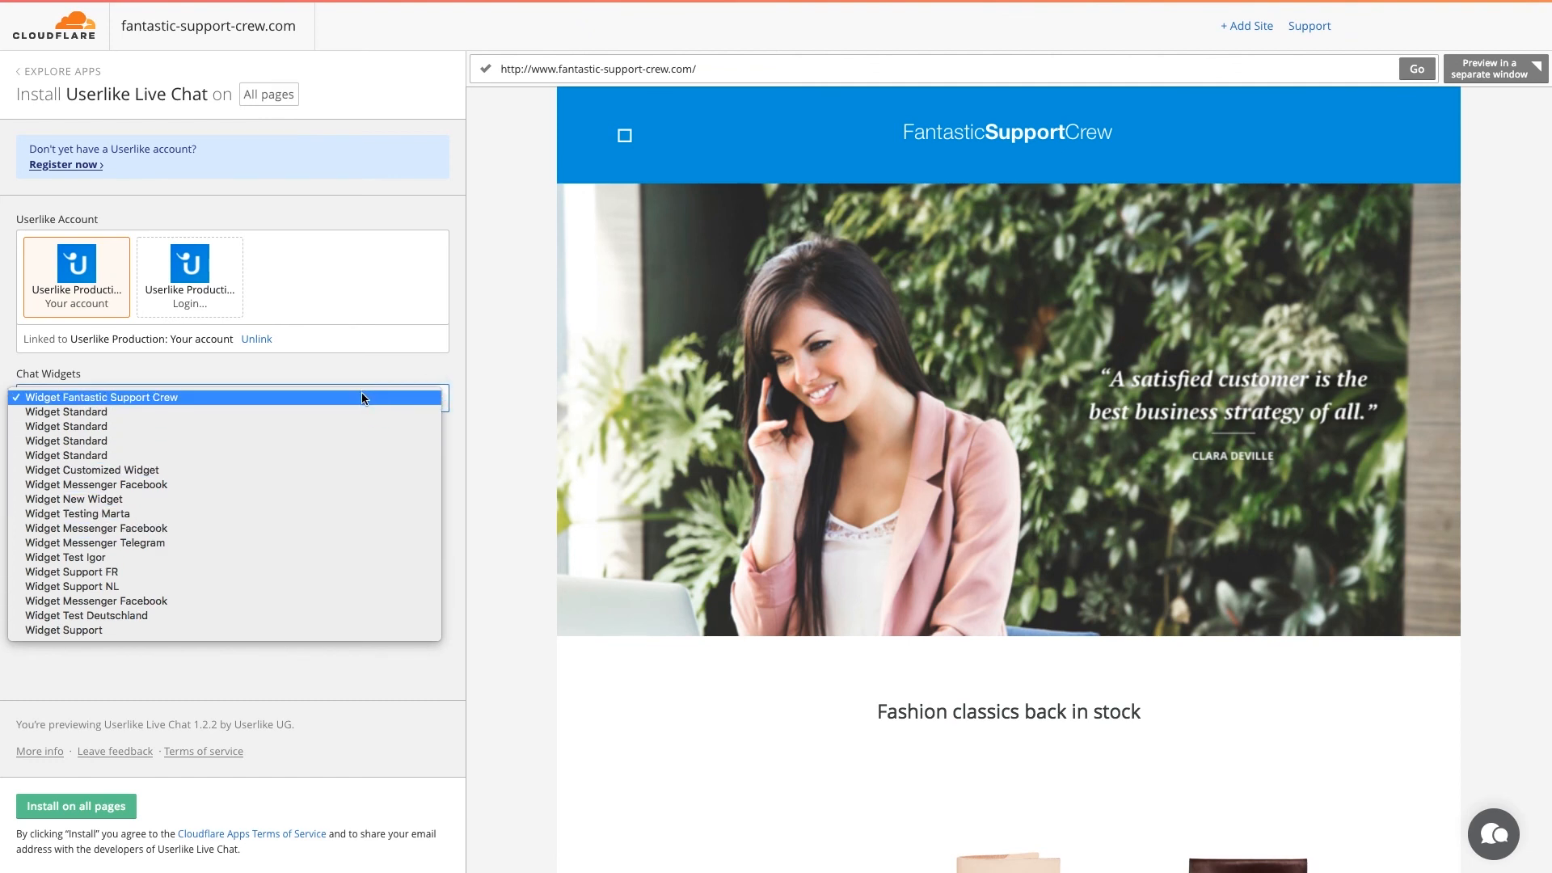
# Select Widget Fantastic Support Crew and install Userlike Live Chat on all pages
pyautogui.click(100, 397)
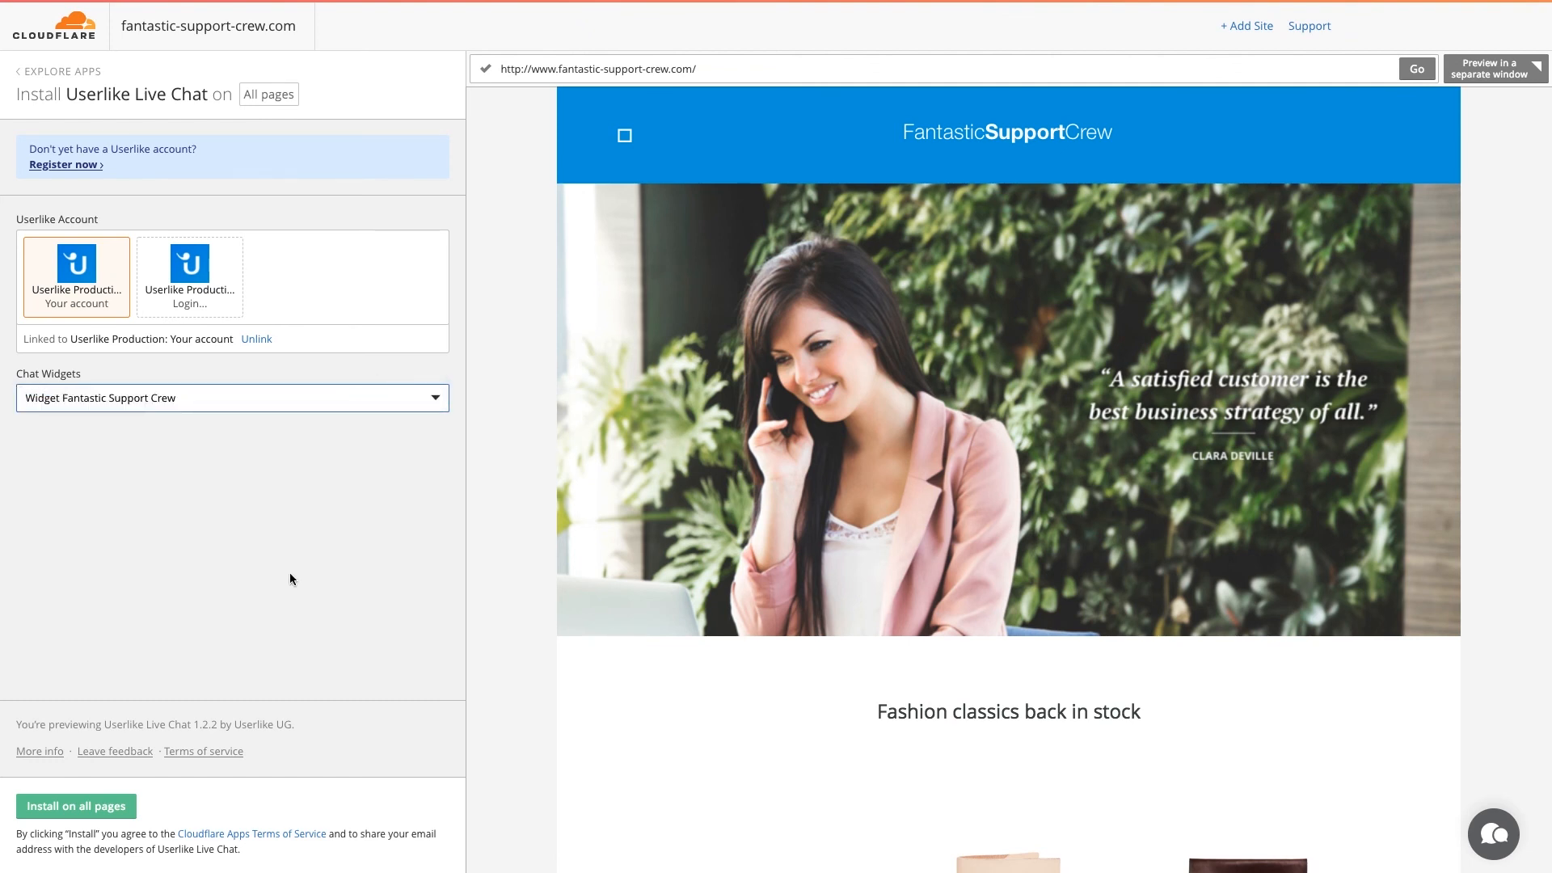
pyautogui.click(75, 806)
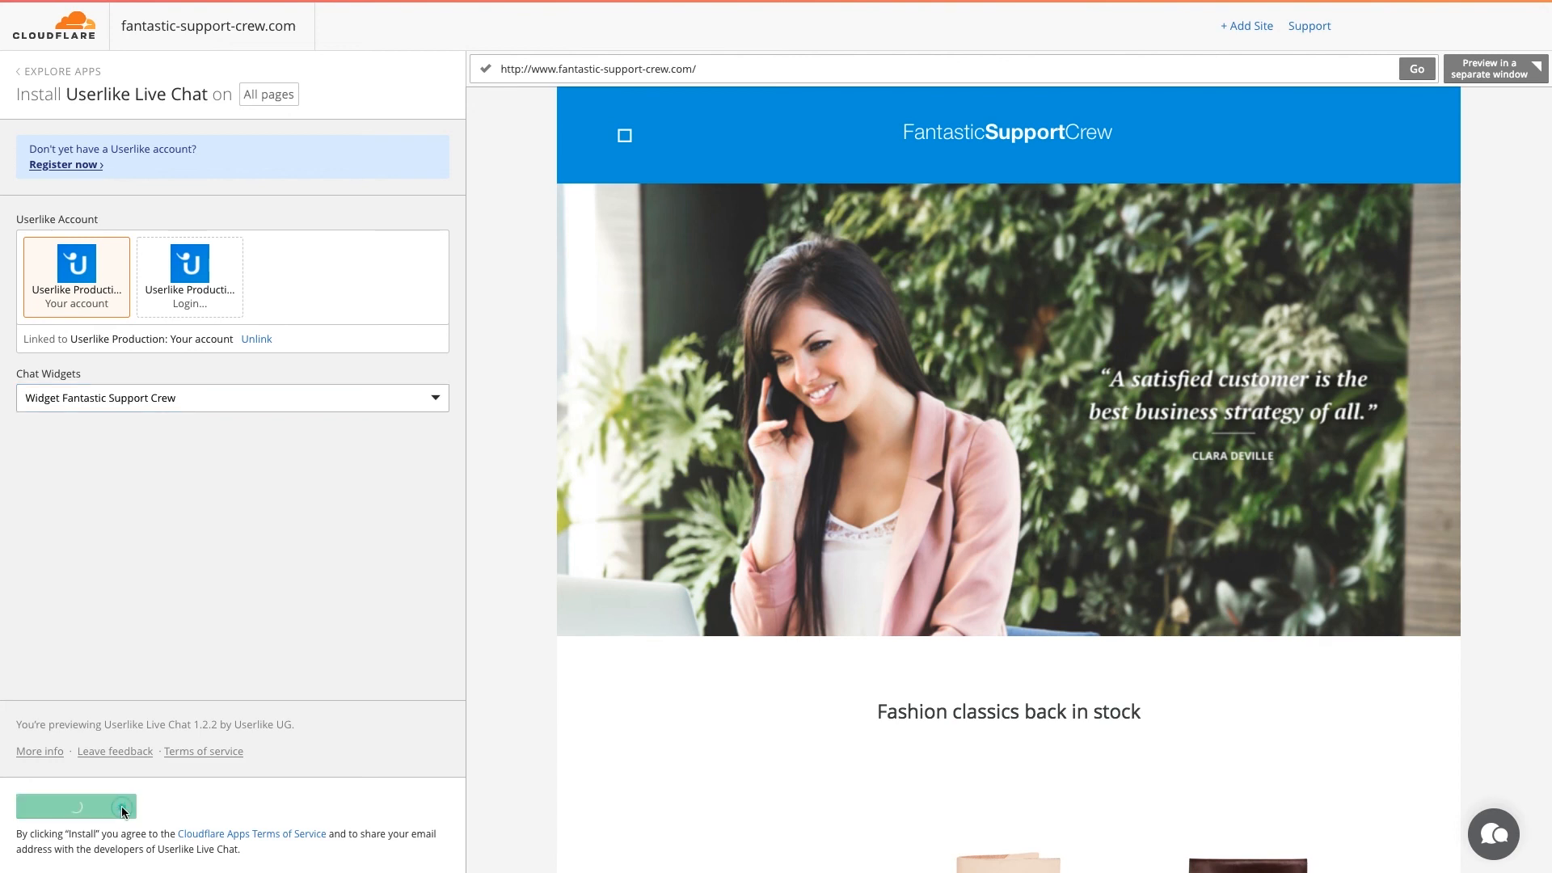
pyautogui.click(76, 806)
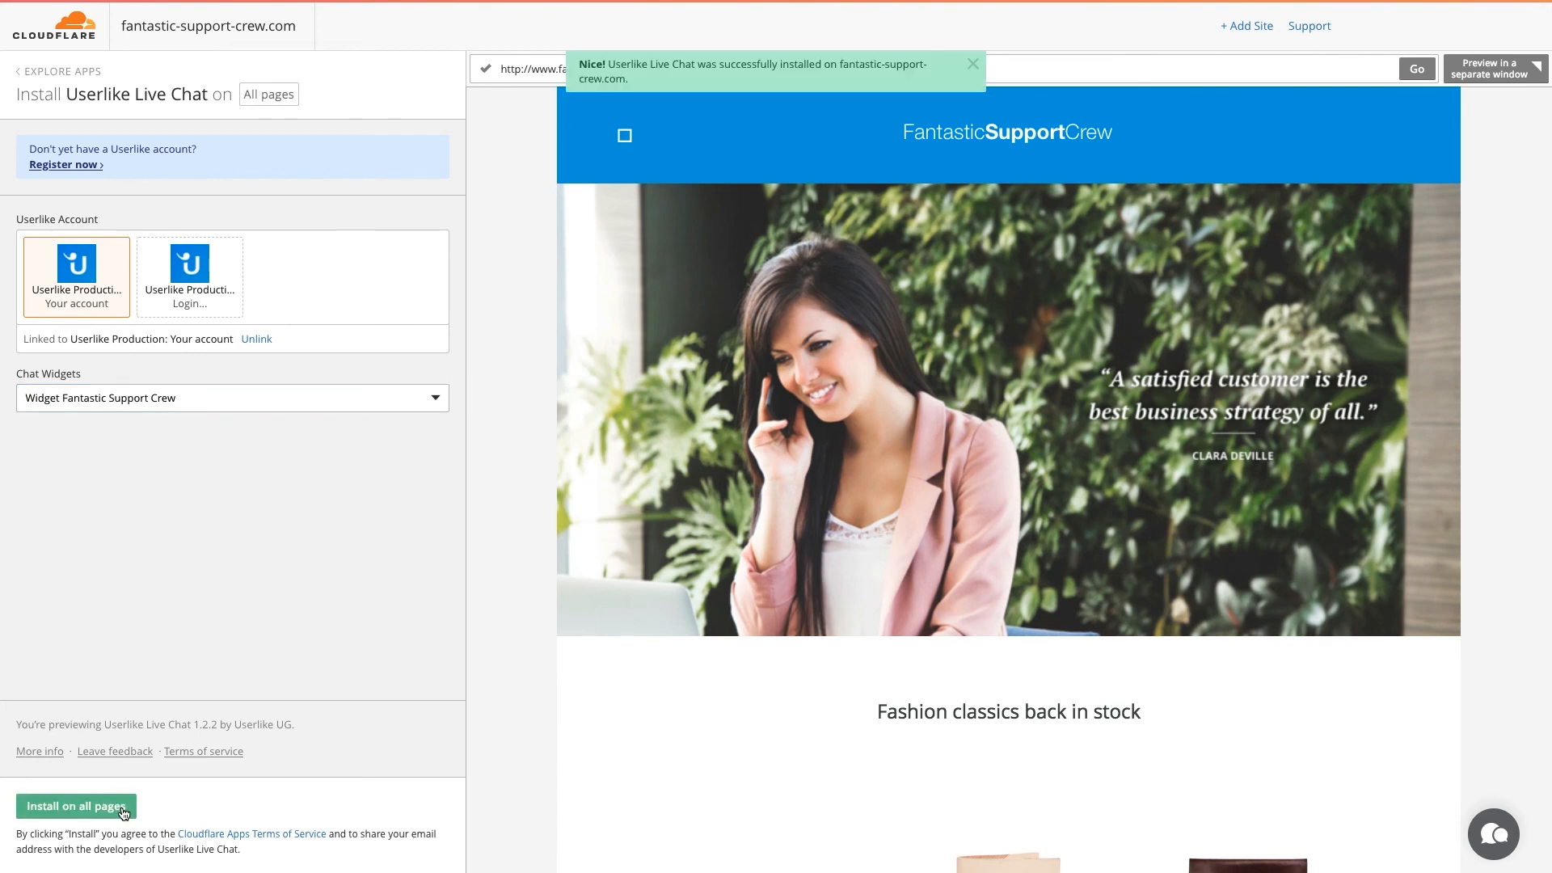
pyautogui.click(76, 806)
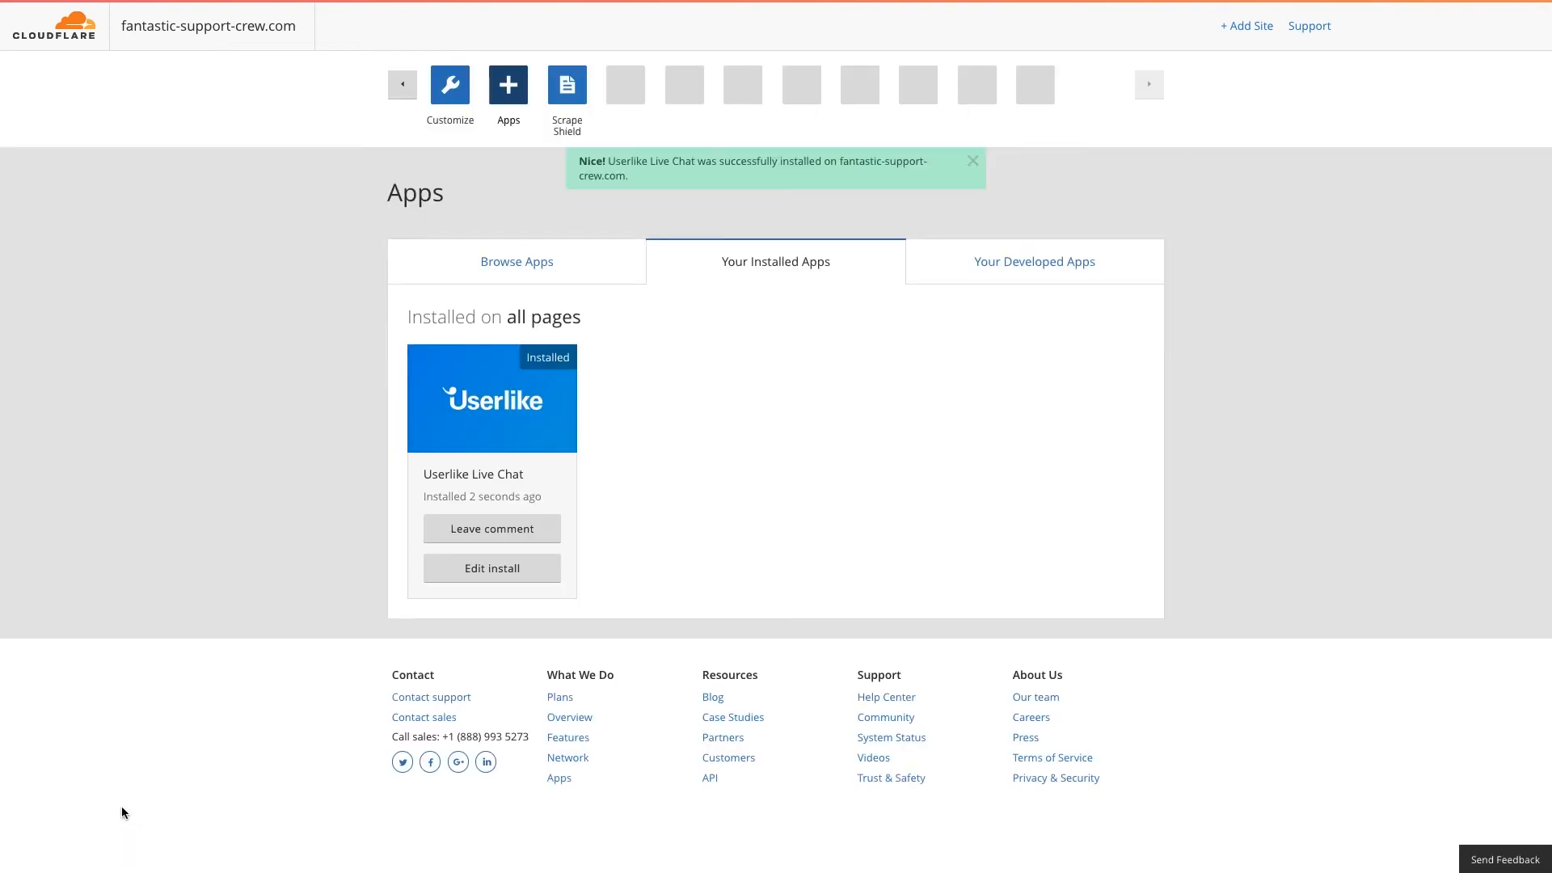
pyautogui.click(973, 160)
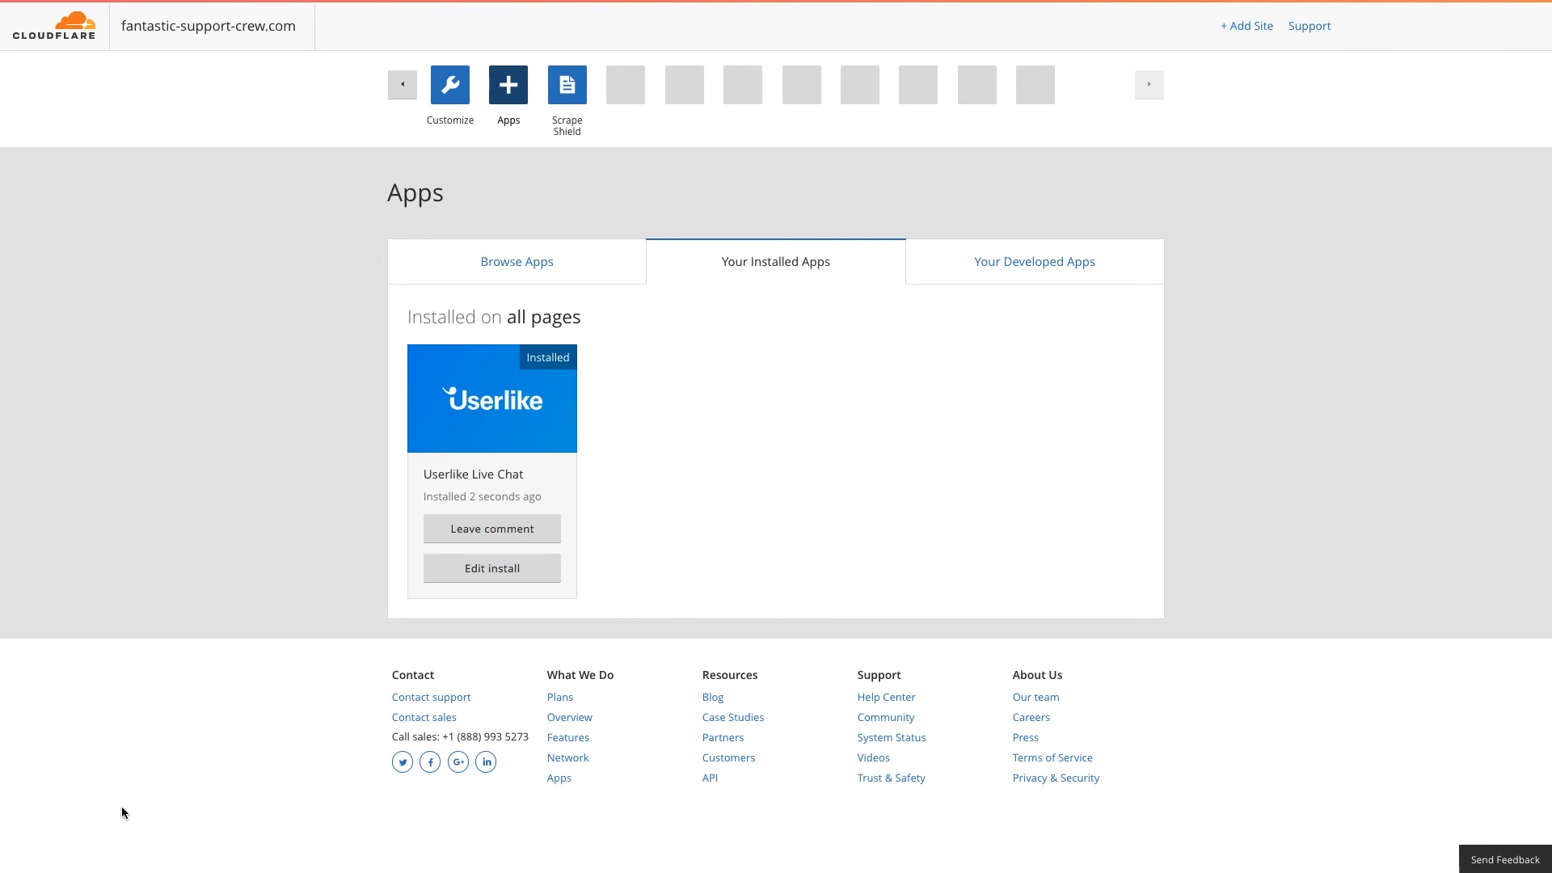
pyautogui.moveTo(465, 578)
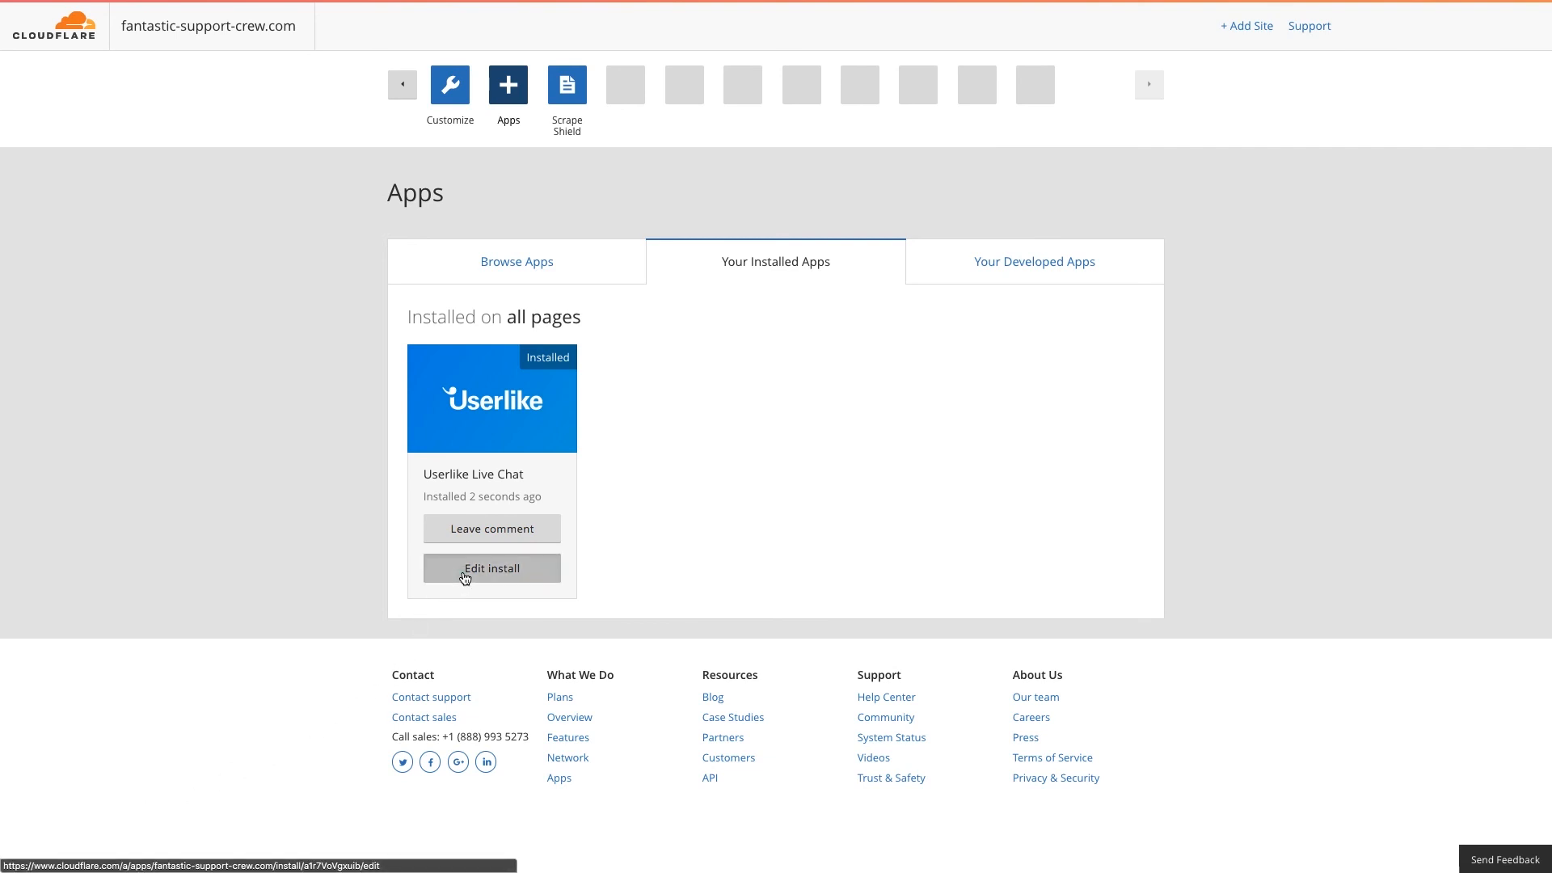
# Edit the installed Userlike Live Chat app and list its Chat Widgets choices
pyautogui.click(491, 567)
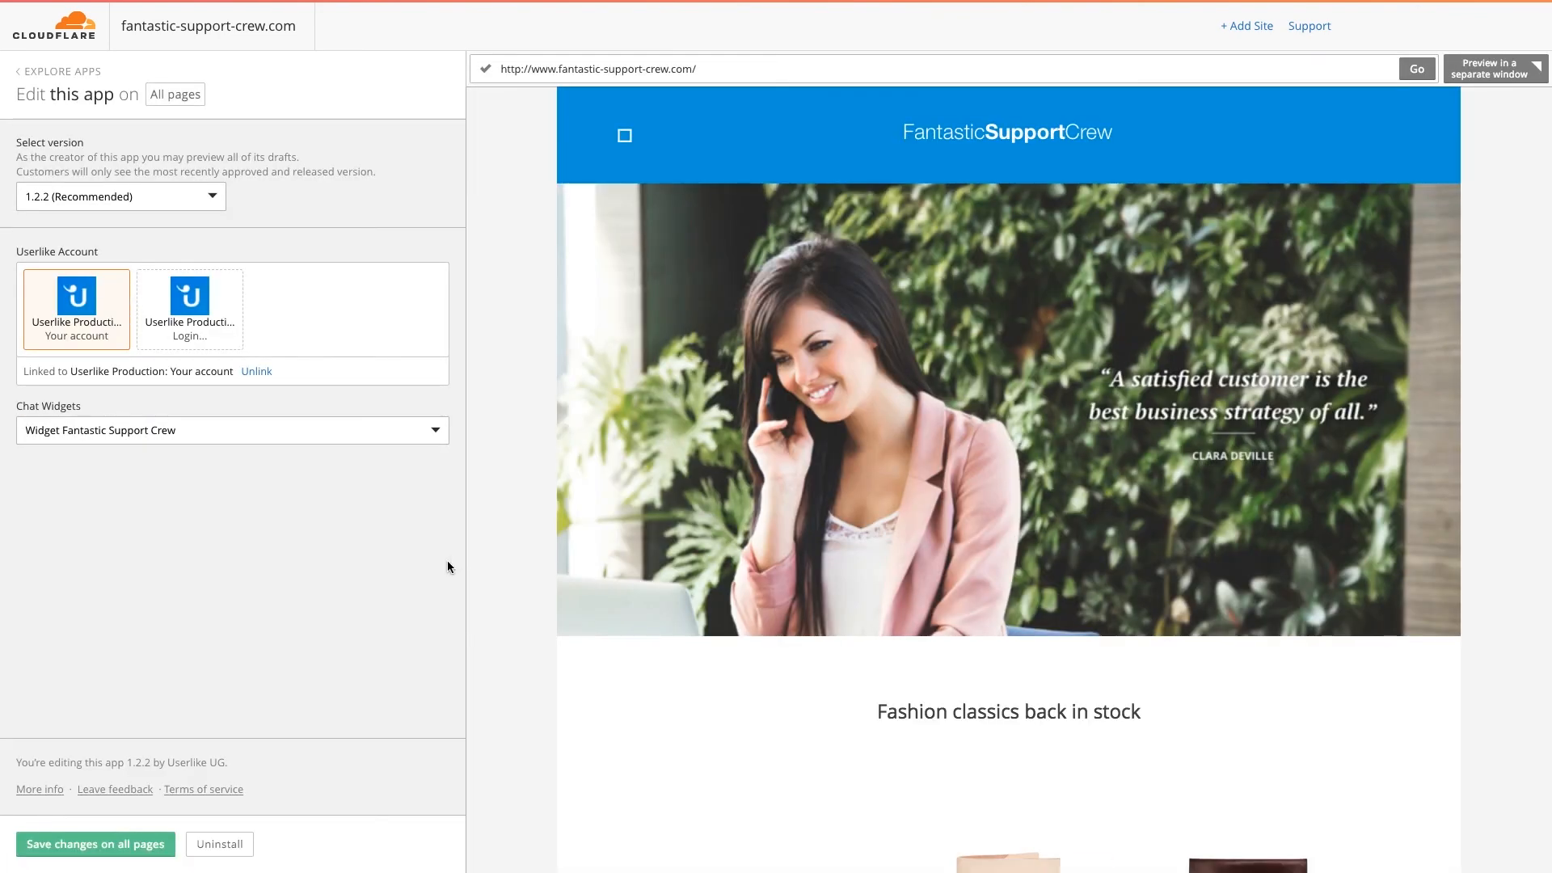
pyautogui.click(232, 430)
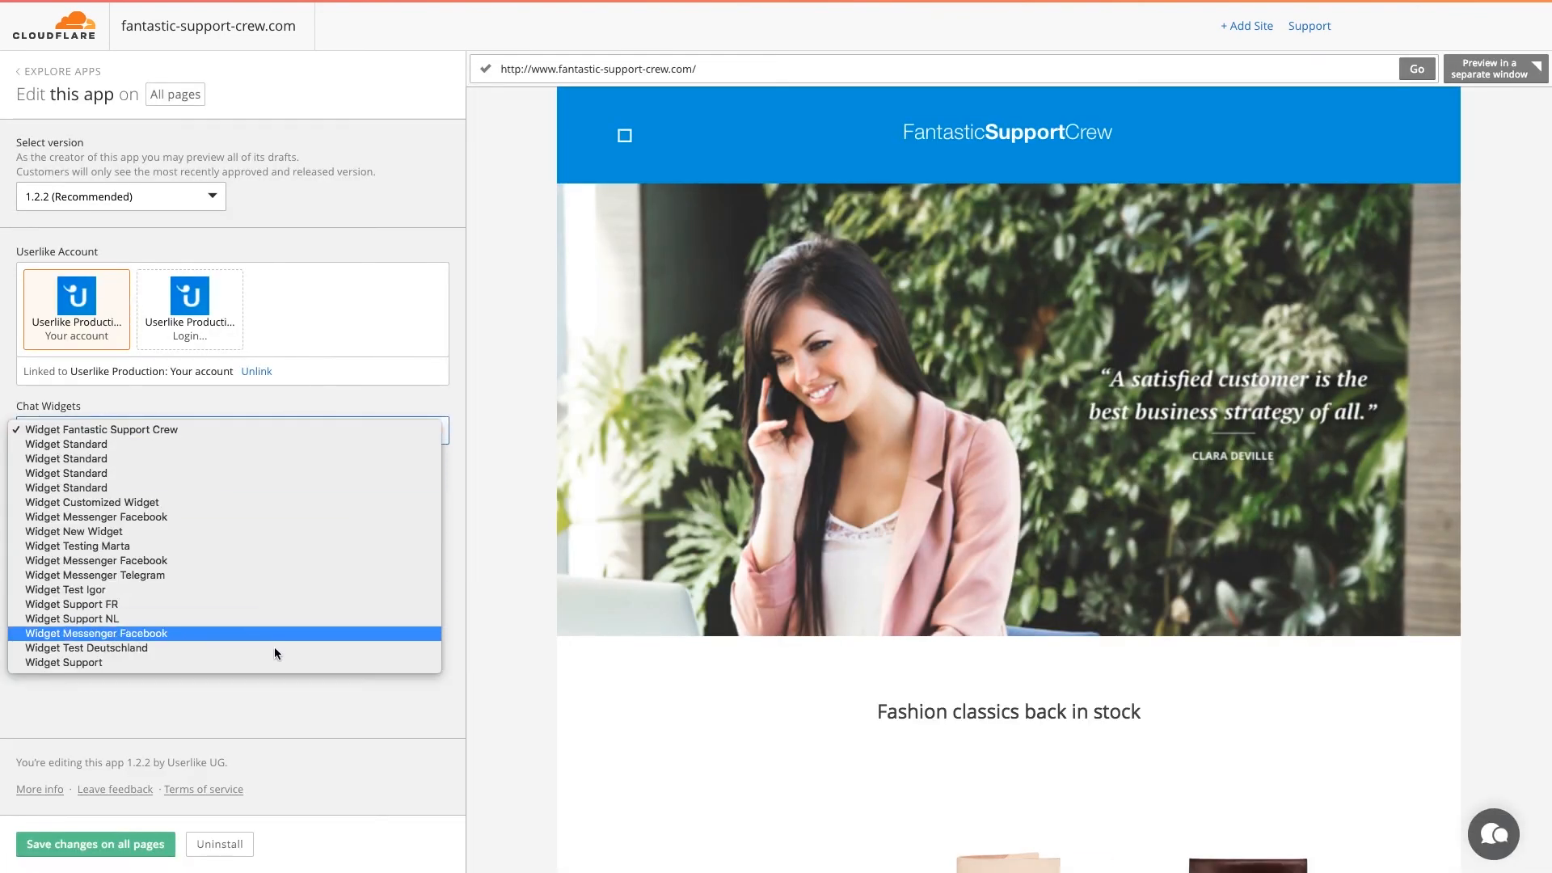